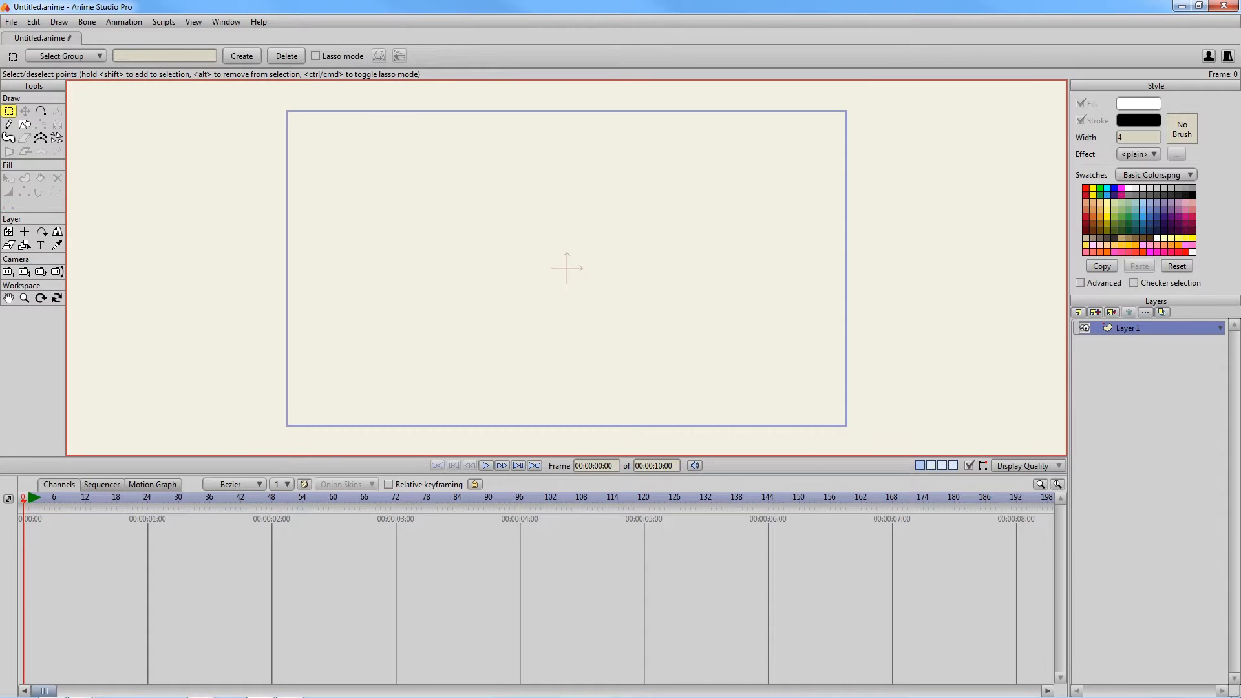
pyautogui.moveTo(894, 296)
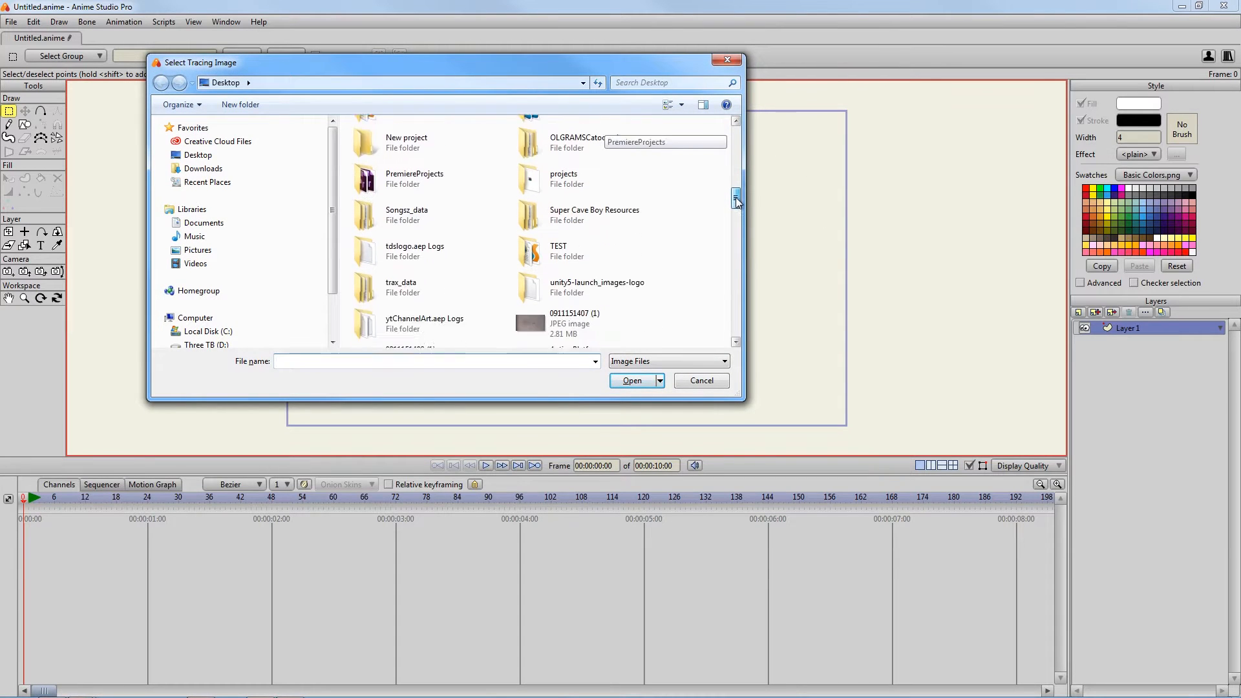
# Load the man's cartoon portrait as the tracing image behind Layer 1
pyautogui.click(633, 380)
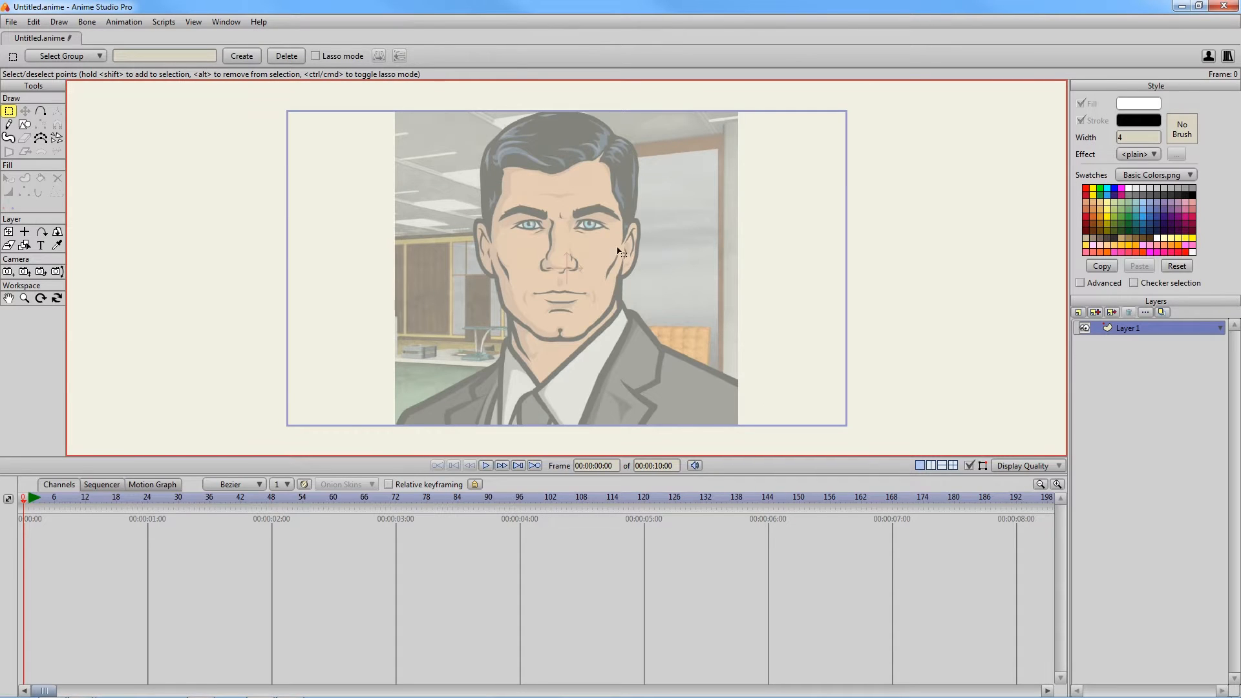
pyautogui.moveTo(870, 327)
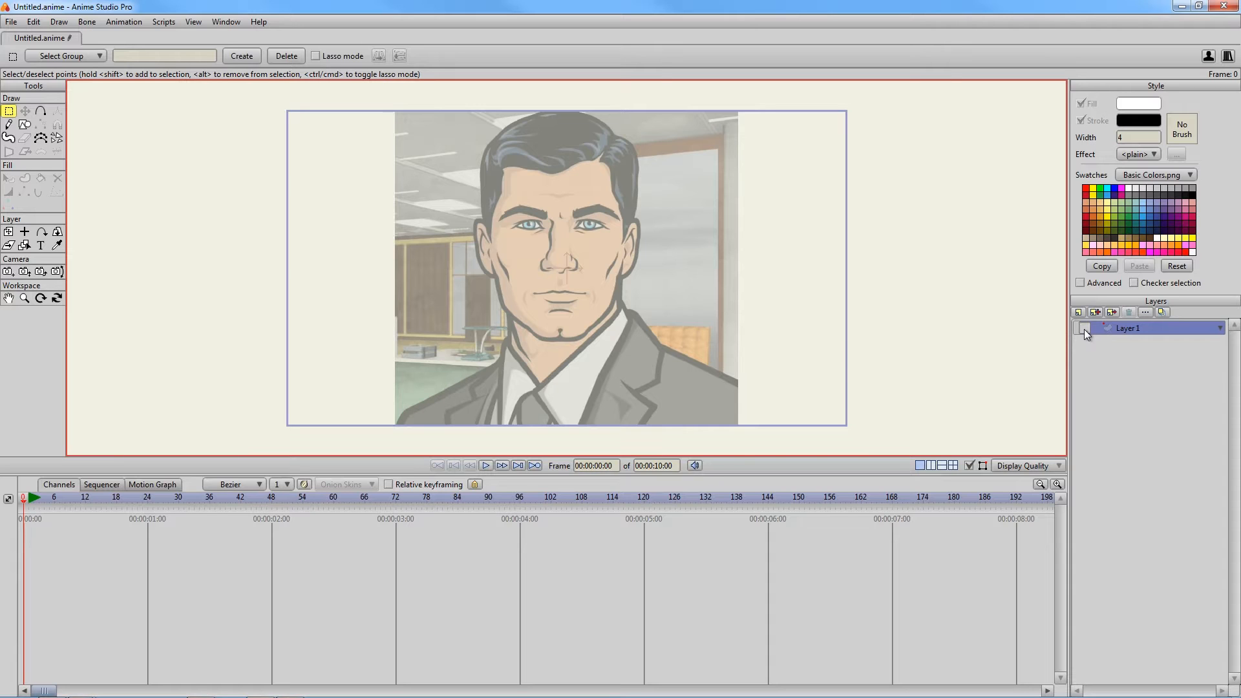
pyautogui.click(1084, 327)
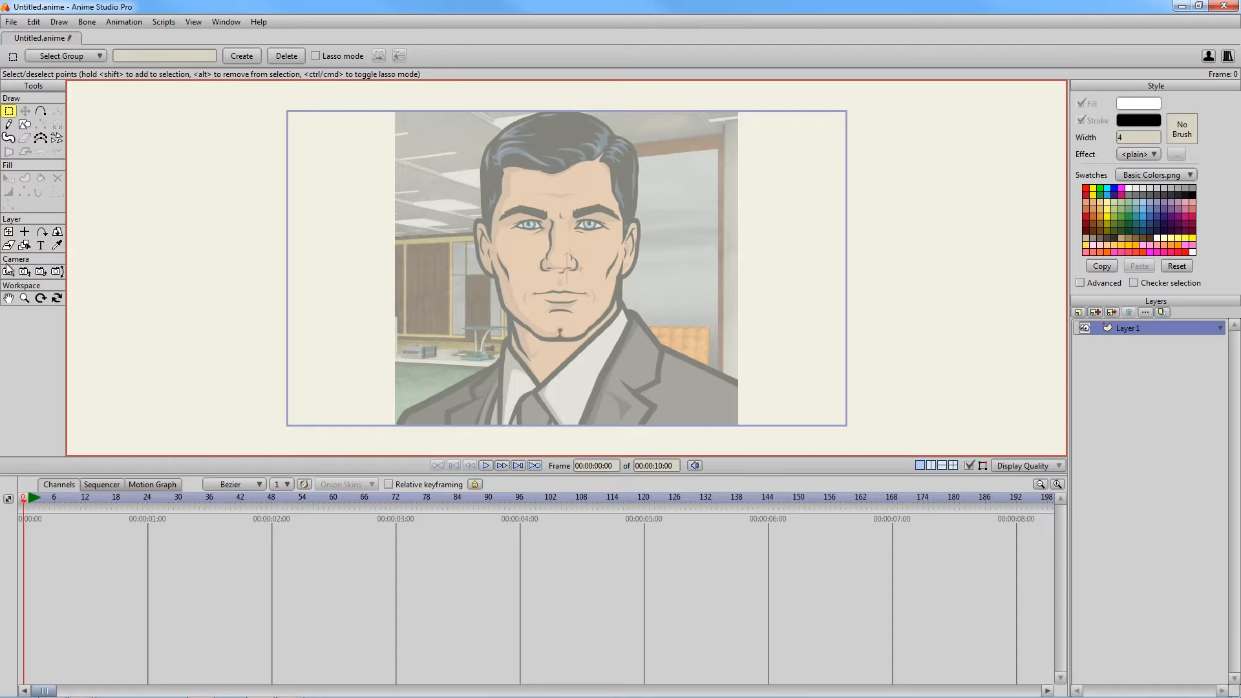
# Draw a white oval and move it with Transform Points onto the man's face
pyautogui.click(24, 124)
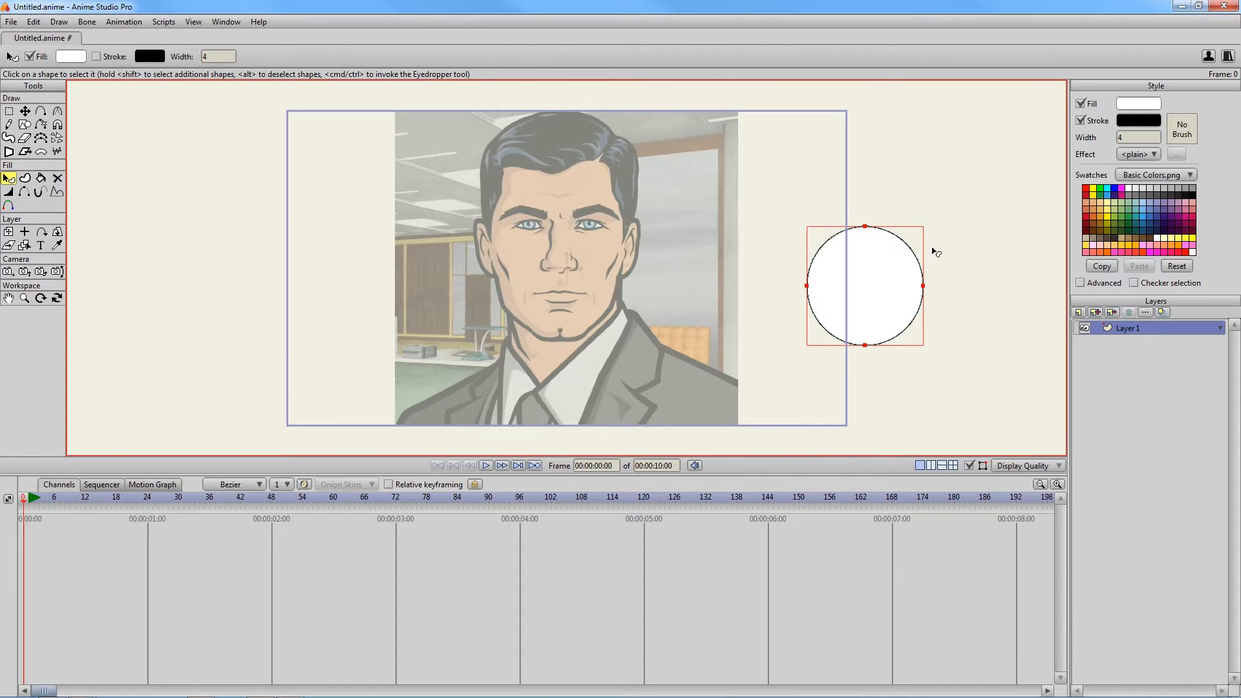
pyautogui.click(25, 111)
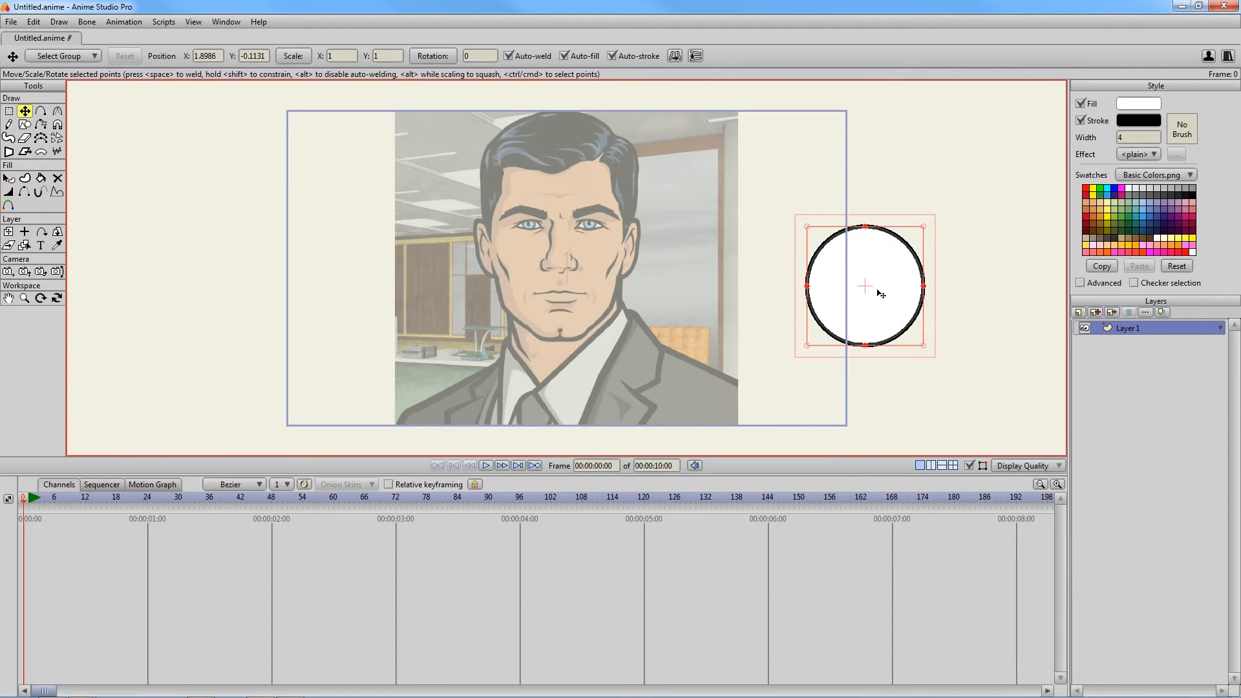
pyautogui.moveTo(865, 285); pyautogui.dragTo(932, 266)
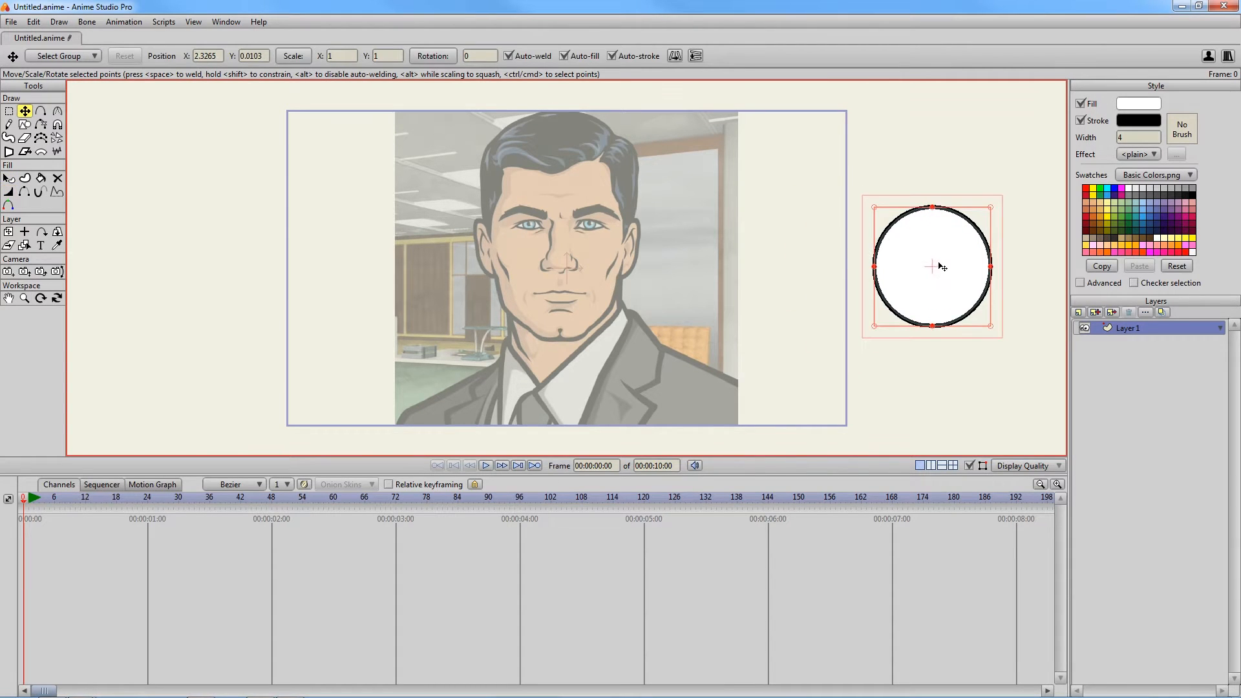
pyautogui.moveTo(932, 265); pyautogui.dragTo(555, 276)
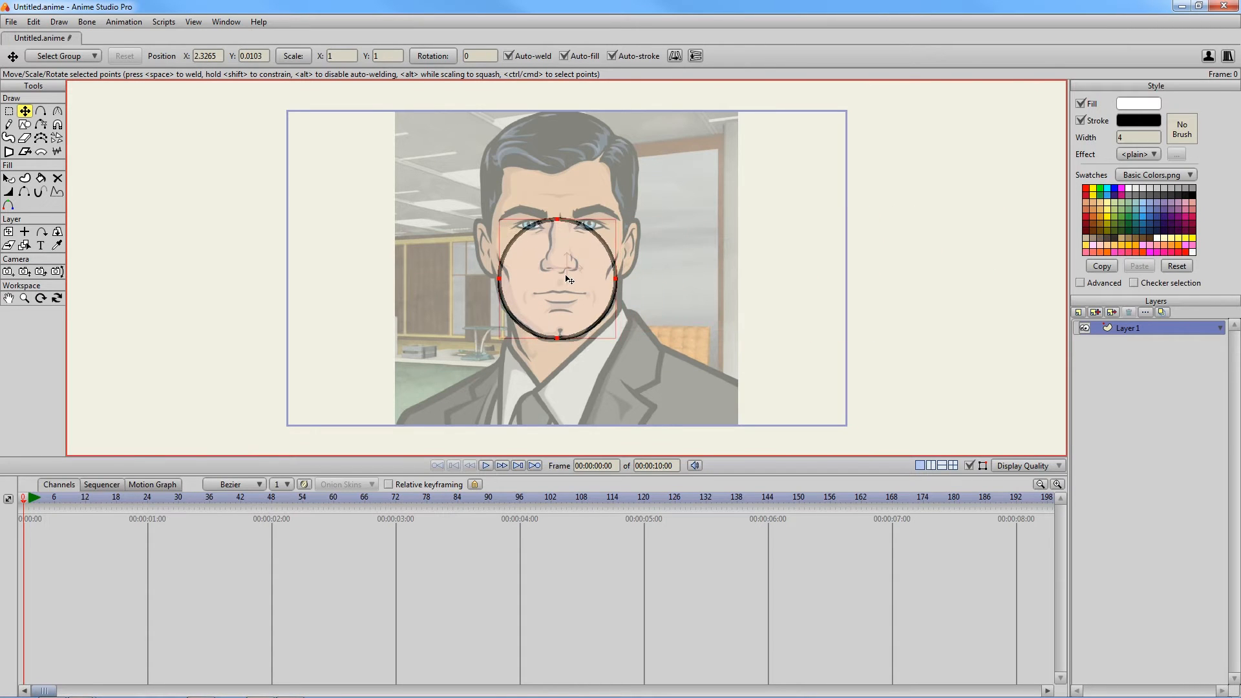
# Add a point near the chin to start reshaping the outline along his jaw
pyautogui.click(8, 112)
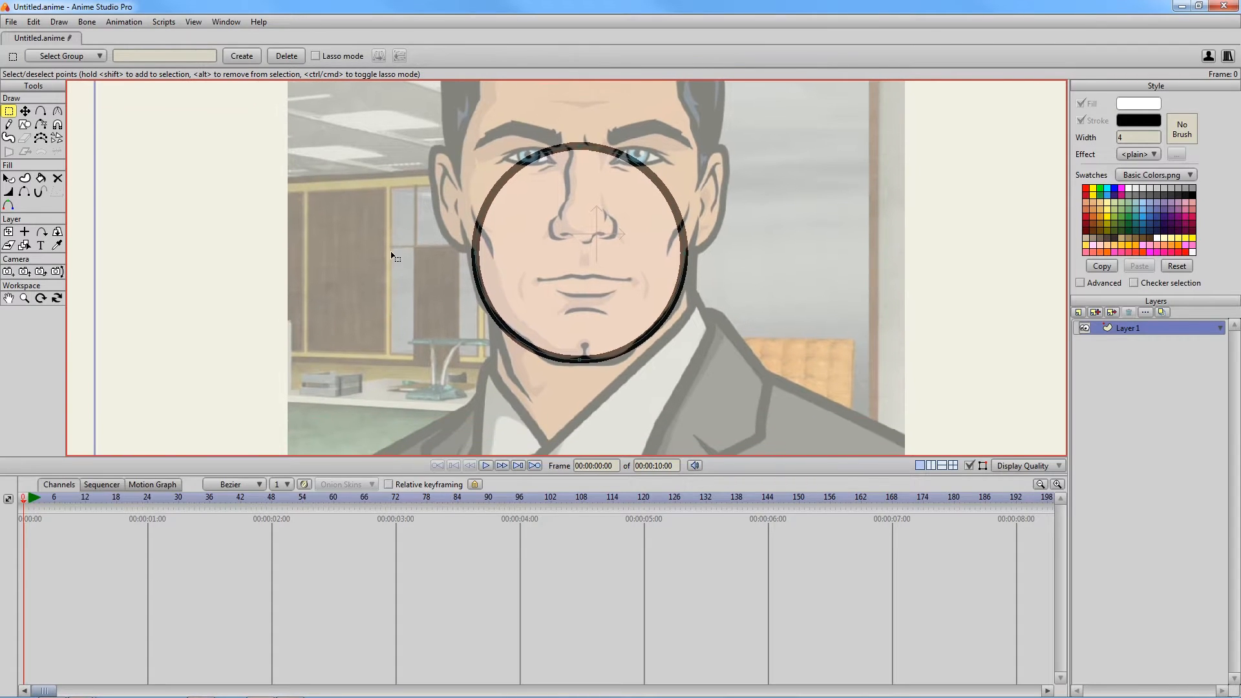
pyautogui.click(26, 112)
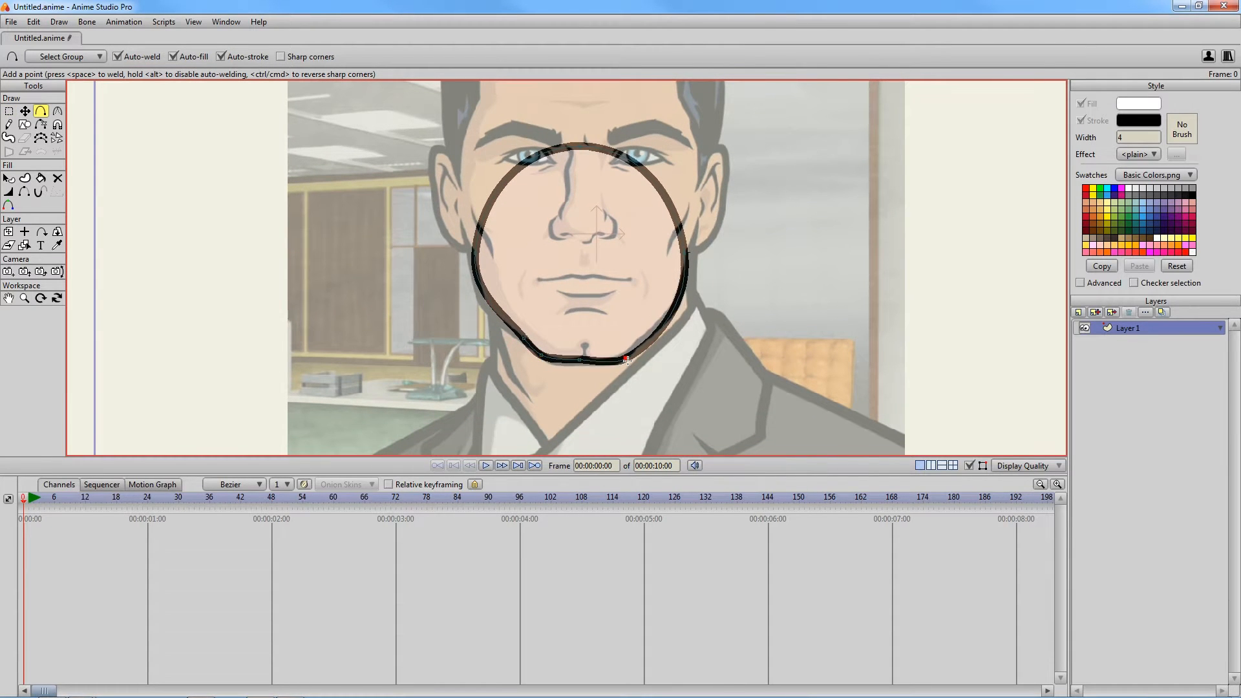
pyautogui.click(24, 111)
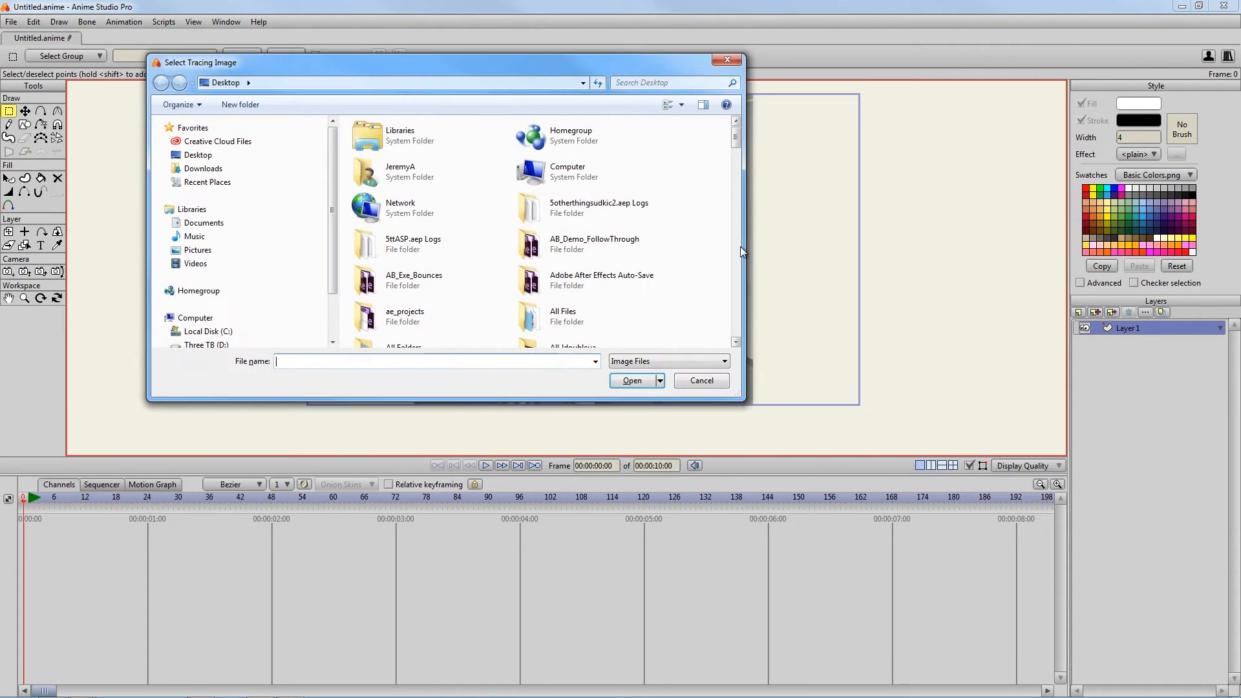
pyautogui.click(632, 380)
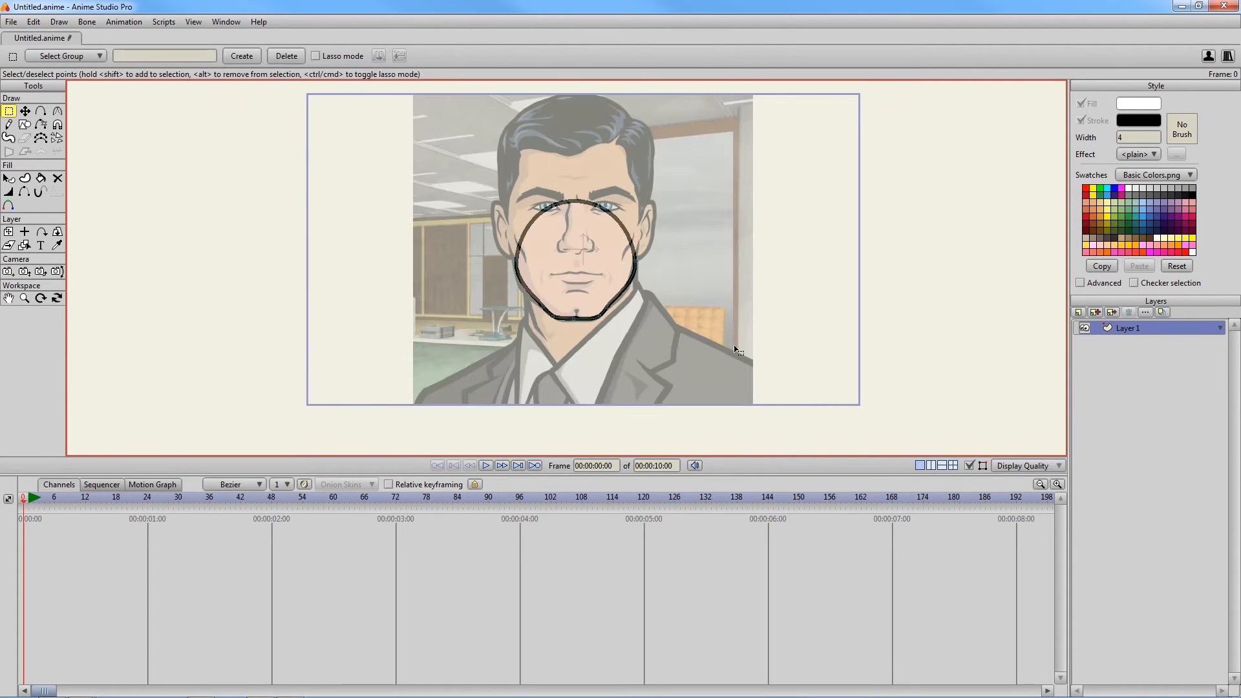
pyautogui.click(568, 203)
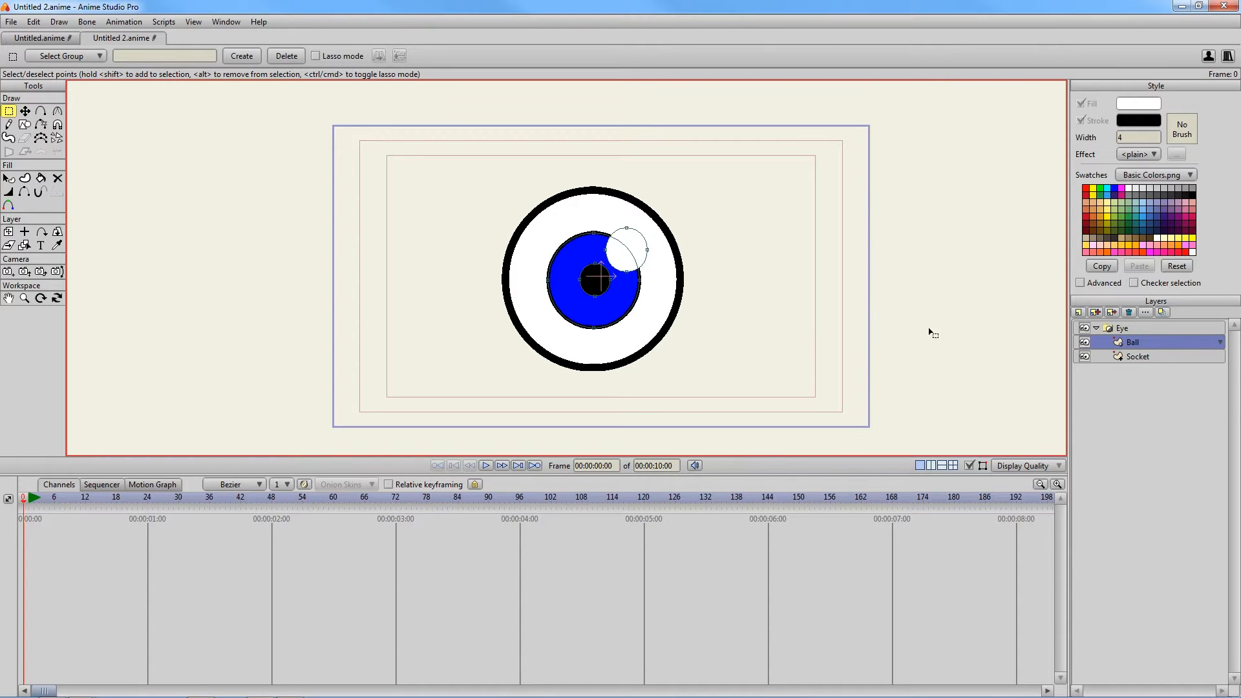
pyautogui.click(1122, 327)
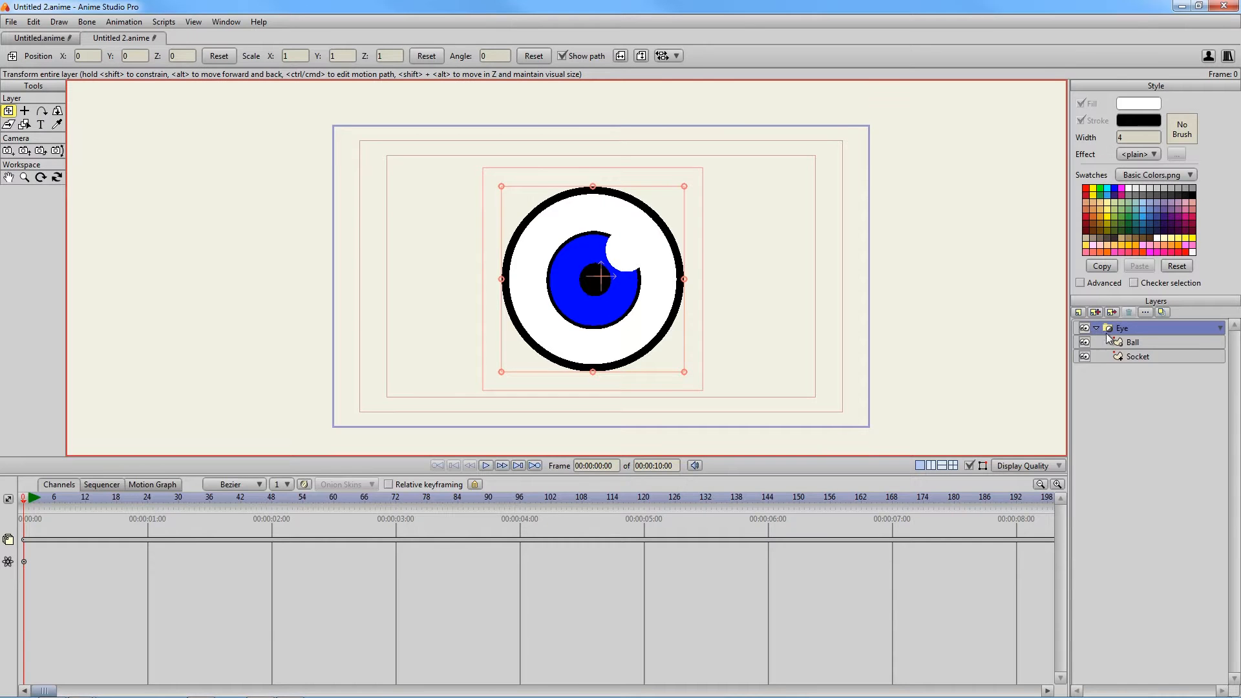
pyautogui.click(1135, 341)
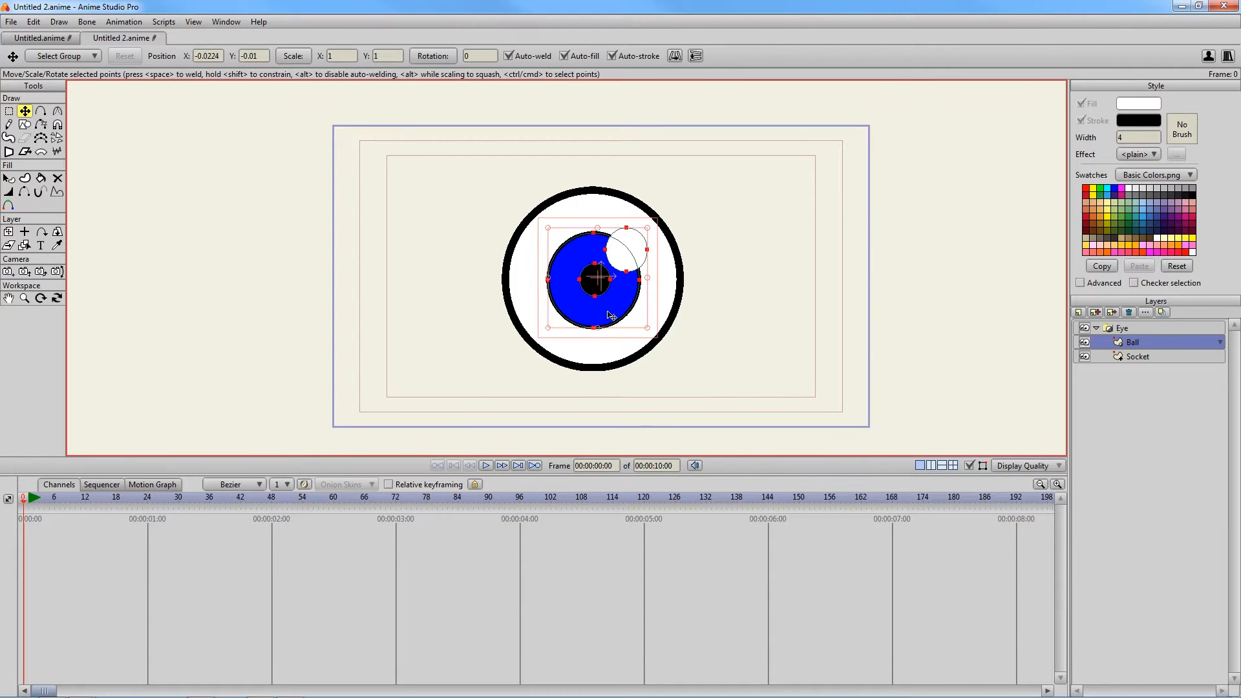
pyautogui.moveTo(597, 277); pyautogui.dragTo(503, 167)
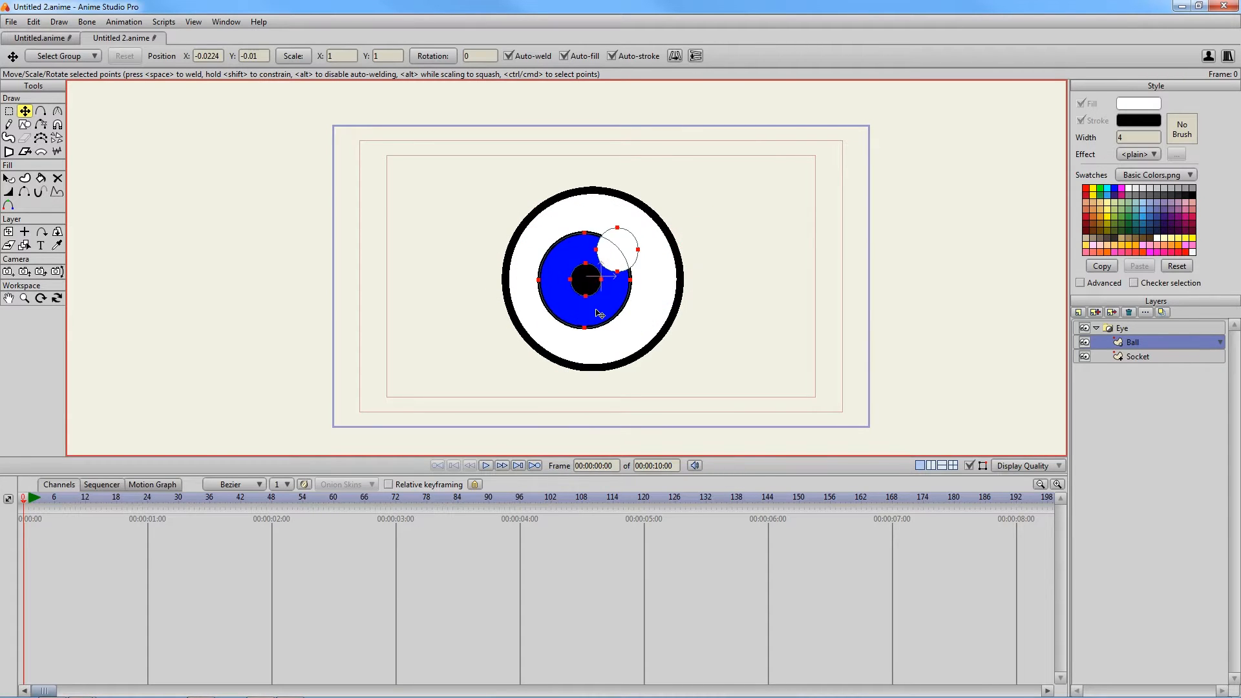
pyautogui.moveTo(597, 277); pyautogui.dragTo(645, 368)
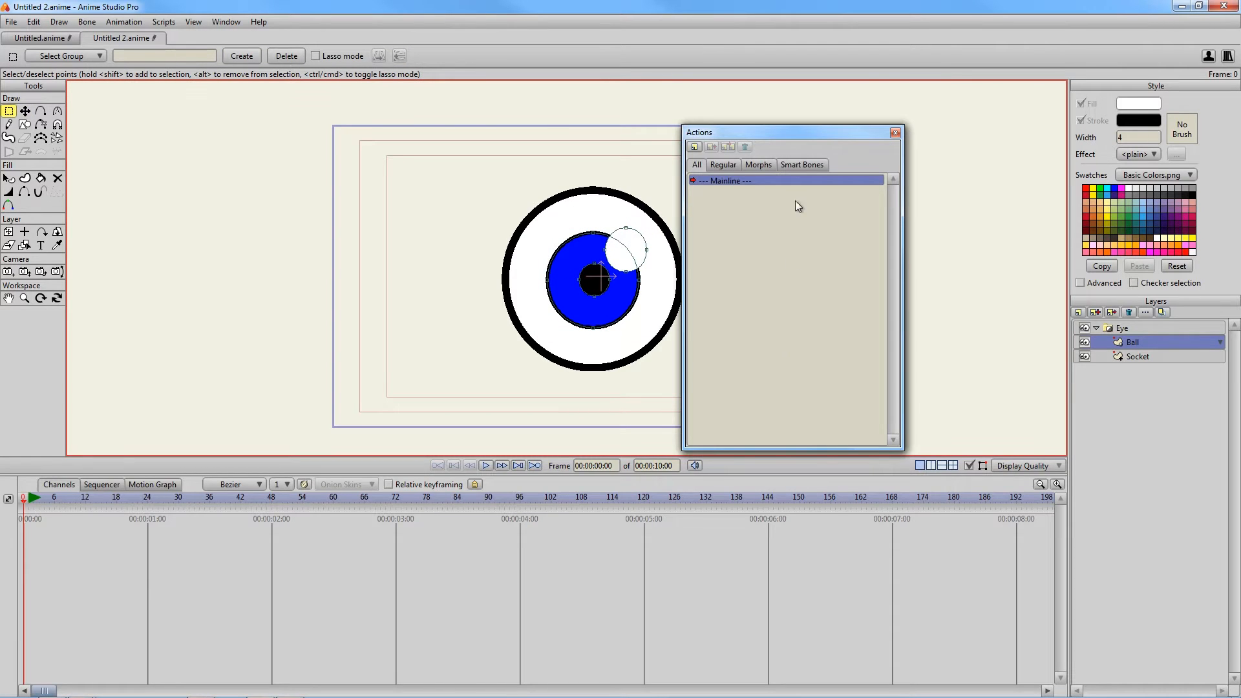
# Create a new action named Eye 1 and push the iris points to the left
pyautogui.click(694, 146)
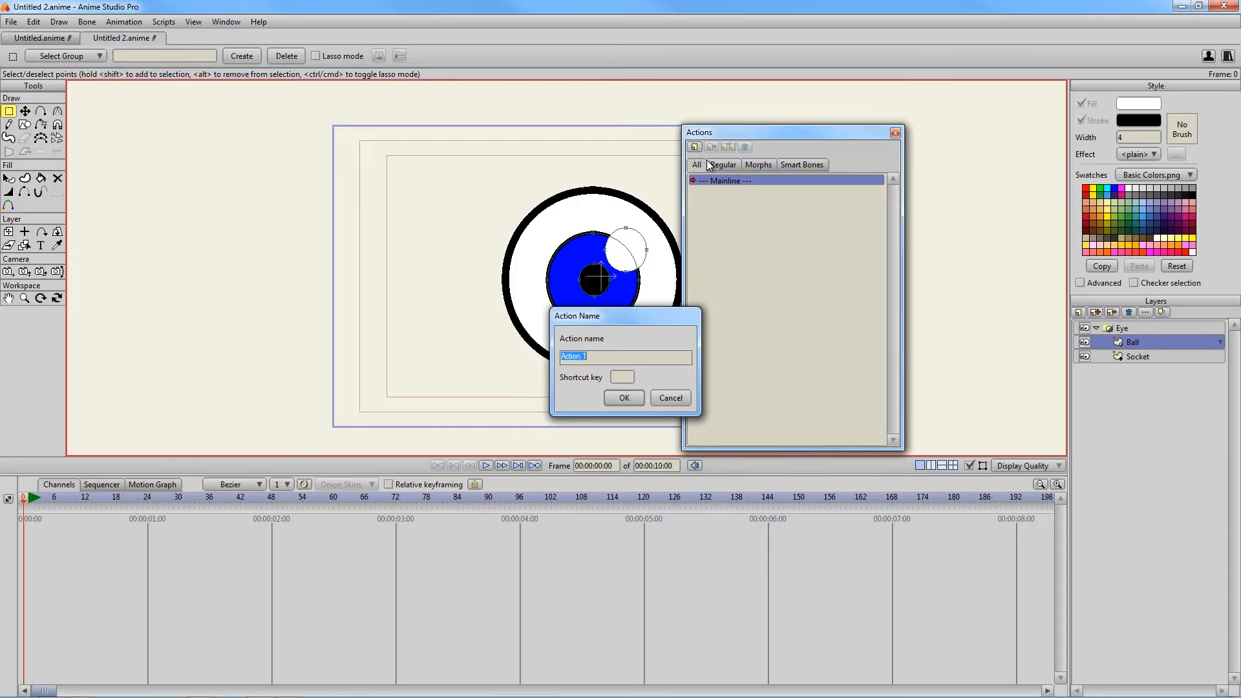
pyautogui.moveTo(721, 279)
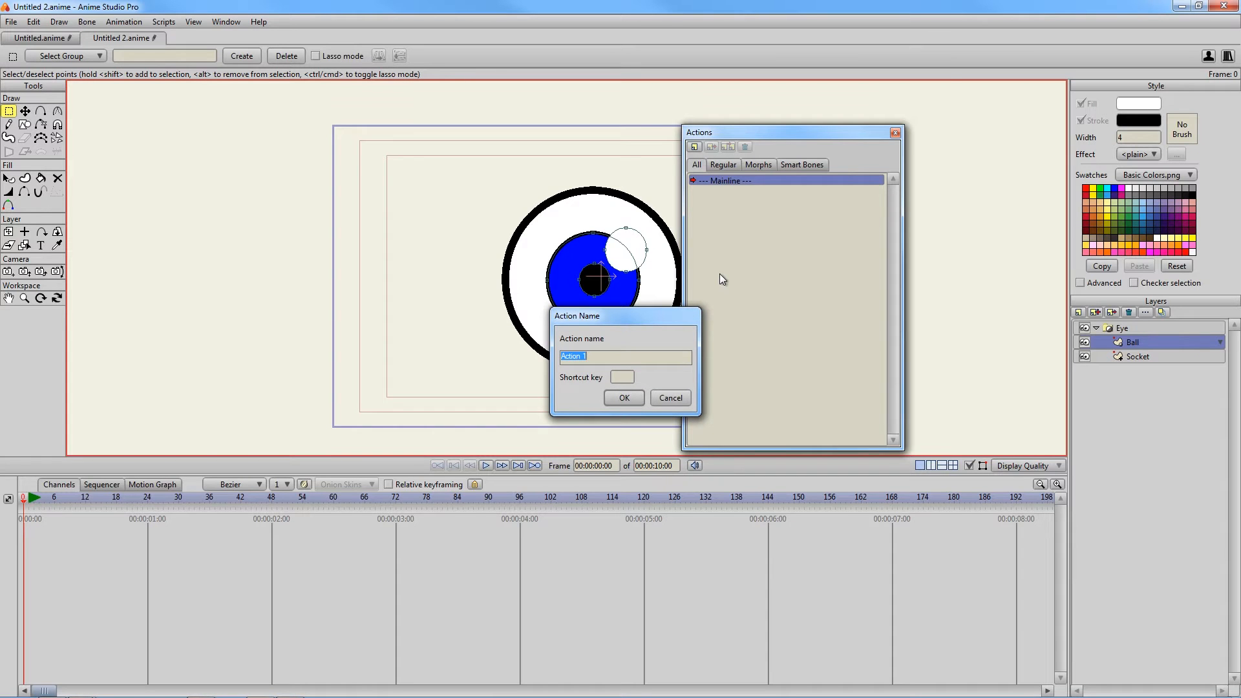
pyautogui.write('Eye')
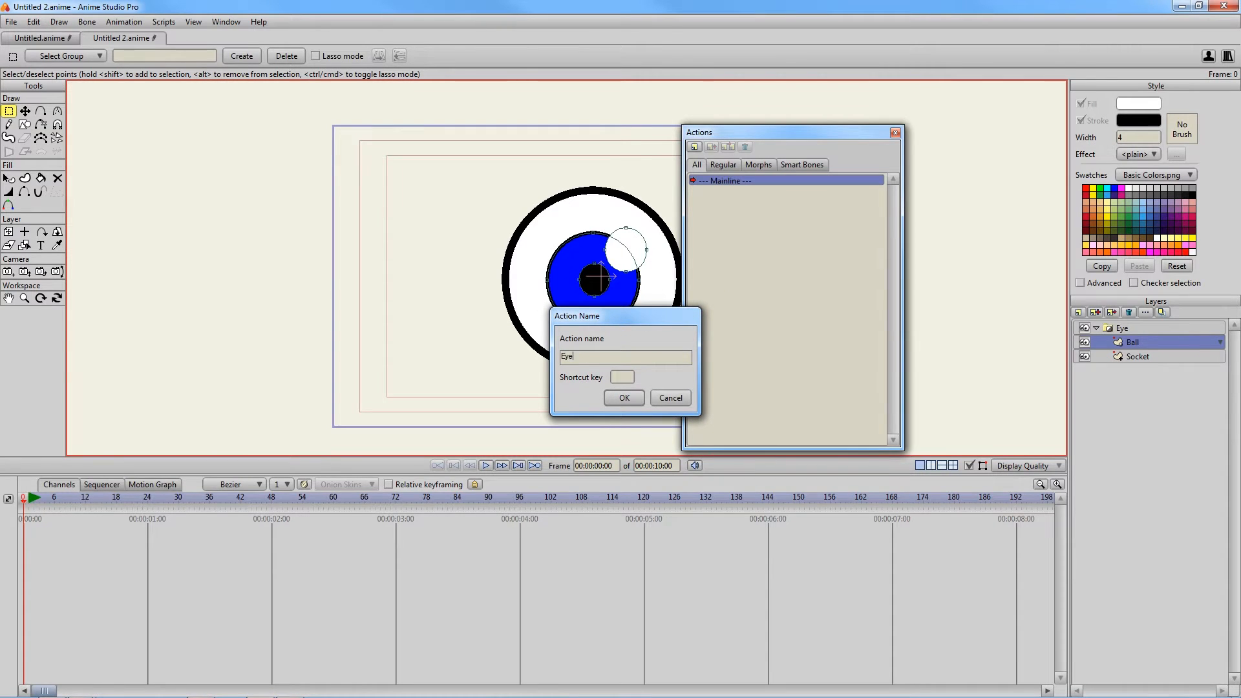
pyautogui.click(623, 397)
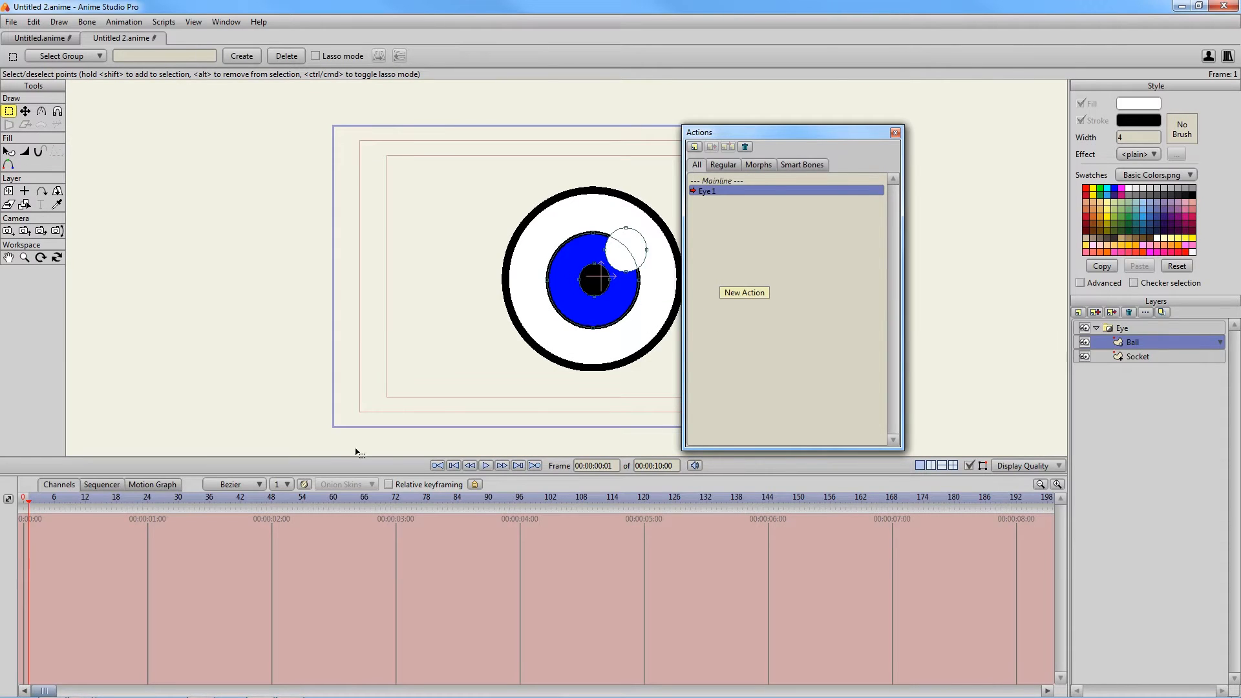
pyautogui.moveTo(646, 436)
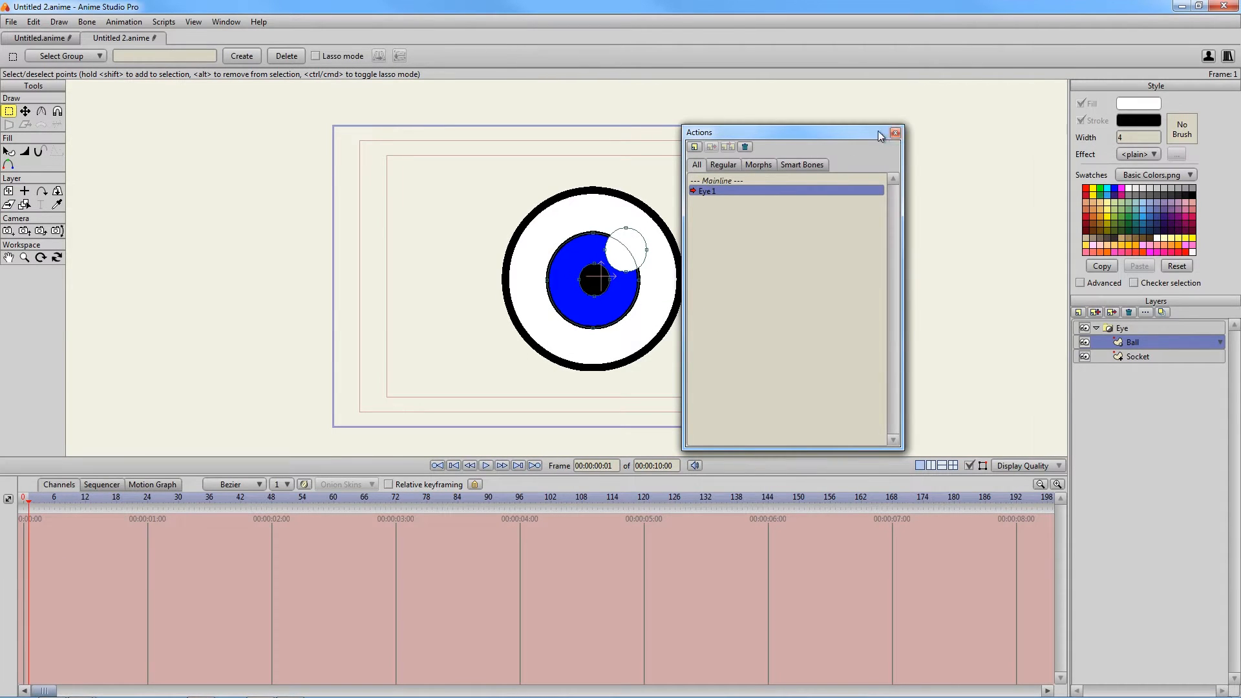
pyautogui.click(895, 133)
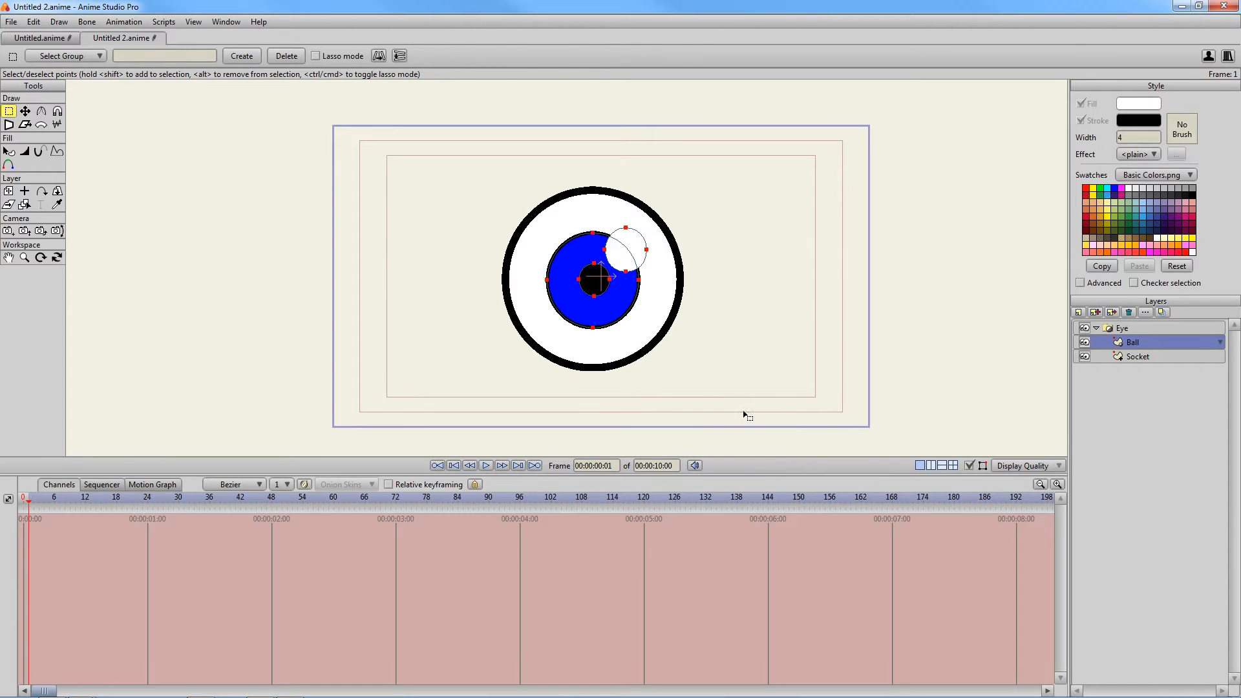
pyautogui.click(24, 111)
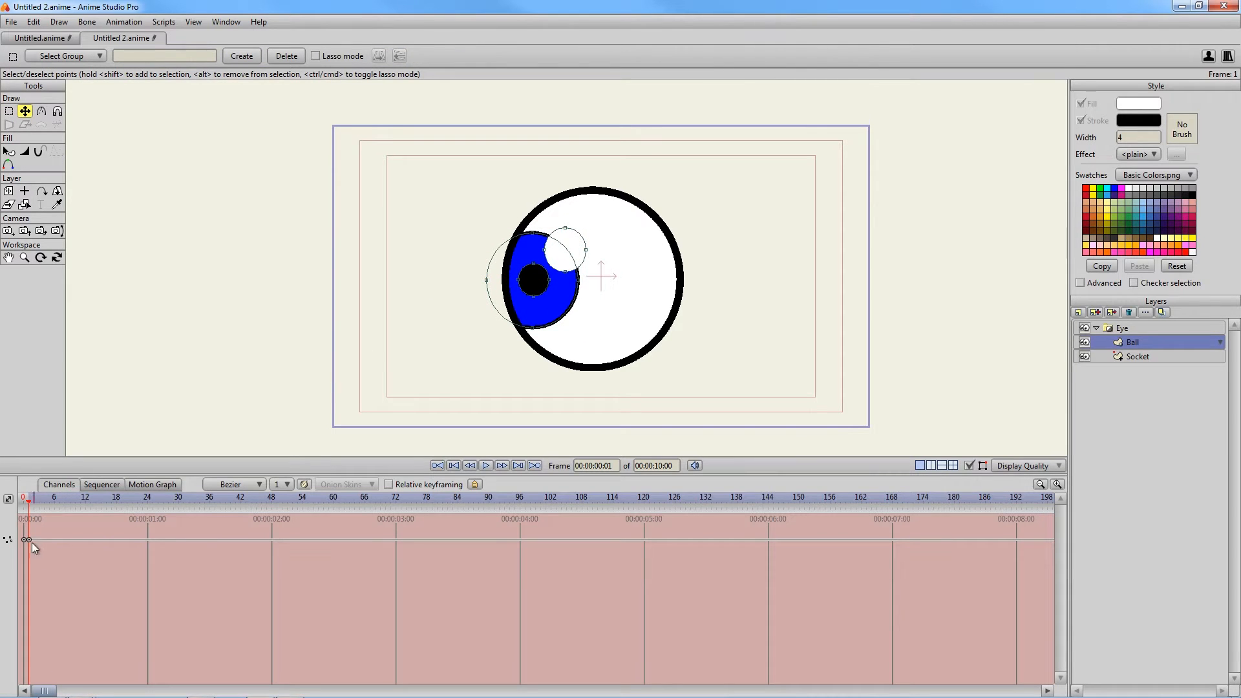
# Return to the Mainline and create a second action named Eye 2
pyautogui.click(234, 484)
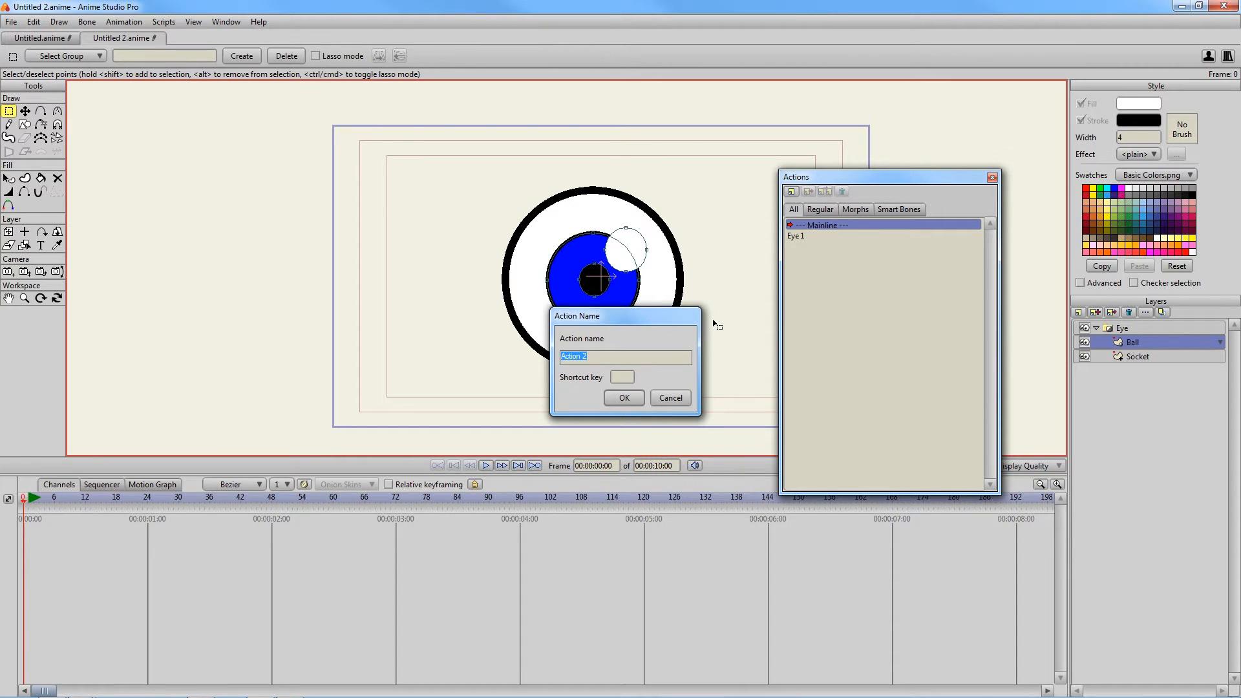
pyautogui.write('Eye 2')
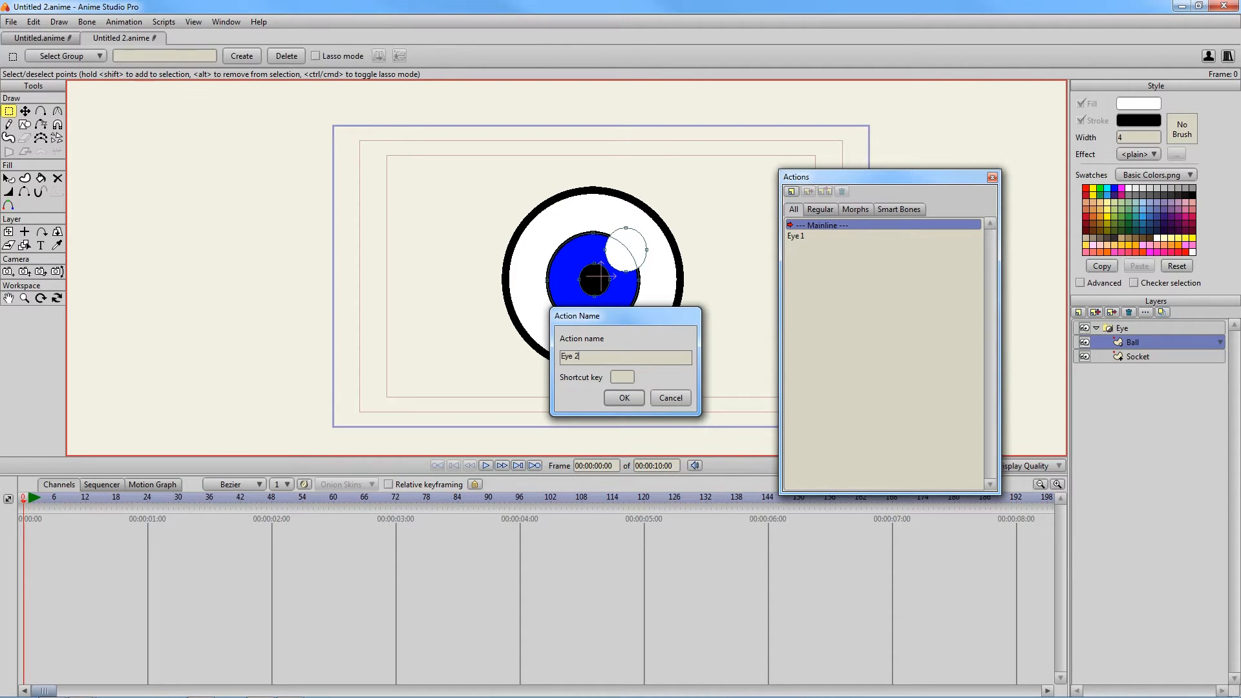
pyautogui.click(623, 397)
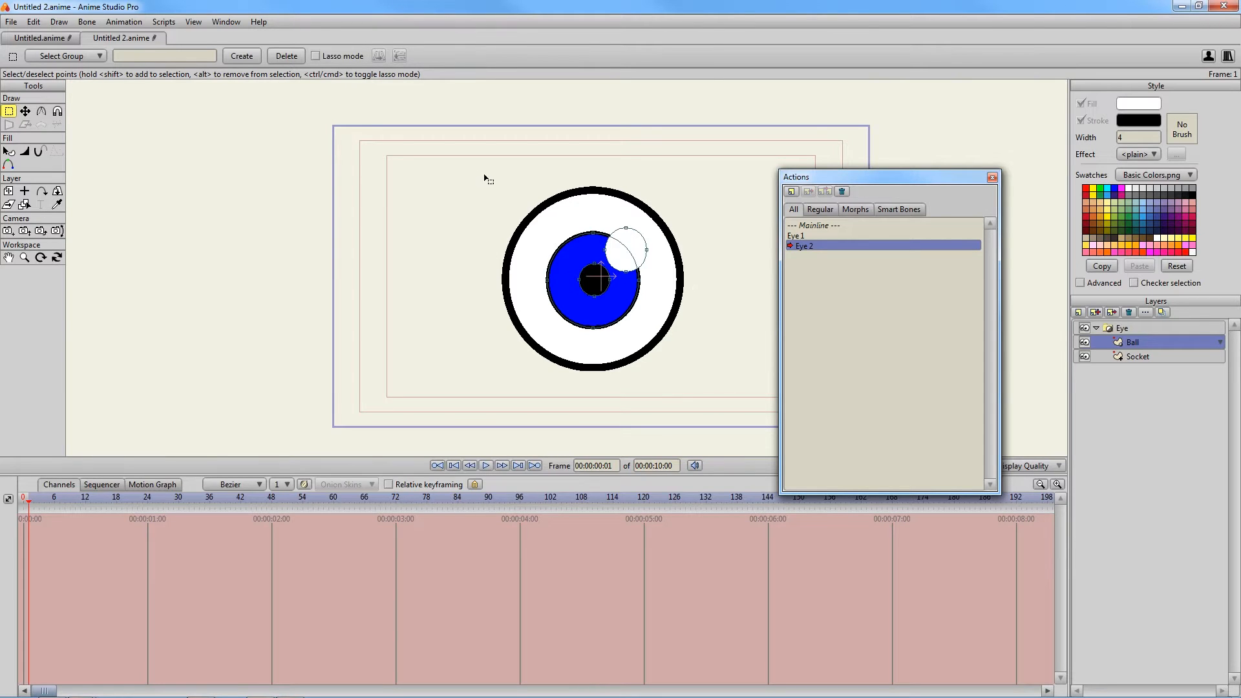
pyautogui.click(24, 112)
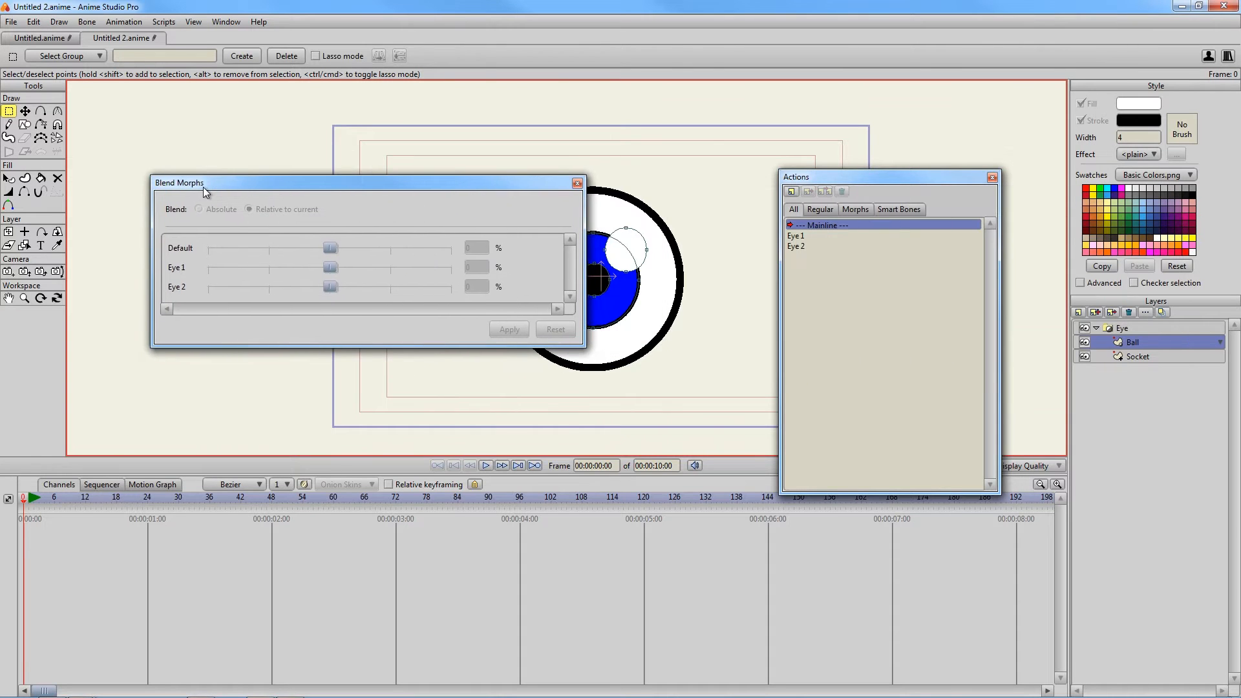
# Set the Blend Morphs window to Absolute blending and move it clear of the eyeball
pyautogui.moveTo(201, 183); pyautogui.dragTo(144, 158)
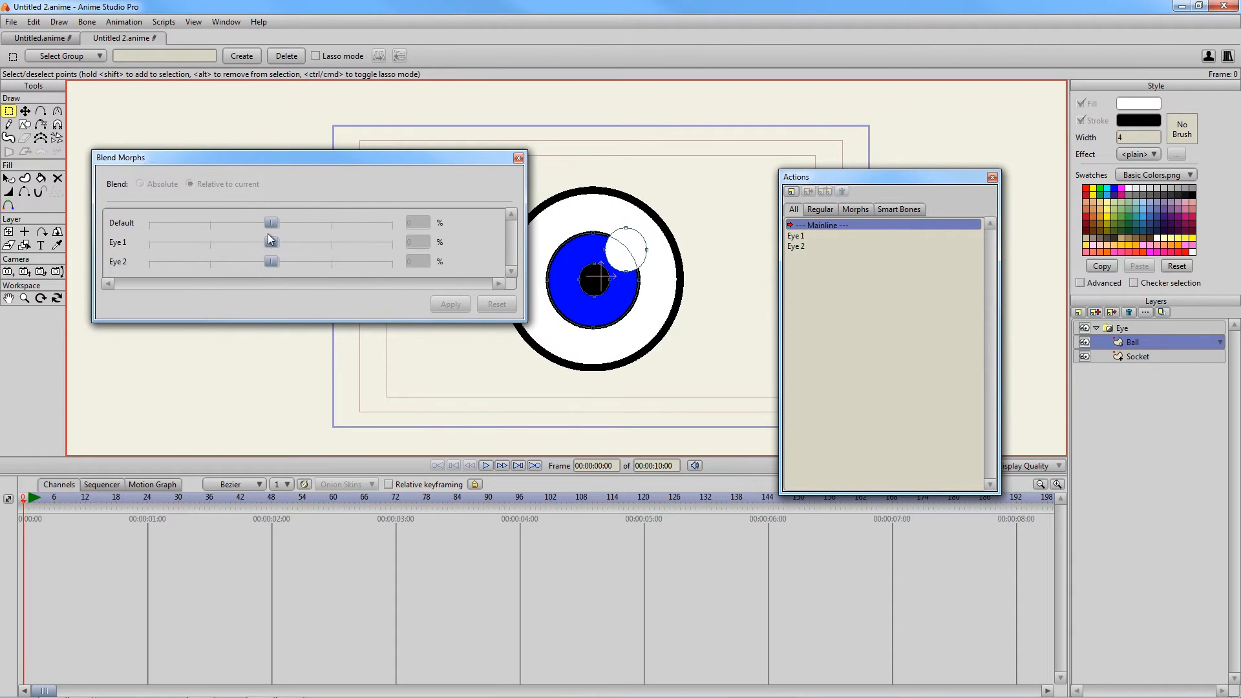
pyautogui.moveTo(511, 324)
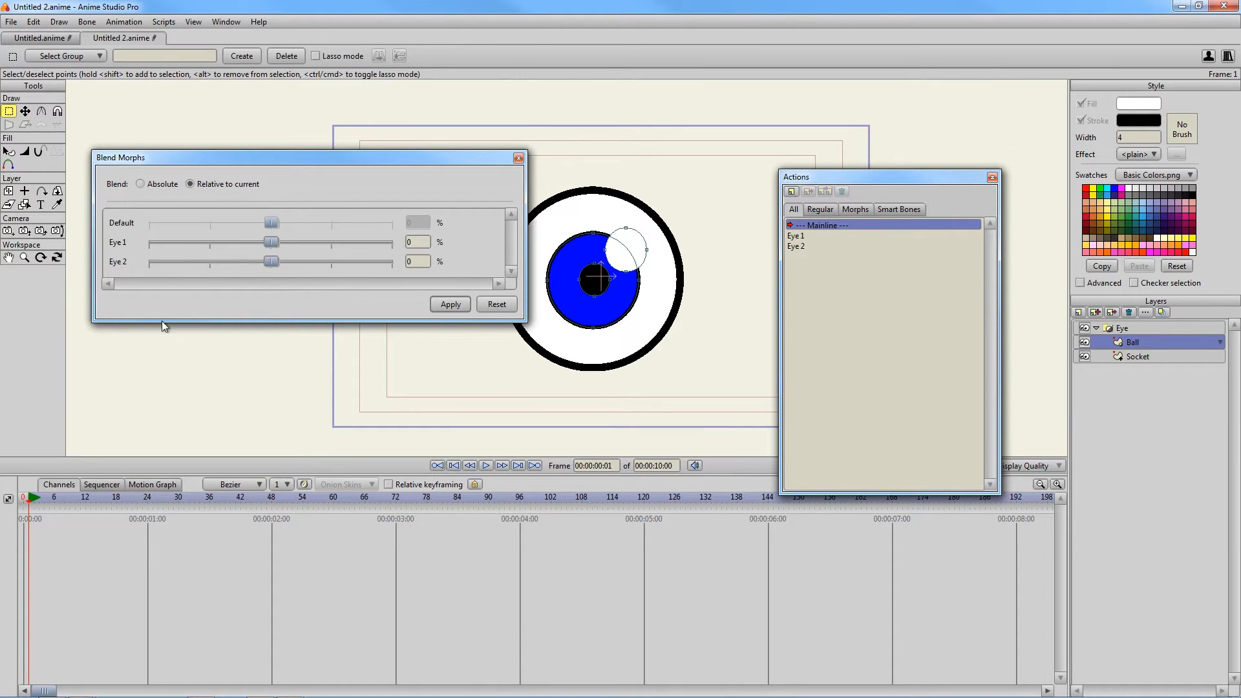
pyautogui.click(141, 184)
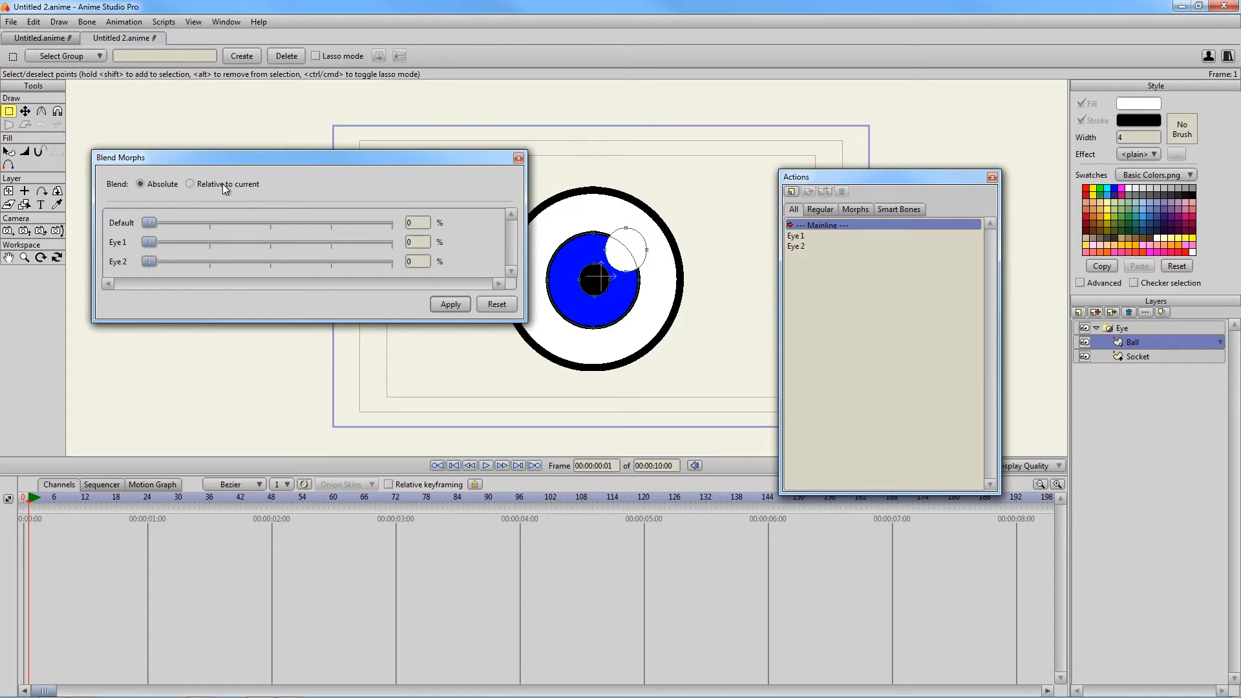
pyautogui.click(190, 183)
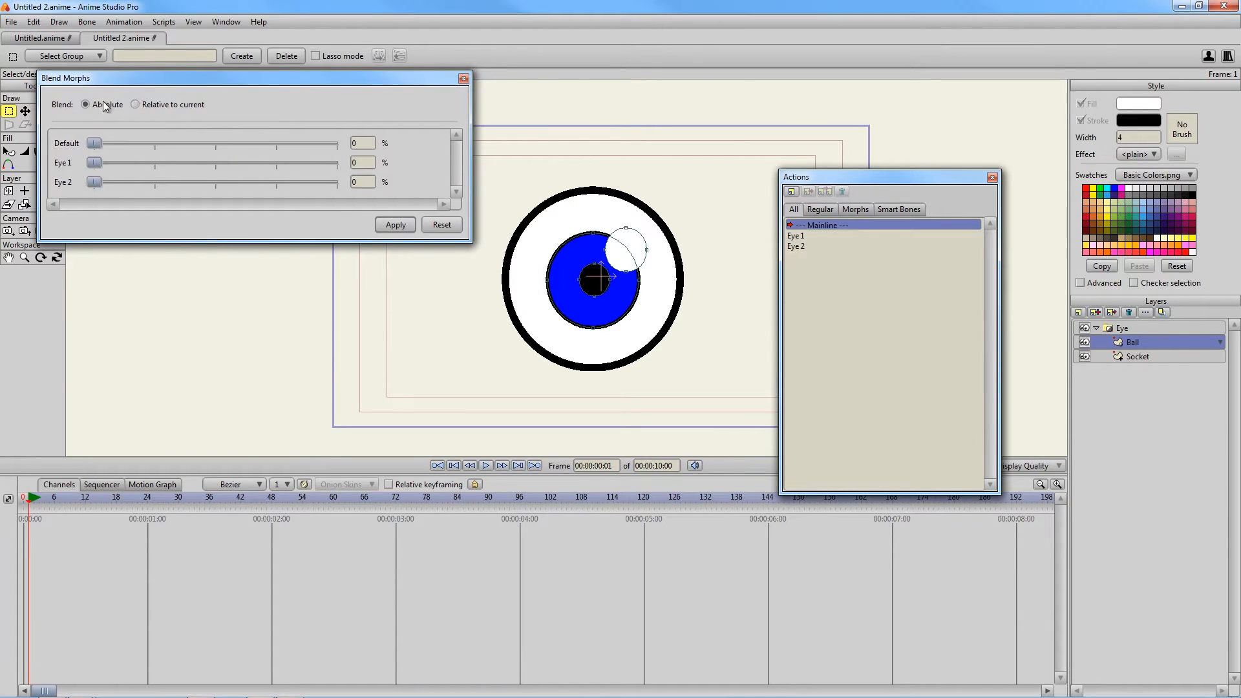
pyautogui.moveTo(64, 77); pyautogui.dragTo(72, 118)
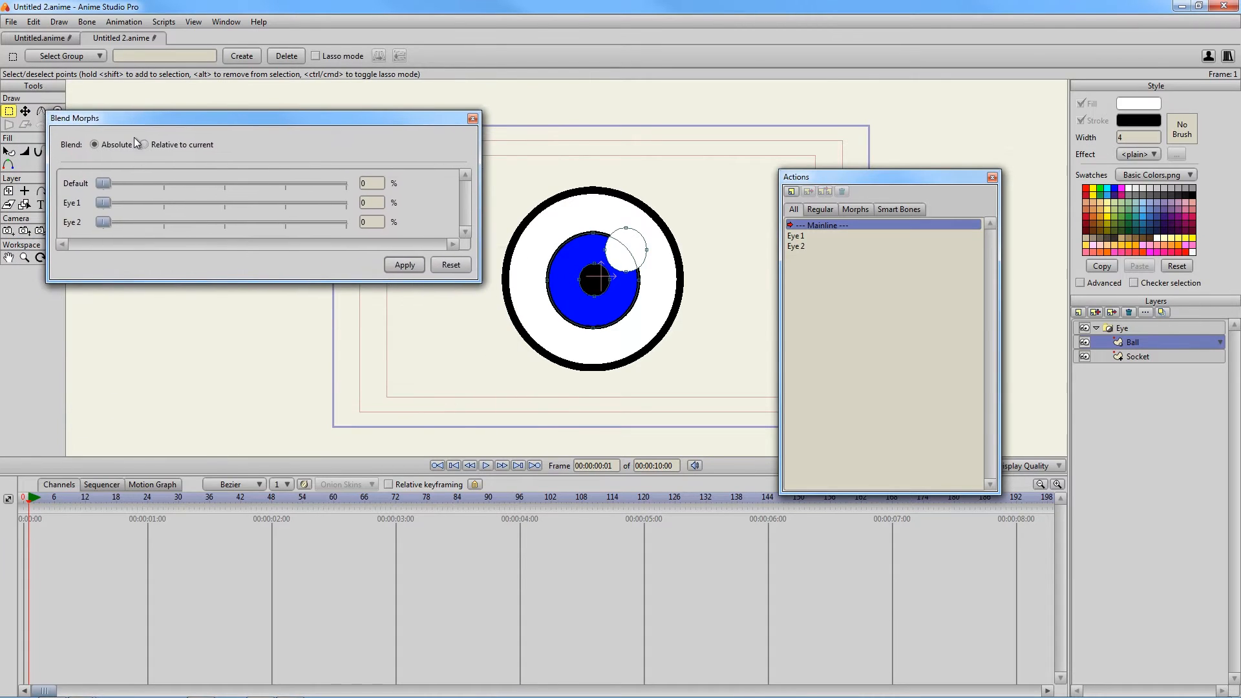
pyautogui.moveTo(104, 202); pyautogui.dragTo(230, 203)
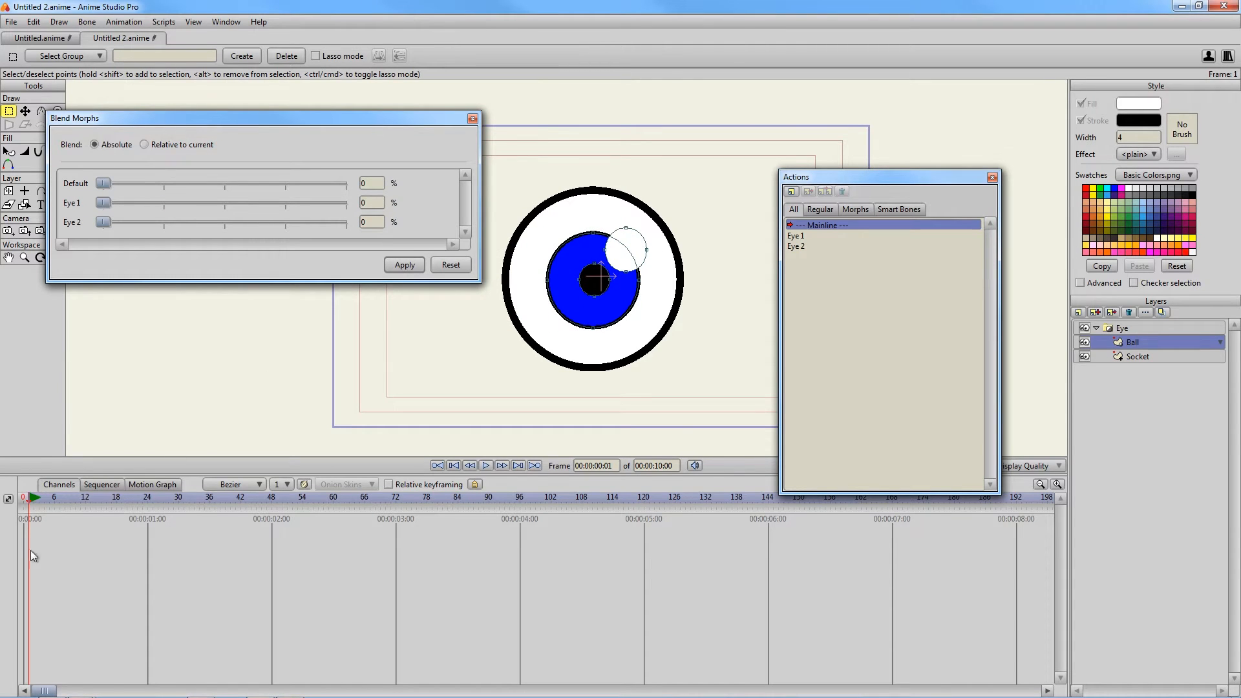
pyautogui.moveTo(280, 353)
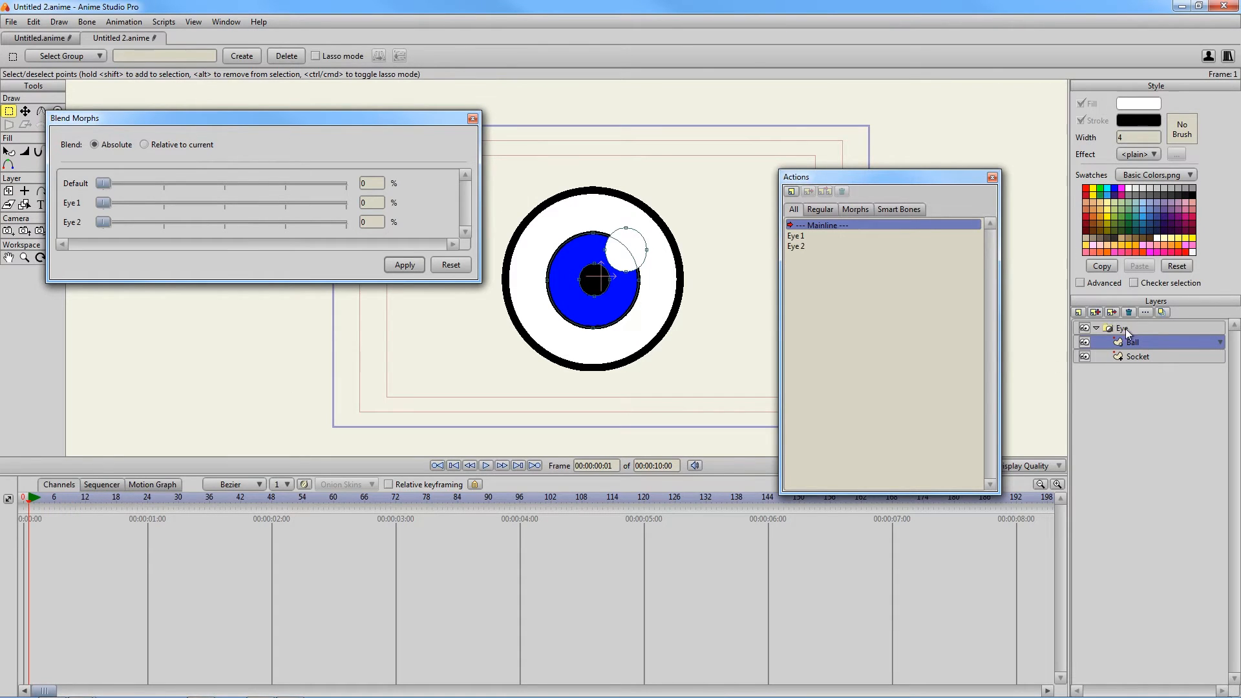
# On the Eye layer at frame 24, key Eye 1 at 100 percent and play back the look-left
pyautogui.click(1122, 328)
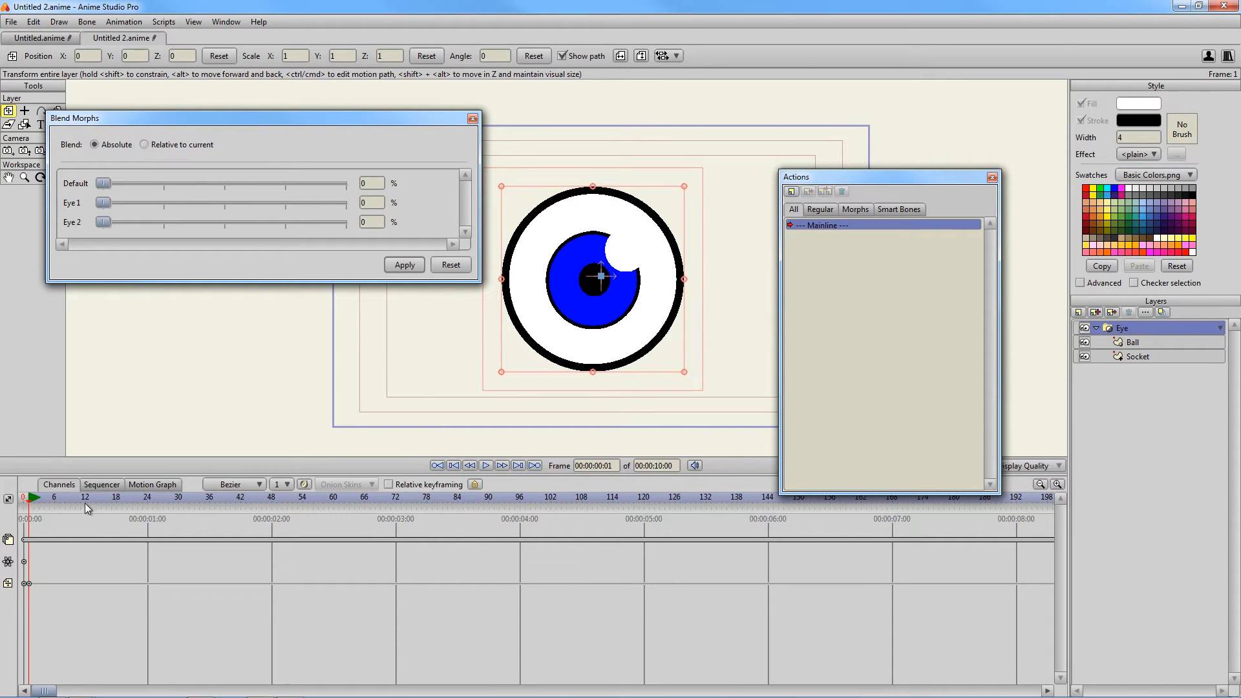
pyautogui.click(147, 496)
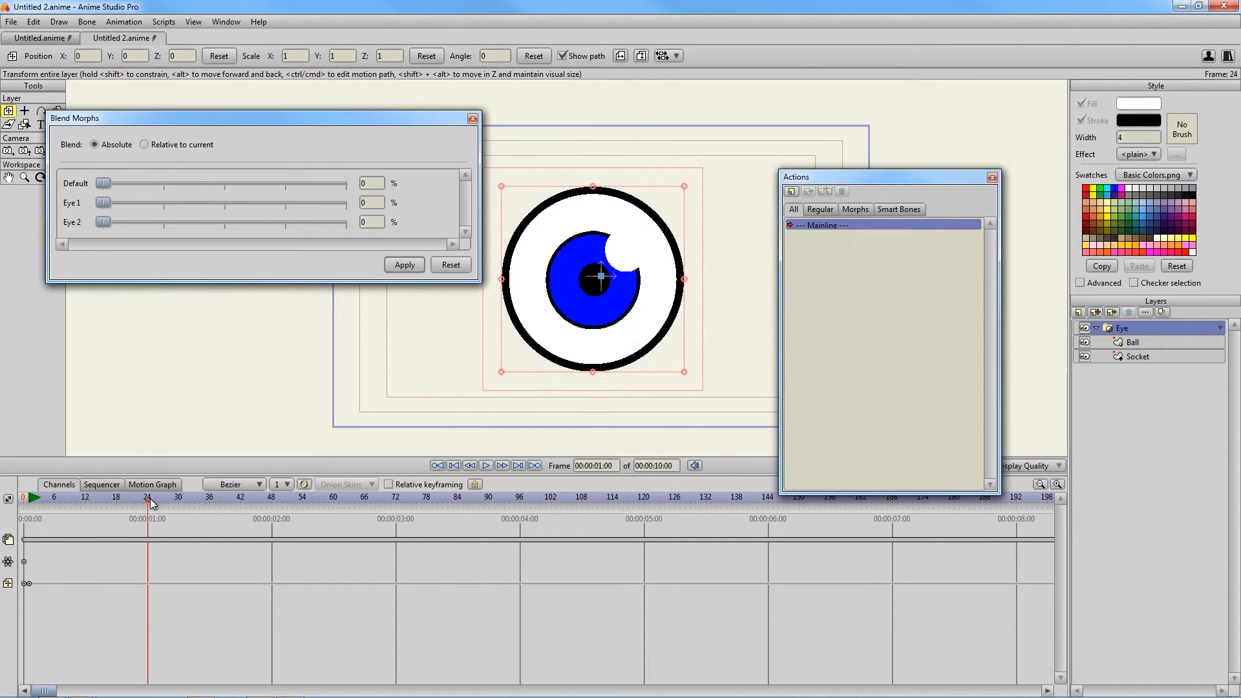
pyautogui.moveTo(103, 203); pyautogui.dragTo(344, 203)
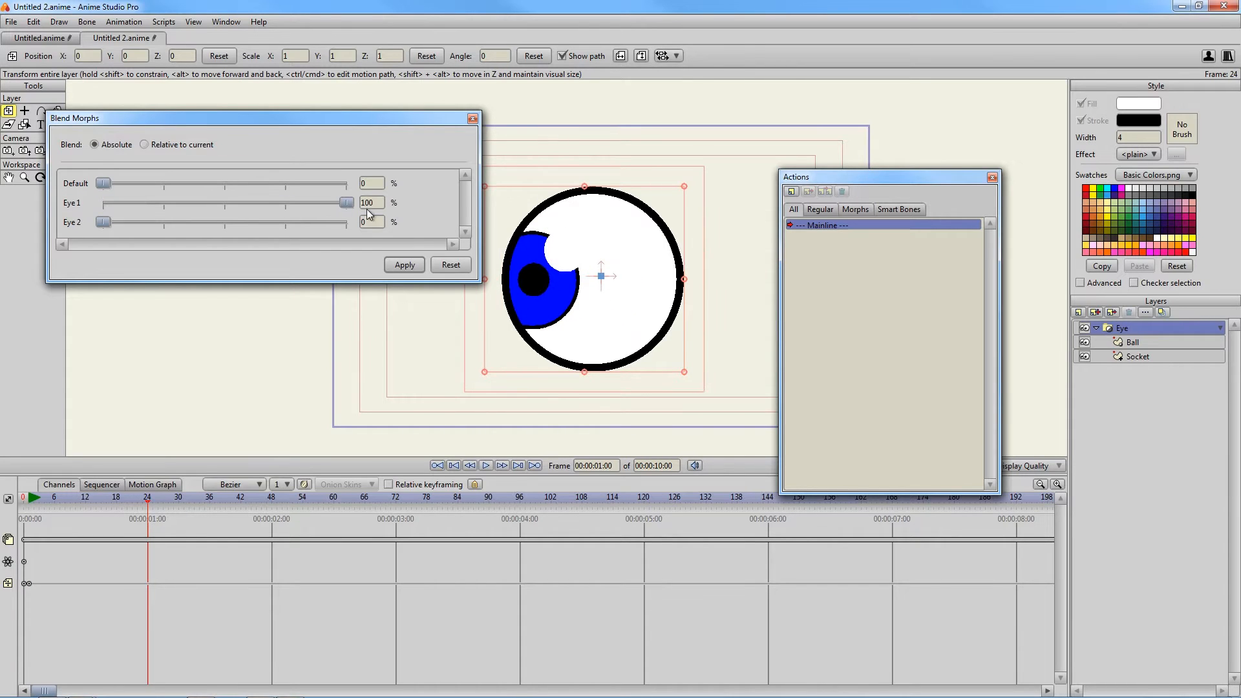
pyautogui.click(1134, 341)
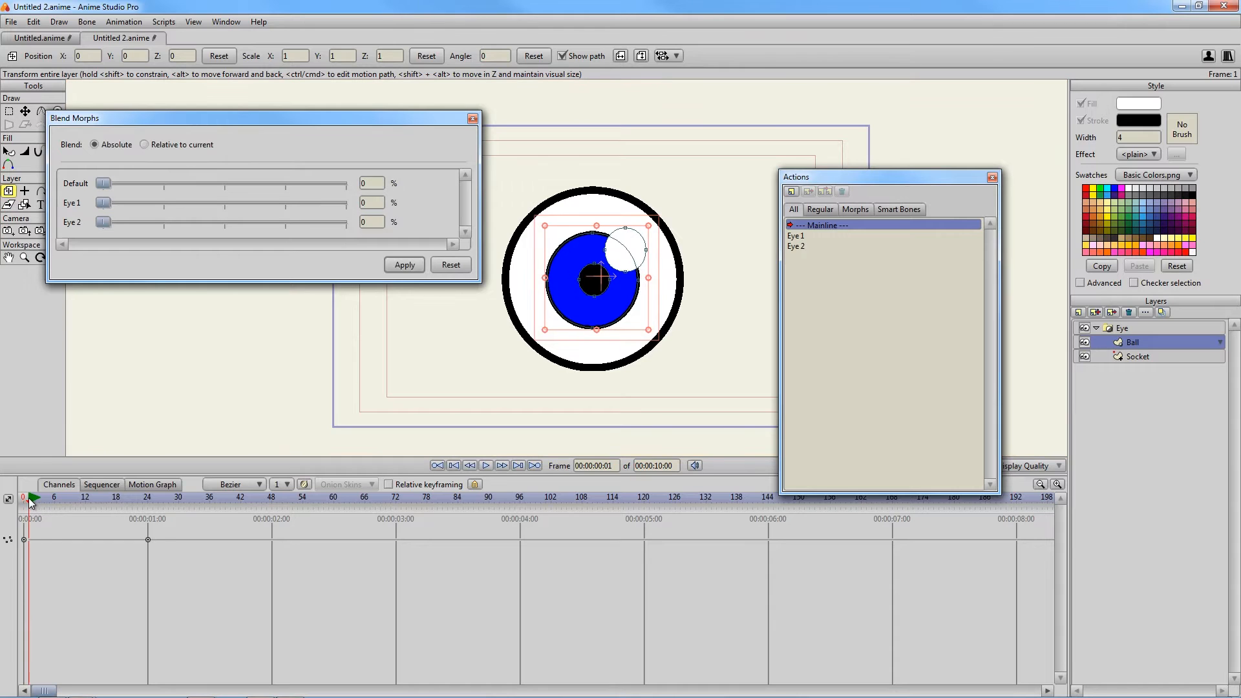
pyautogui.click(486, 466)
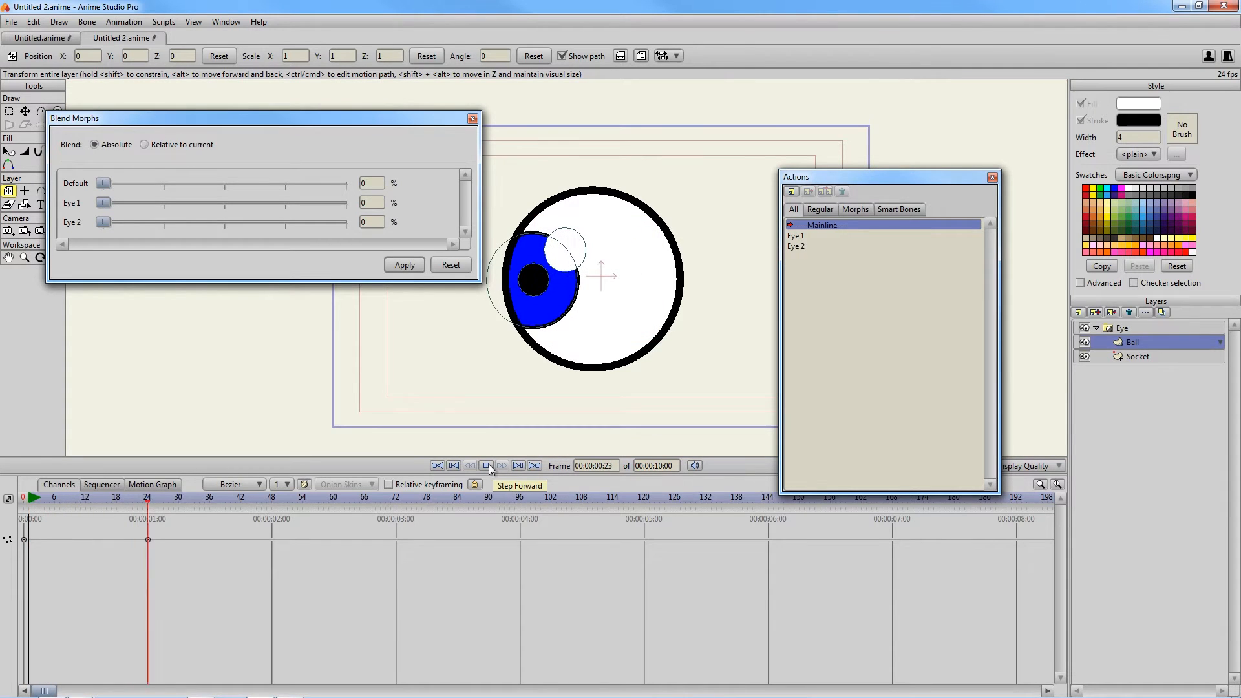
pyautogui.click(486, 466)
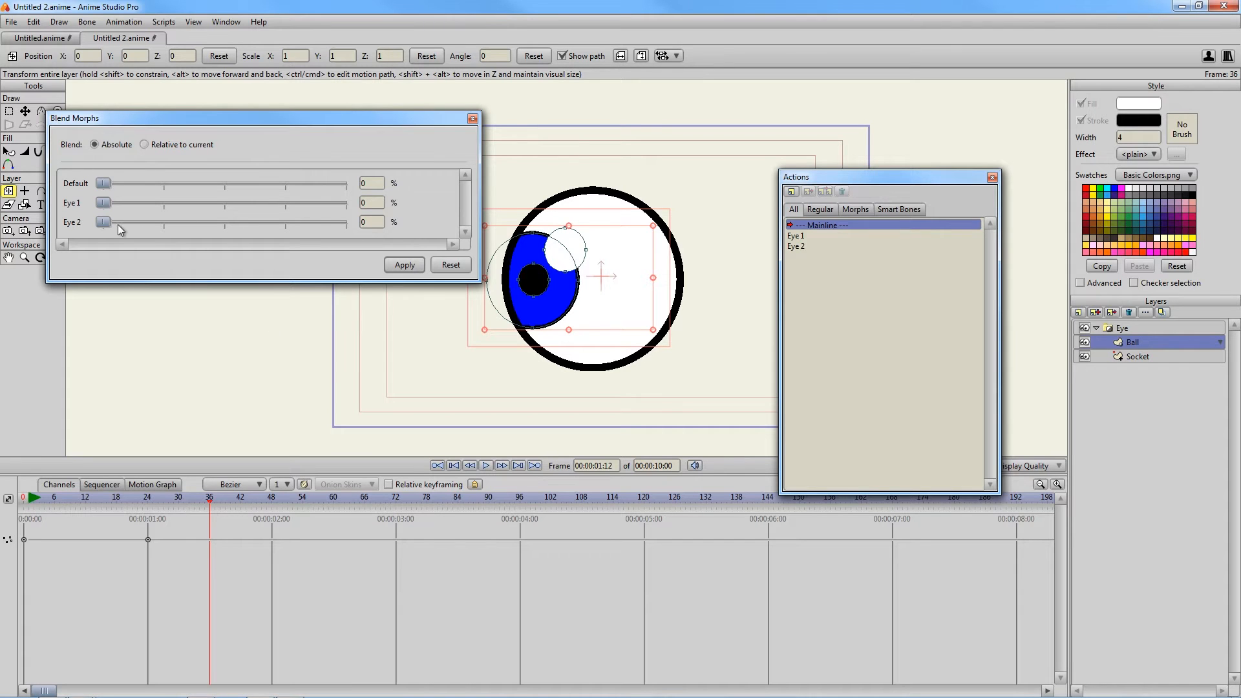
# Key the Eye 2 morph so the eye looks right at frame 36, then rewind and play back
pyautogui.moveTo(103, 223); pyautogui.dragTo(347, 223)
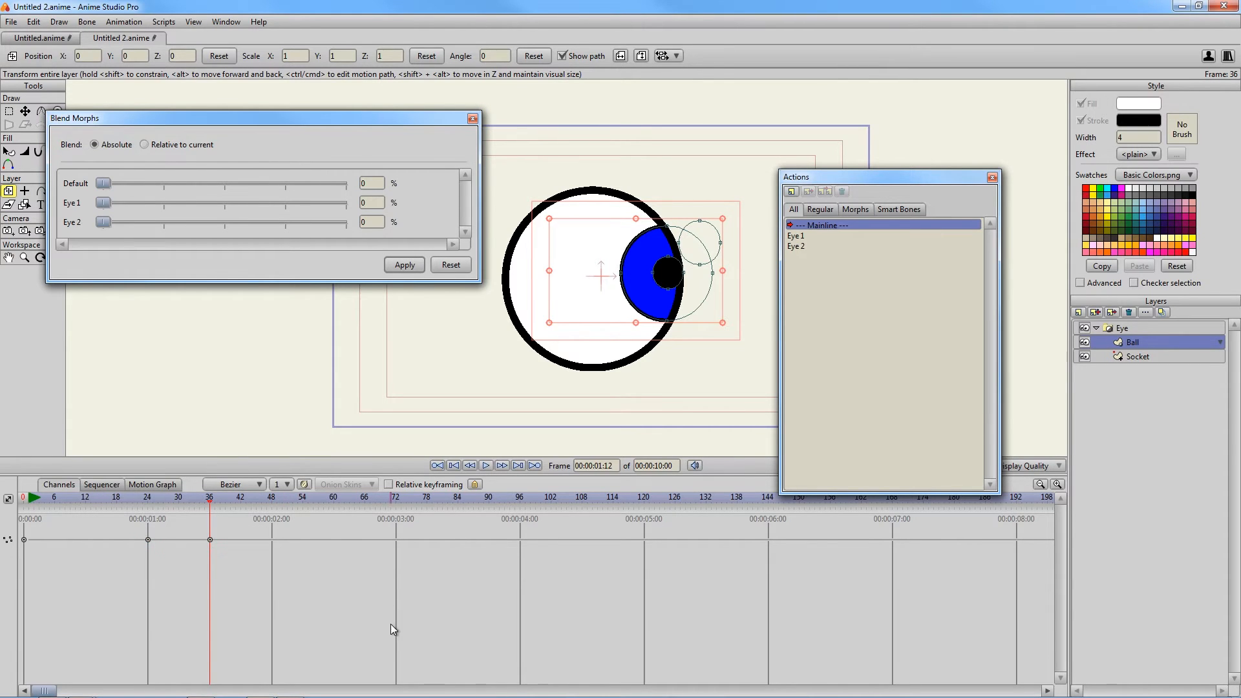
pyautogui.click(55, 497)
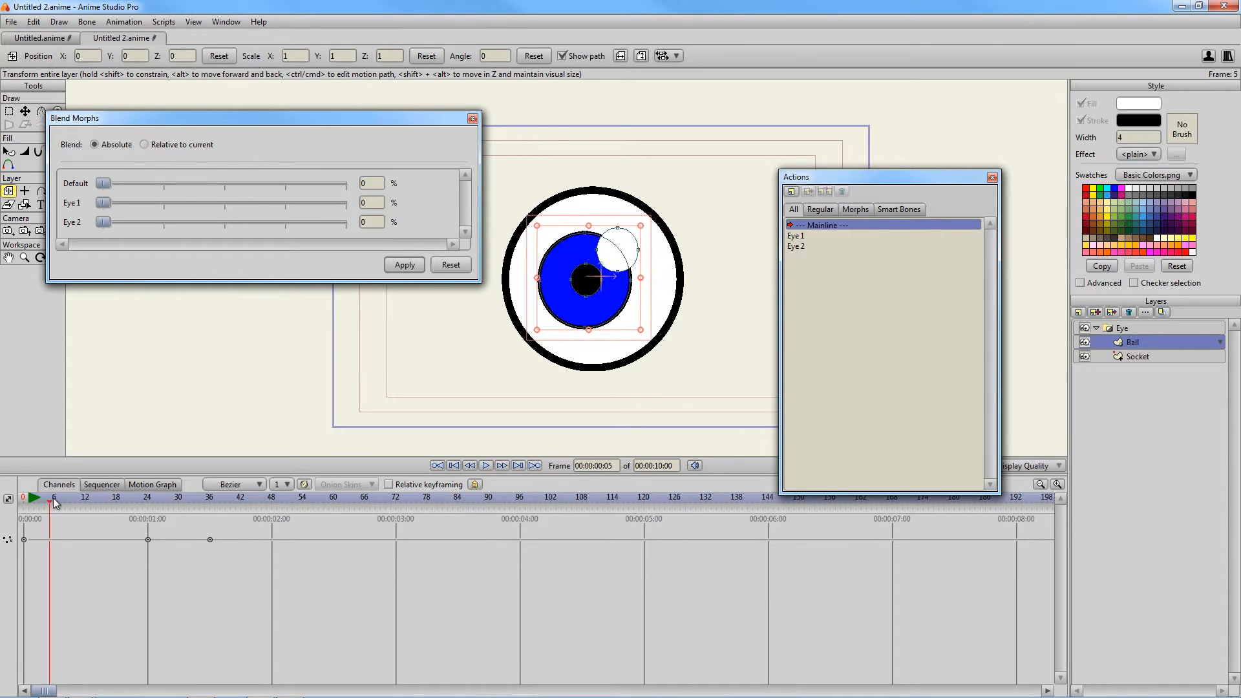
pyautogui.click(183, 497)
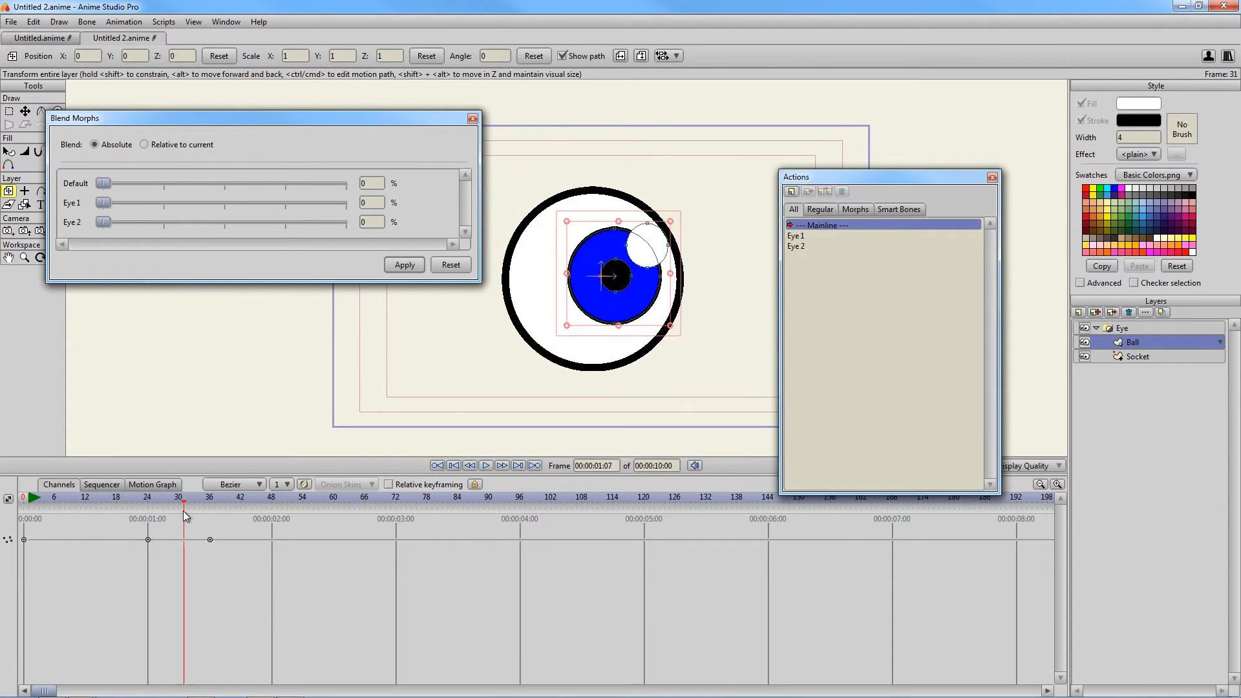
pyautogui.click(34, 497)
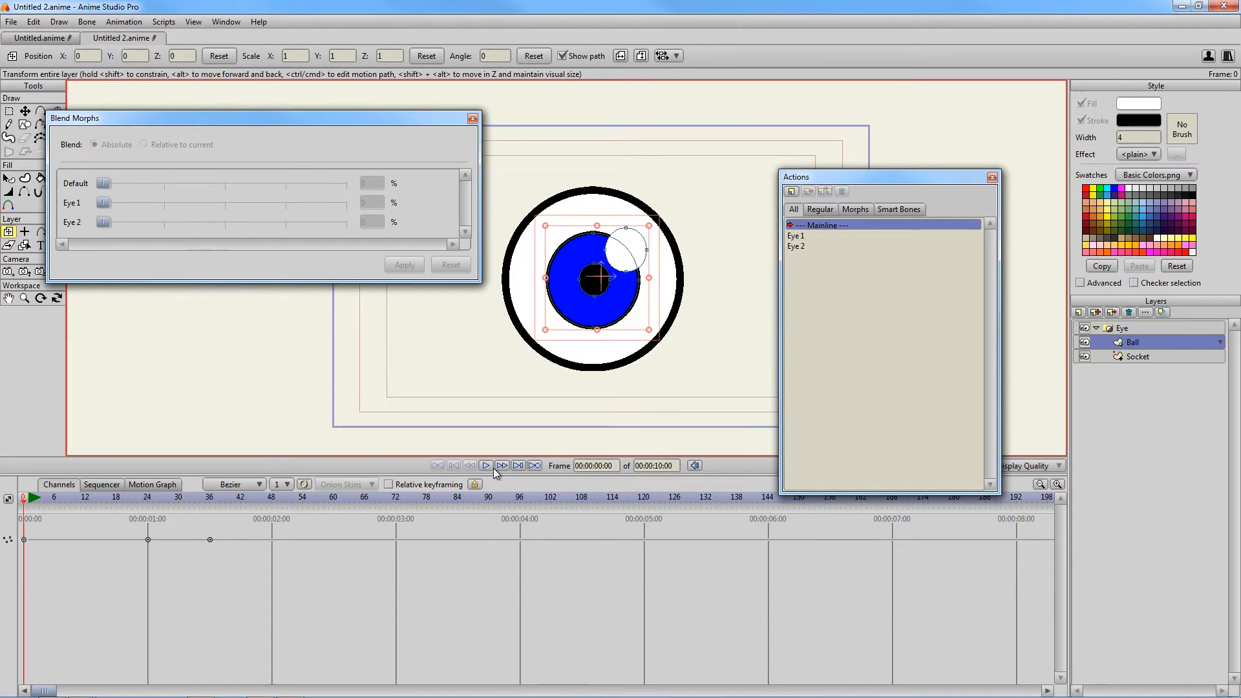
pyautogui.click(484, 465)
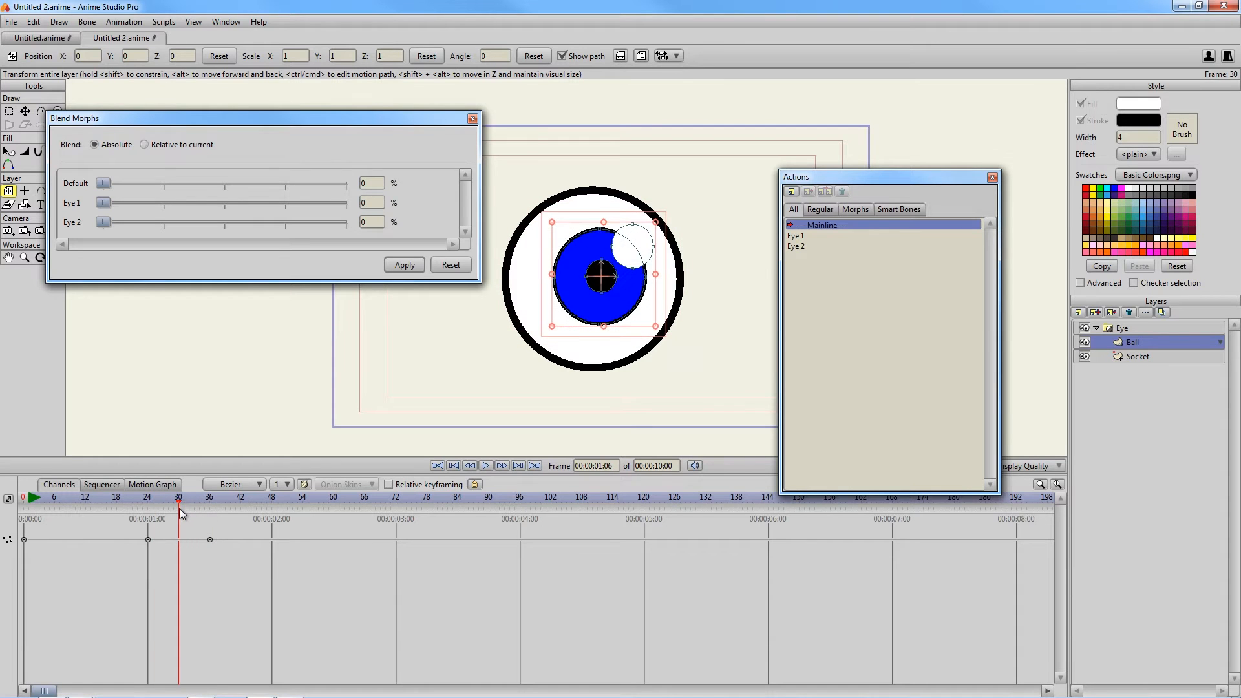
# Key a frame-30 blend of Eye 1 at 43% and Eye 2 at 50%, then review playback
pyautogui.moveTo(100, 222); pyautogui.dragTo(211, 222)
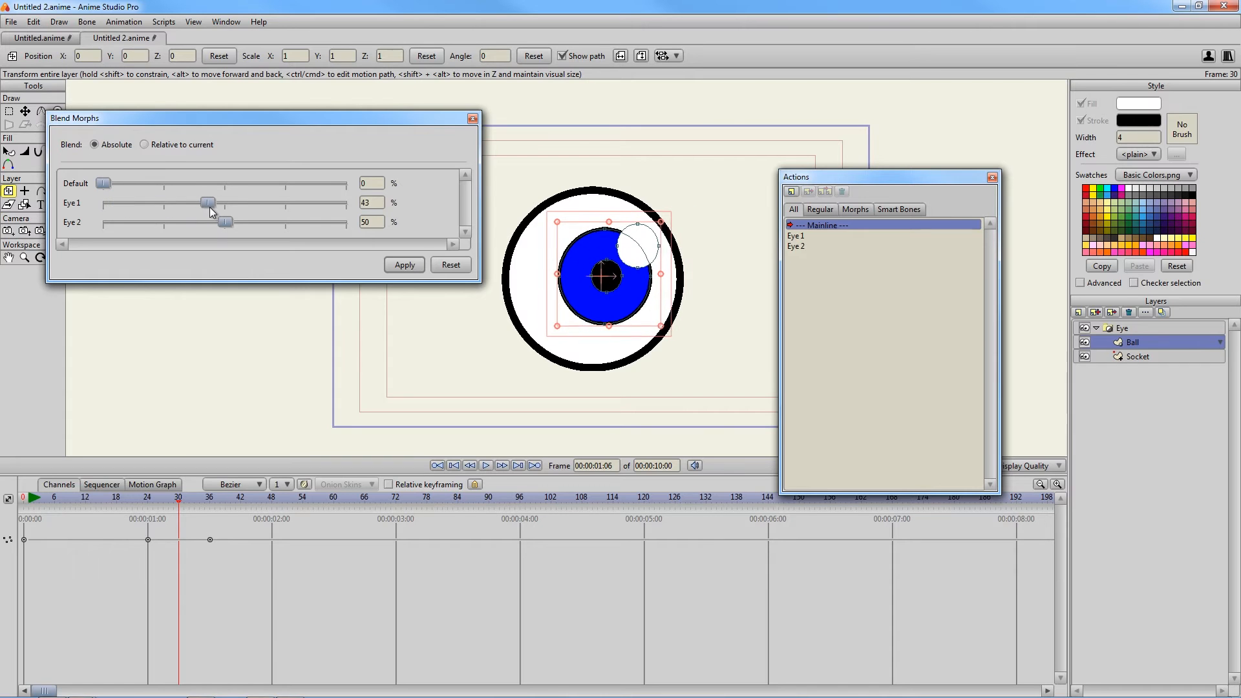
pyautogui.click(450, 263)
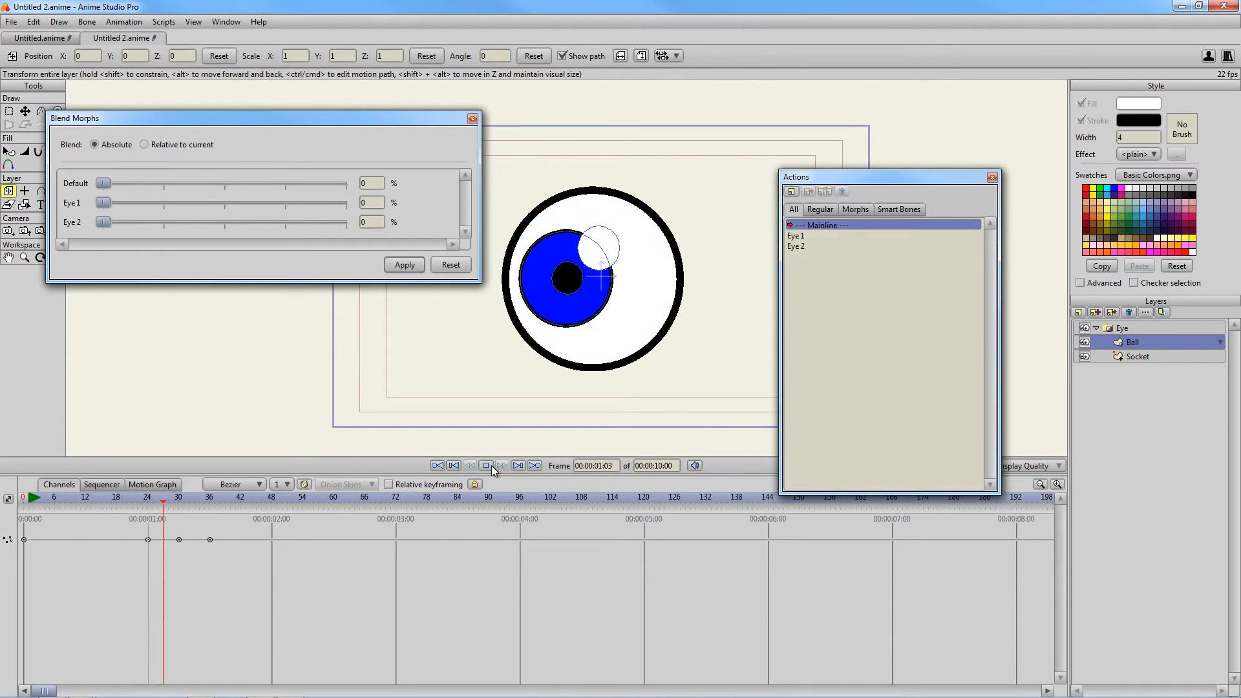
pyautogui.click(502, 465)
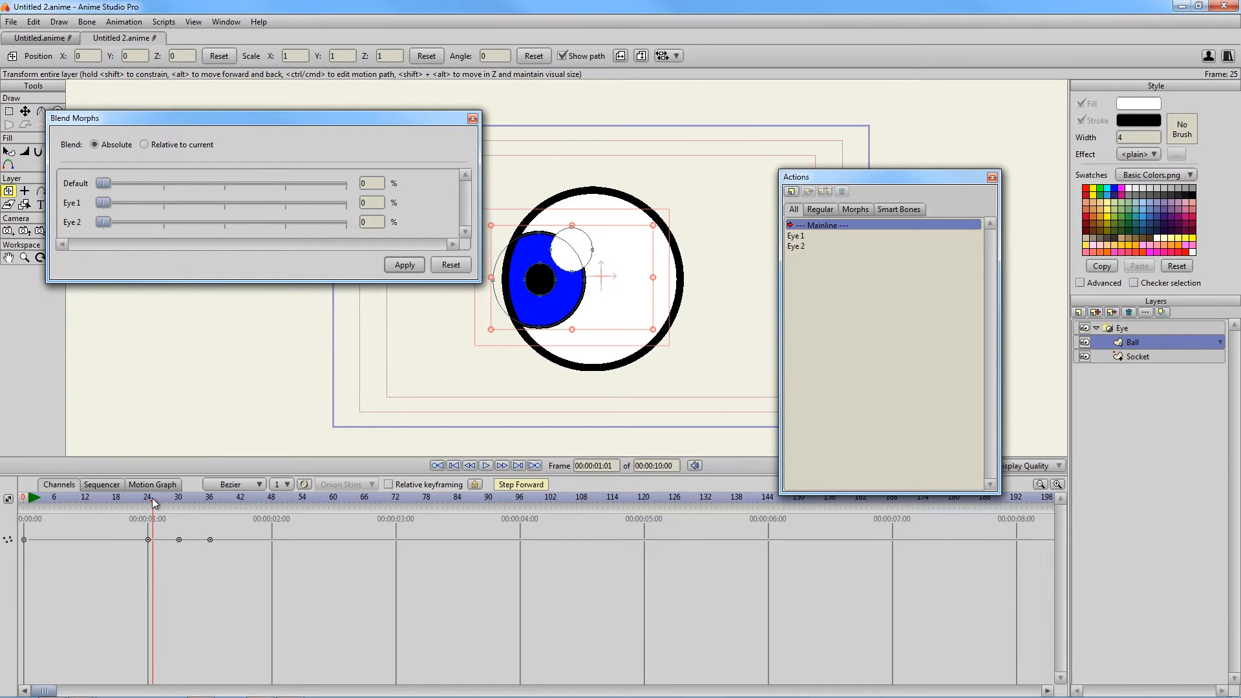
pyautogui.click(485, 465)
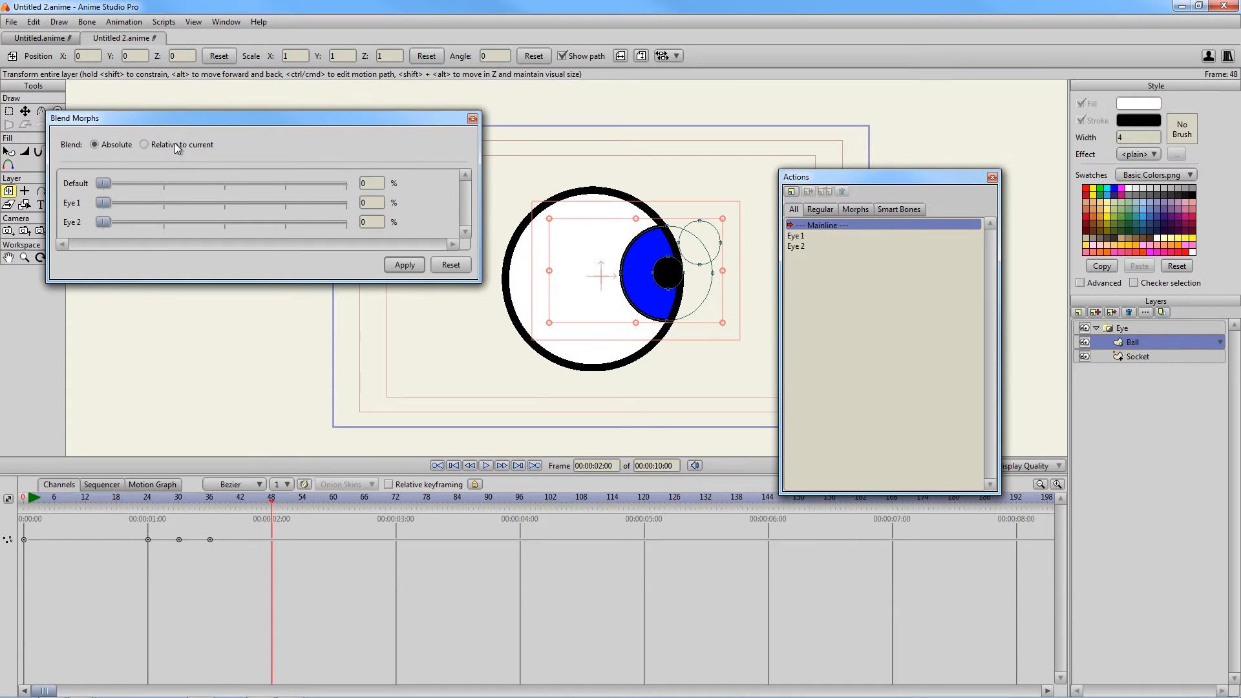
# In relative blending, sweep the Eye 1 and Eye 2 sliders through negative and over-100 values
pyautogui.click(143, 144)
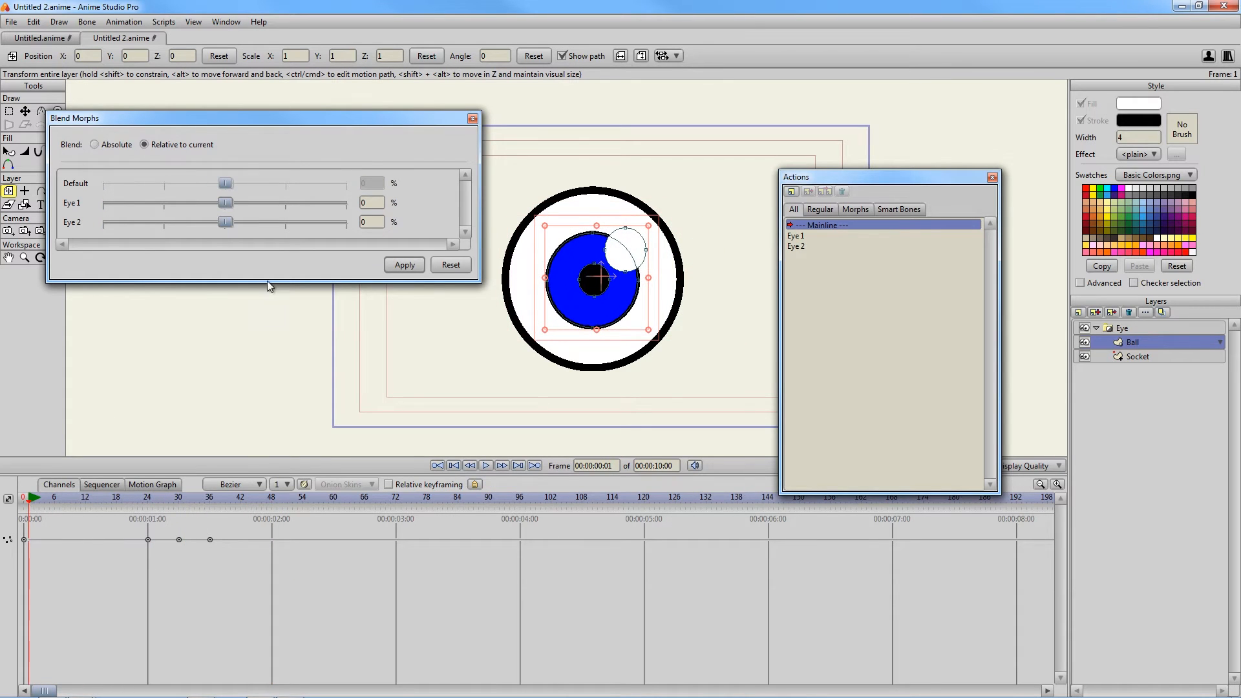
pyautogui.moveTo(224, 203); pyautogui.dragTo(154, 203)
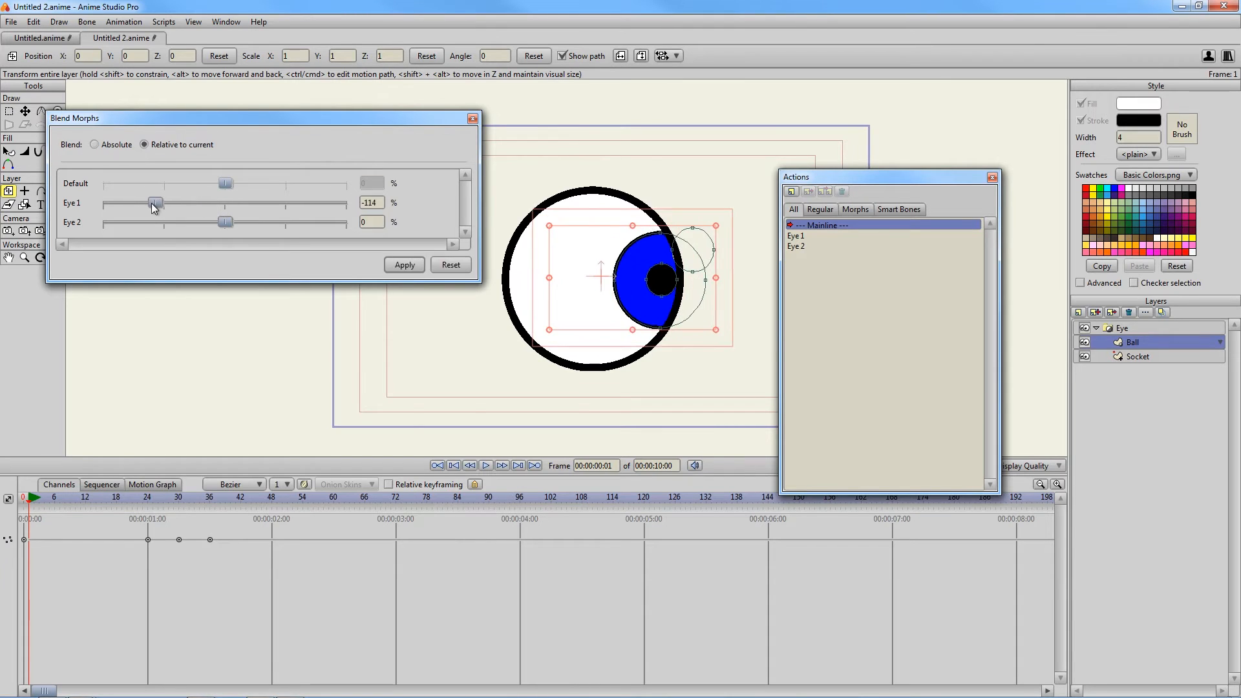
pyautogui.moveTo(157, 203); pyautogui.dragTo(317, 203)
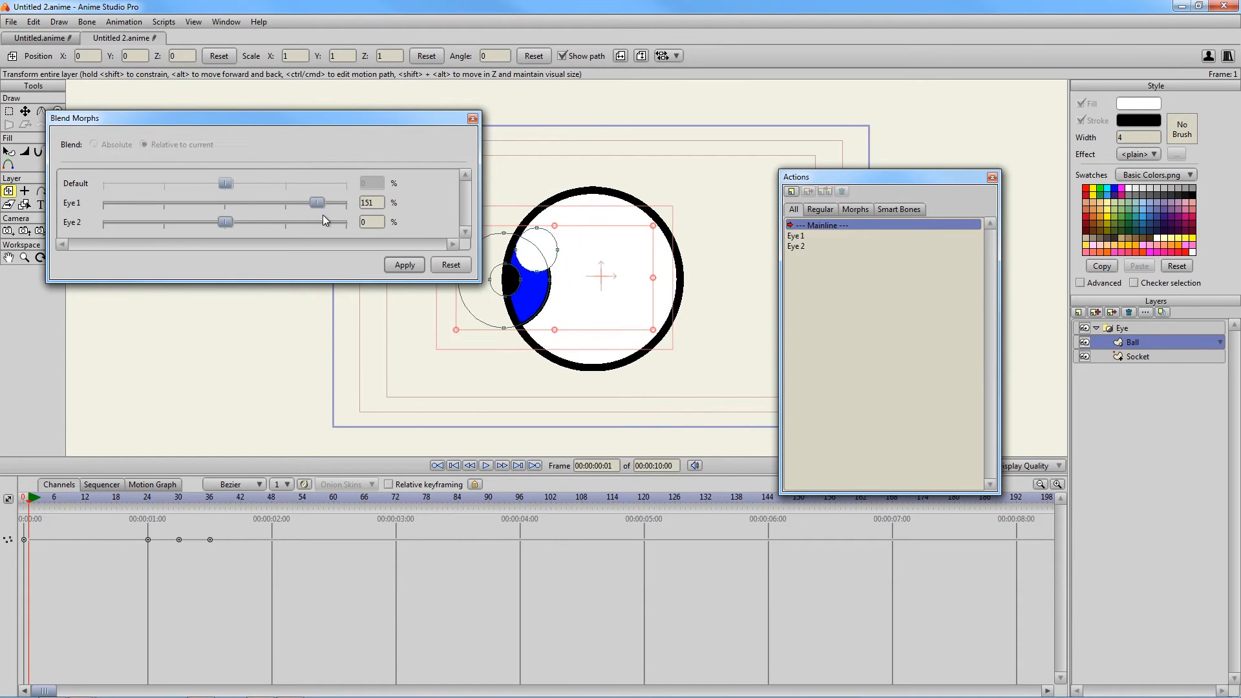
pyautogui.moveTo(316, 203); pyautogui.dragTo(105, 203)
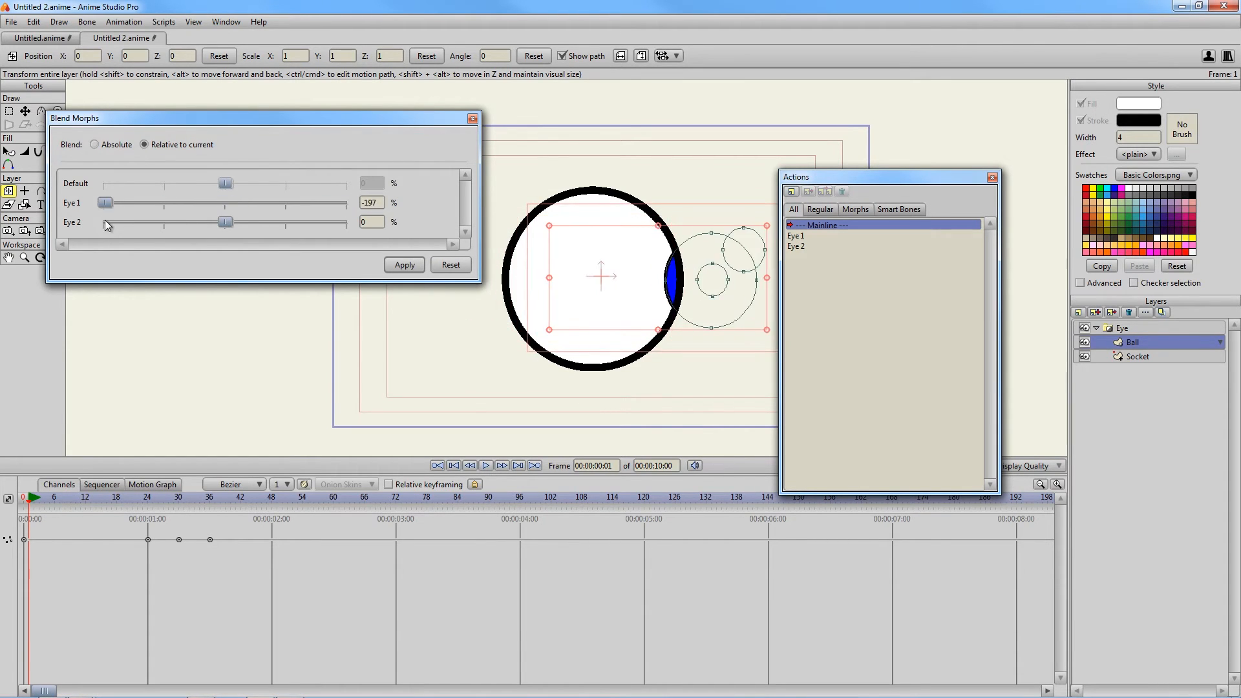
pyautogui.moveTo(104, 203); pyautogui.dragTo(303, 203)
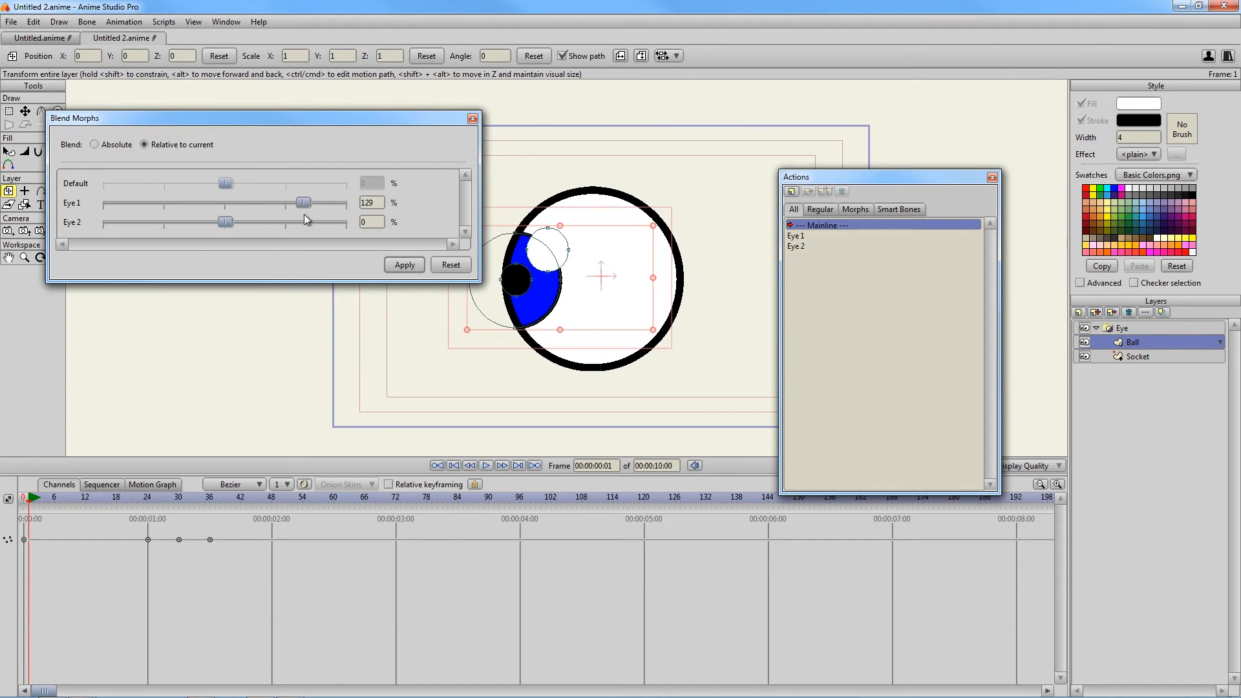
pyautogui.moveTo(302, 203); pyautogui.dragTo(229, 203)
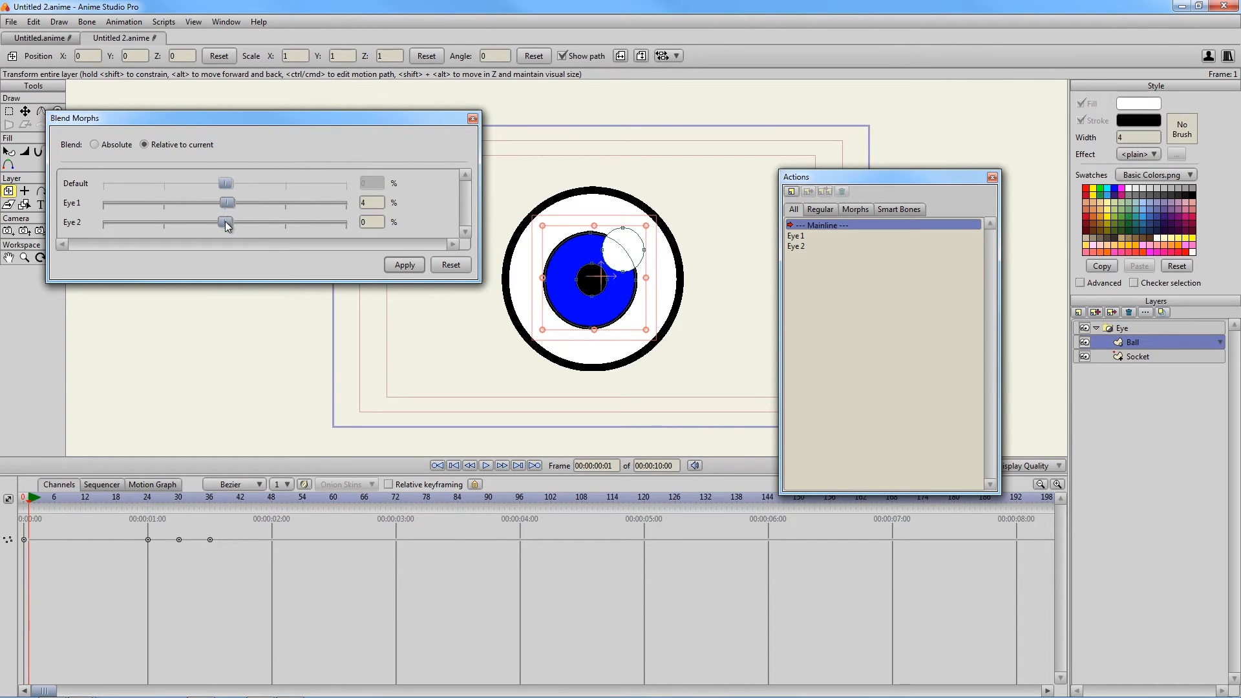
pyautogui.moveTo(225, 223); pyautogui.dragTo(118, 223)
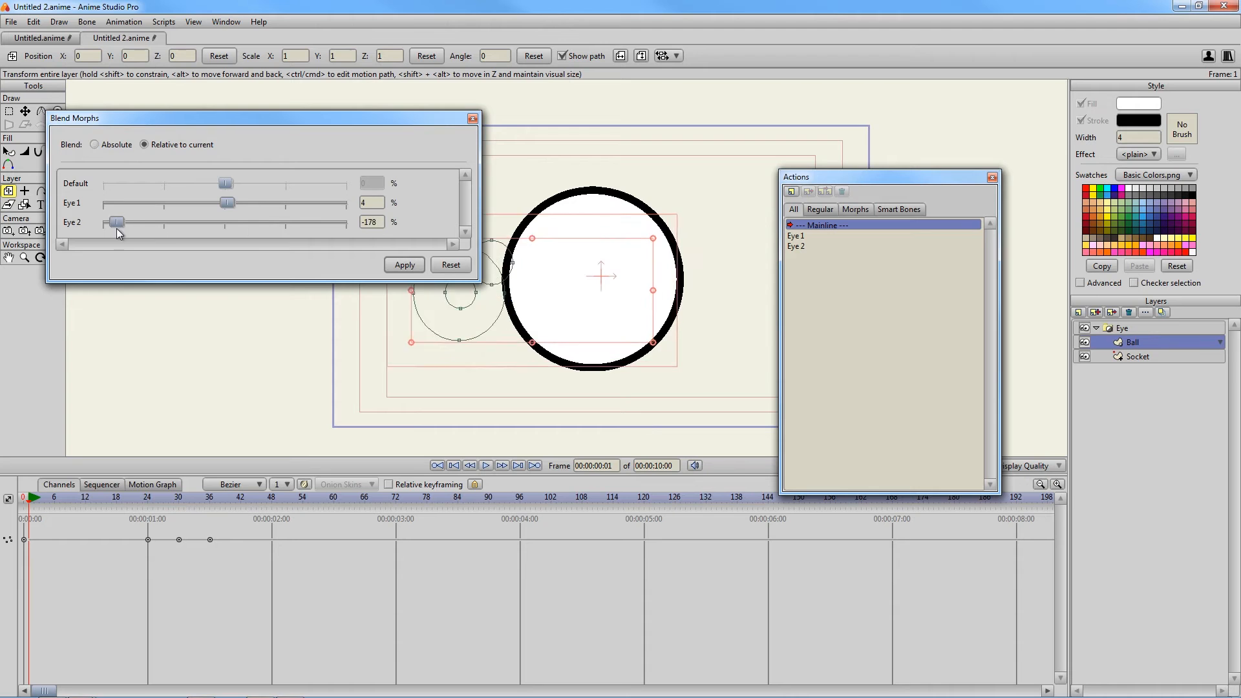
pyautogui.moveTo(116, 221); pyautogui.dragTo(228, 221)
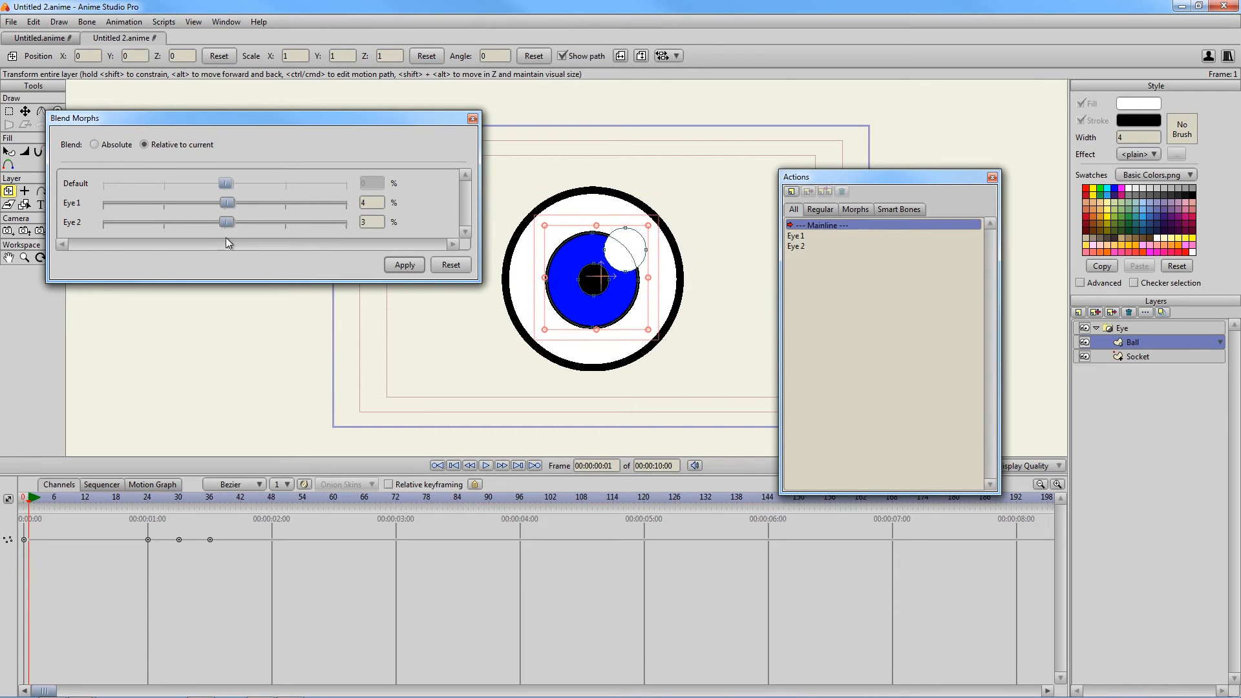
pyautogui.moveTo(227, 203); pyautogui.dragTo(255, 203)
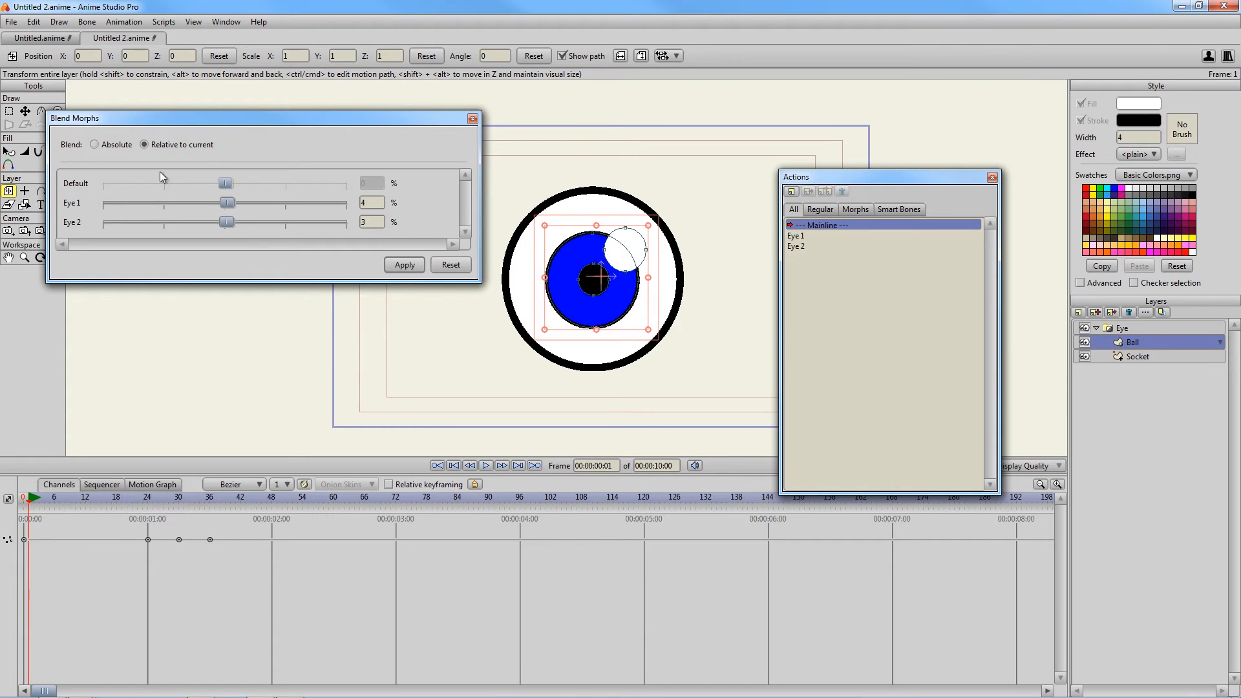
# Switch to absolute weights, set Eye 1 to about 21 percent and apply the pose
pyautogui.click(94, 143)
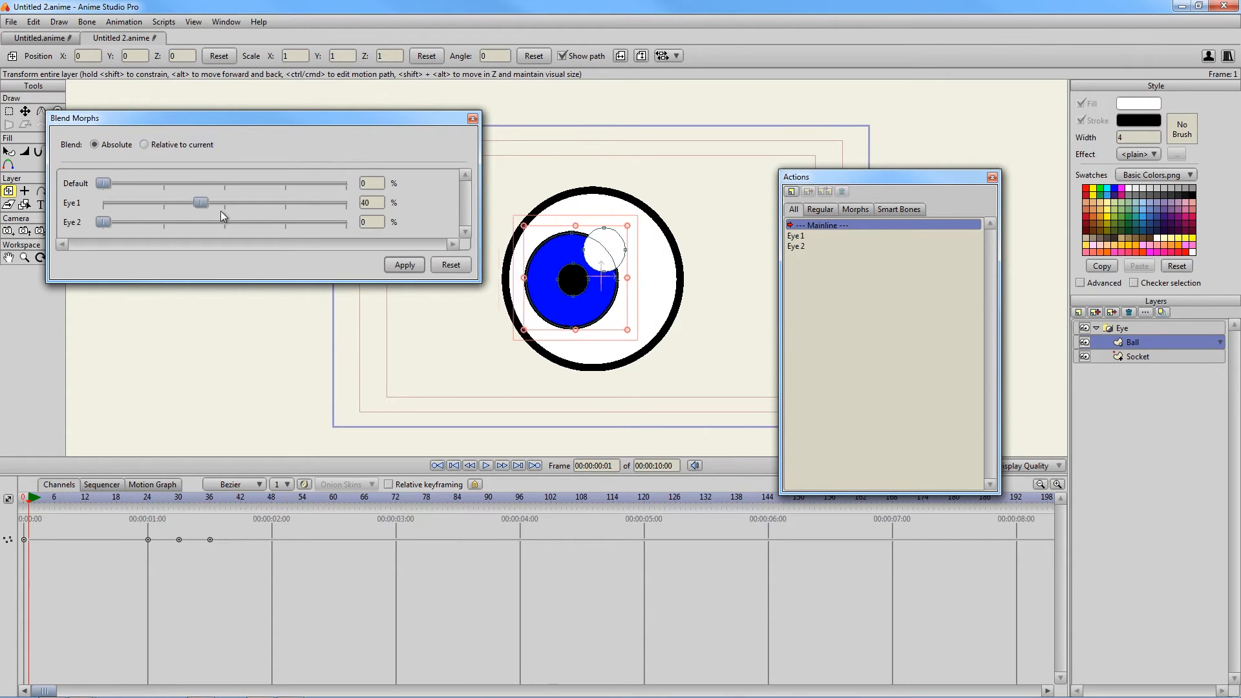
pyautogui.moveTo(199, 203); pyautogui.dragTo(152, 203)
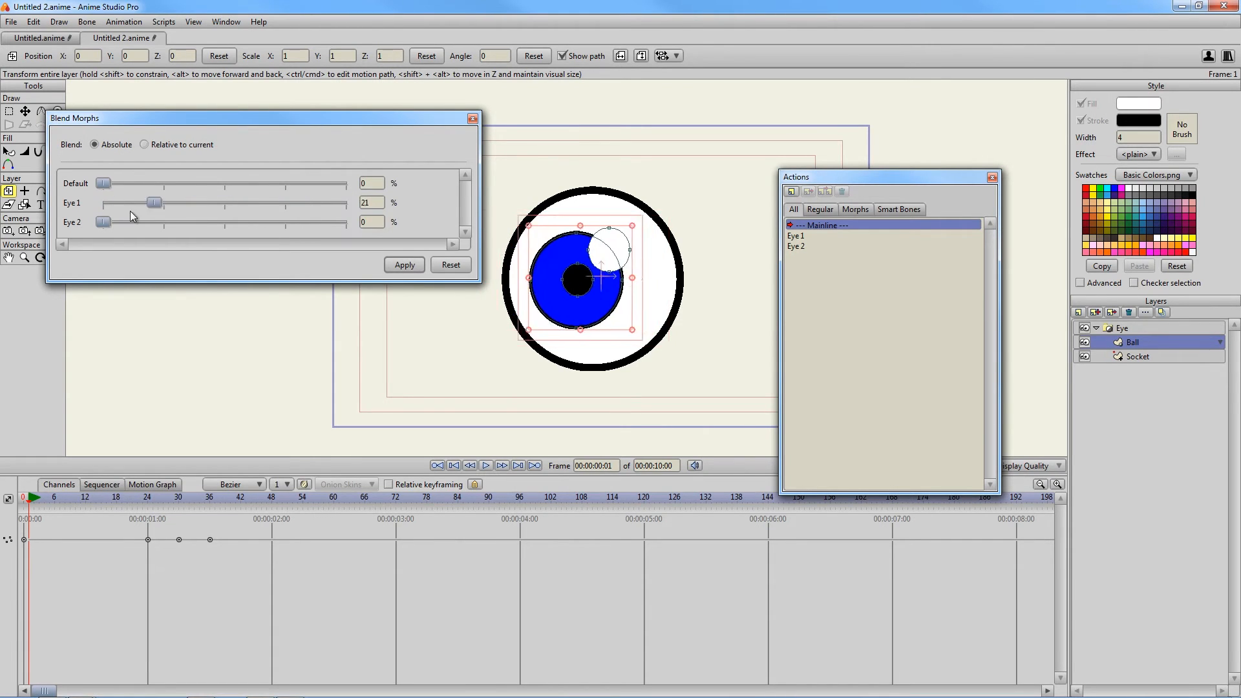
pyautogui.click(403, 264)
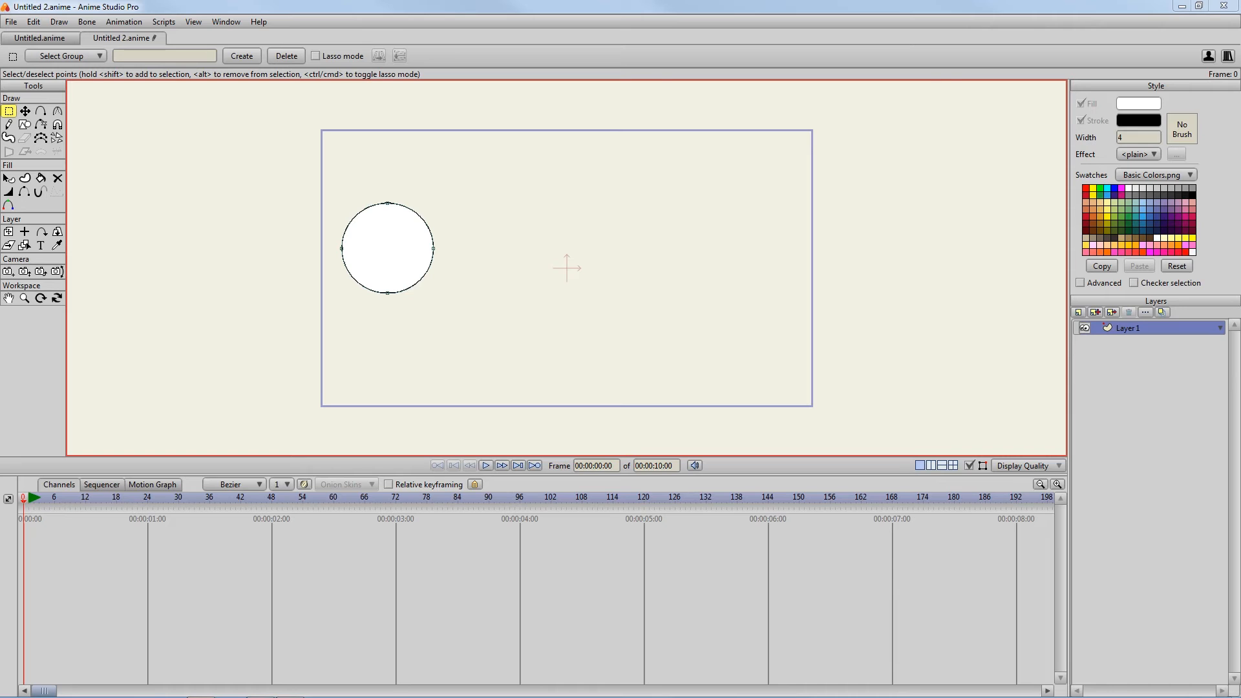
pyautogui.moveTo(447, 243)
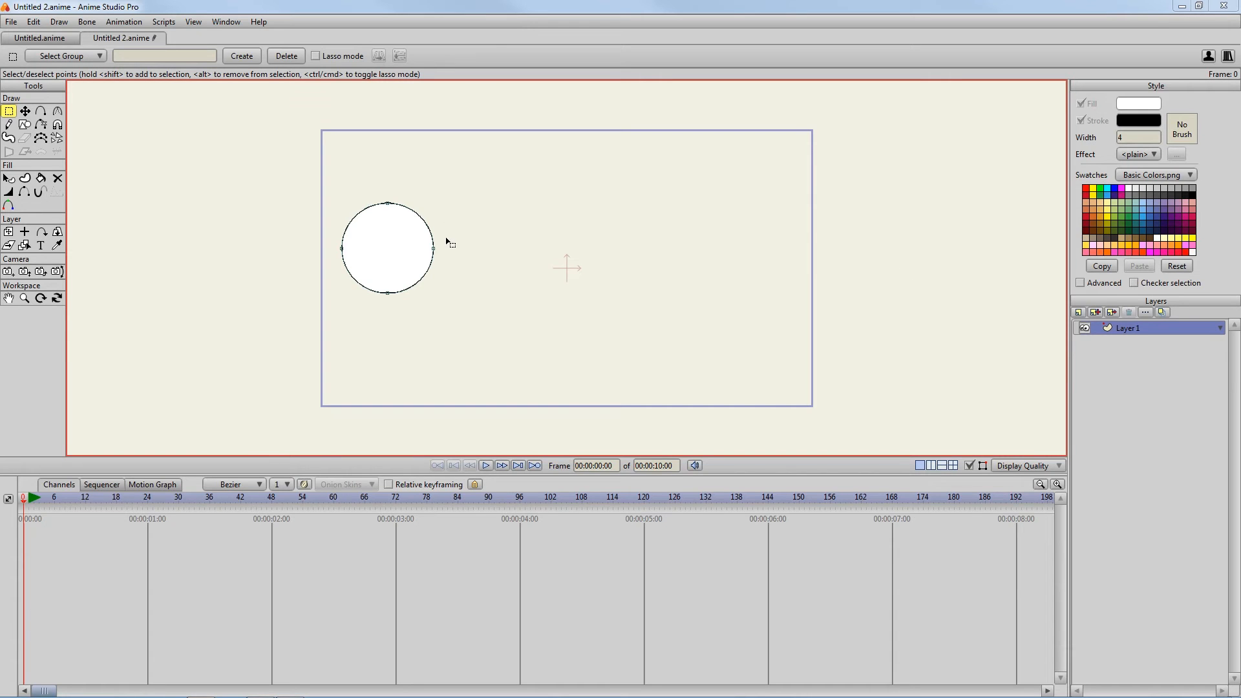
pyautogui.moveTo(507, 263)
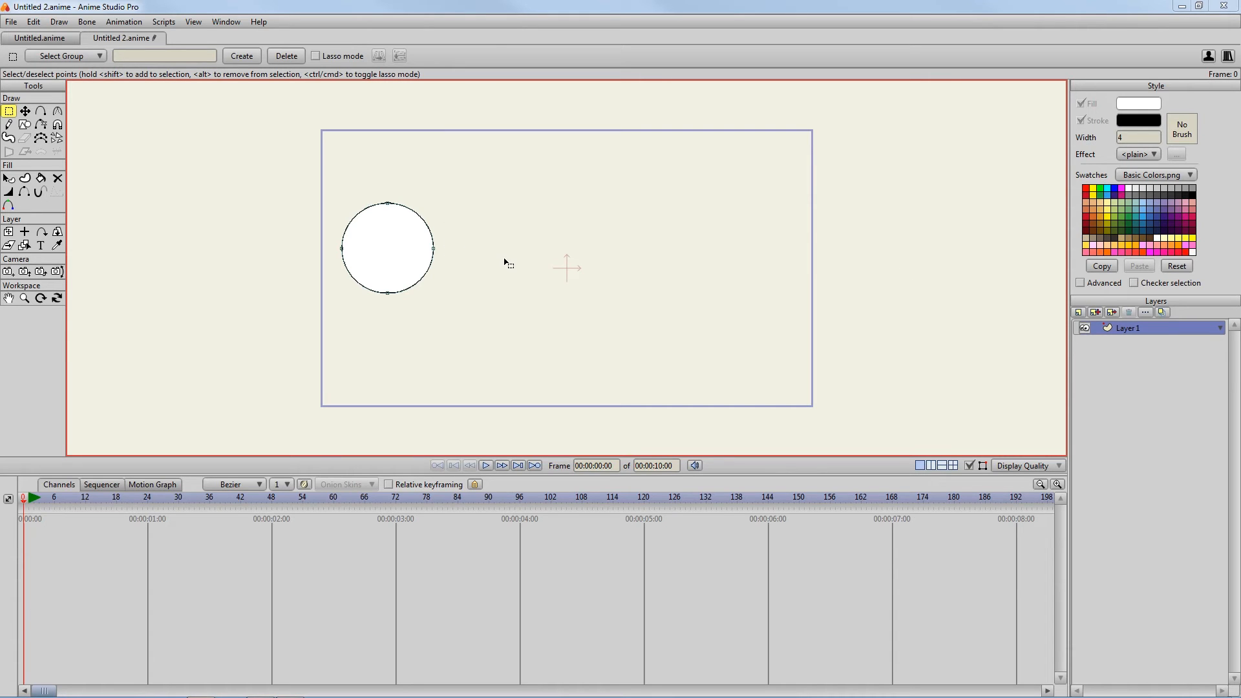
pyautogui.moveTo(323, 179)
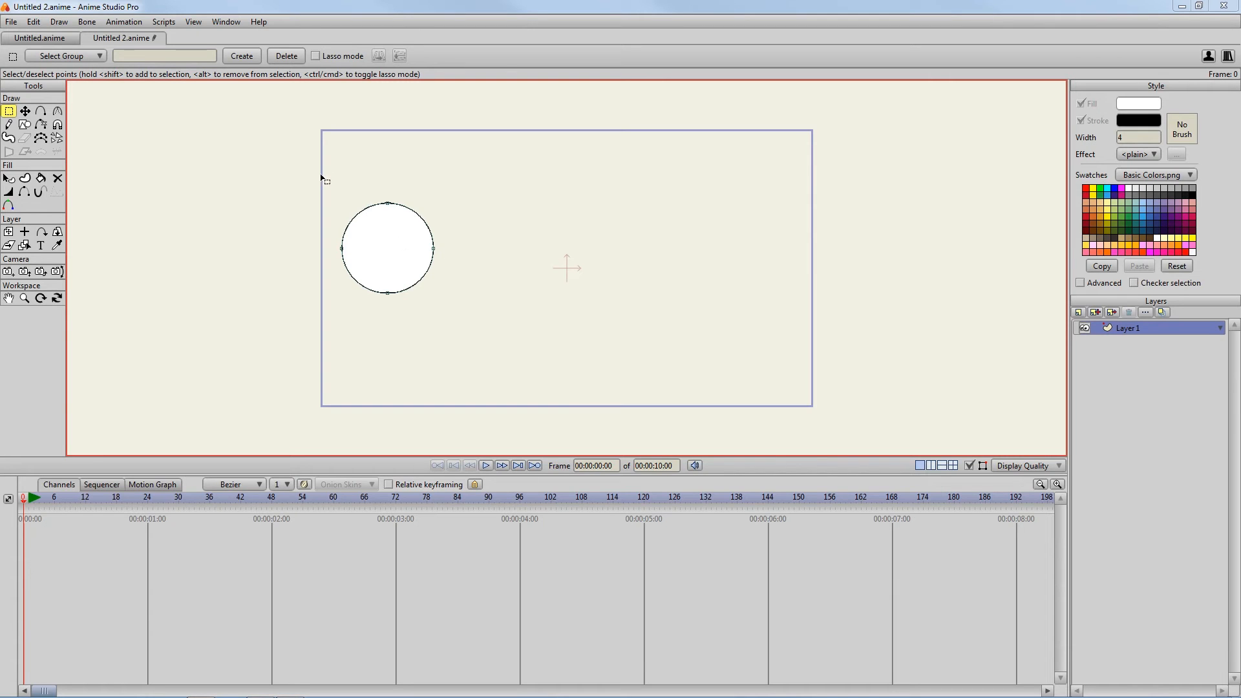
pyautogui.moveTo(468, 311)
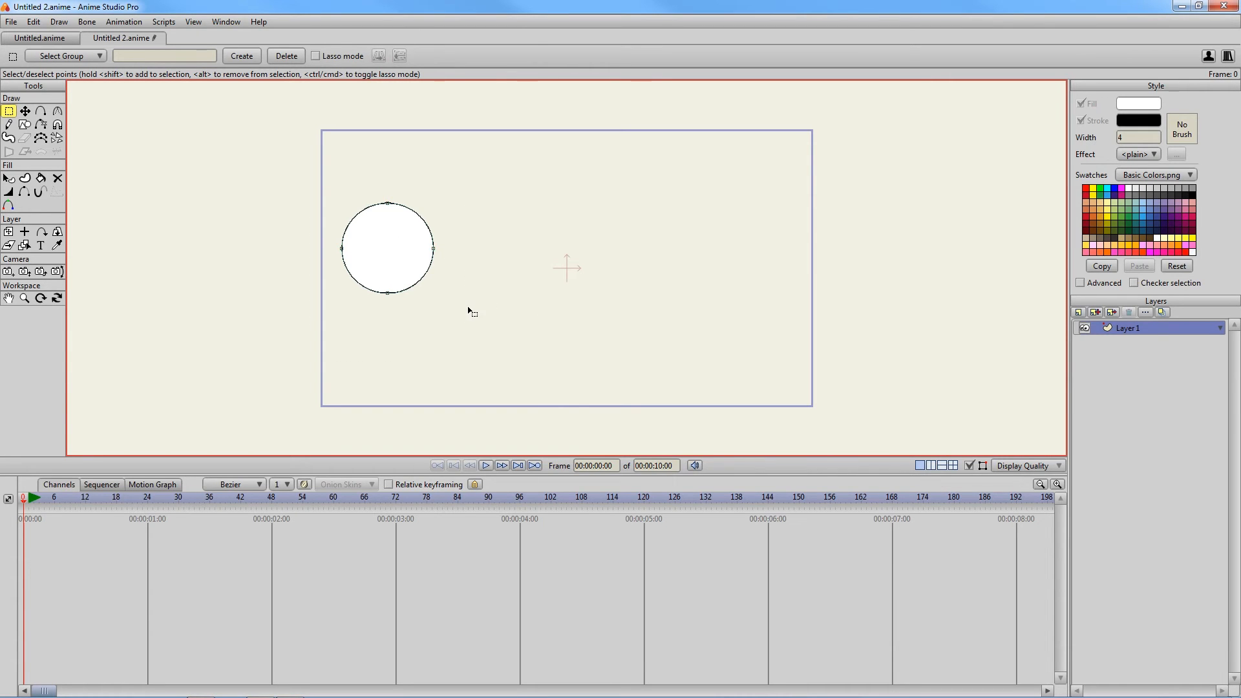
# Place Layer 1's origin at the bottom edge of the white circle
pyautogui.click(25, 231)
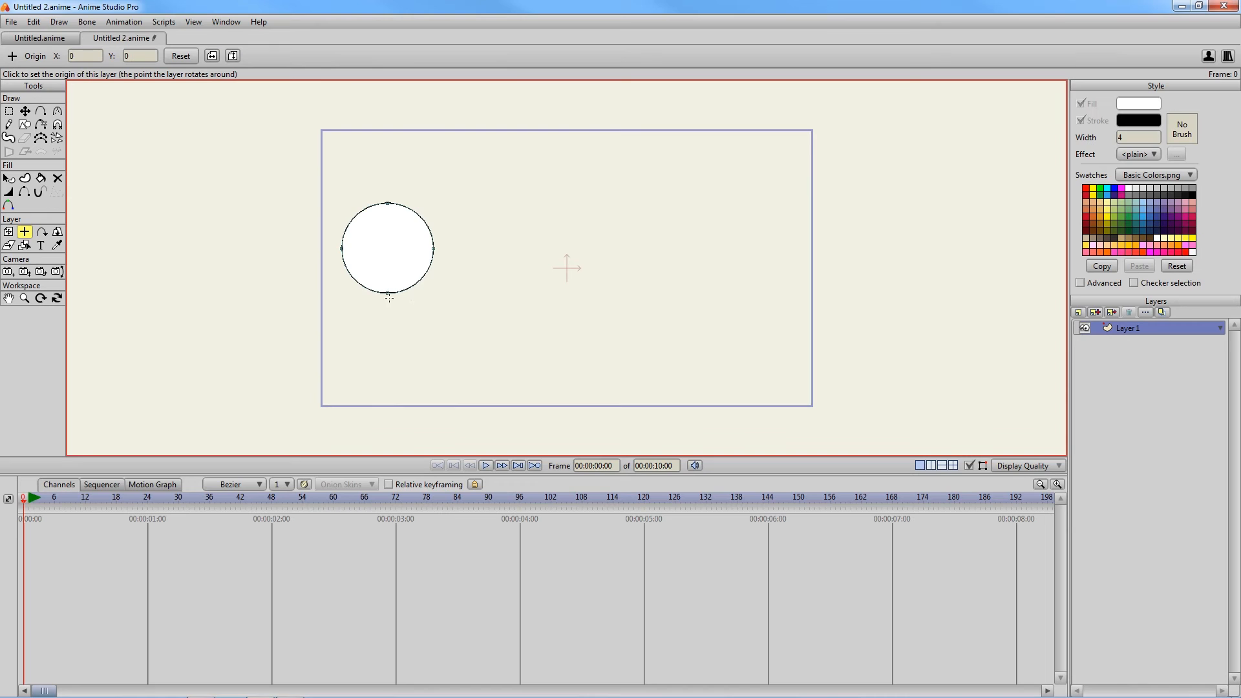
pyautogui.click(388, 287)
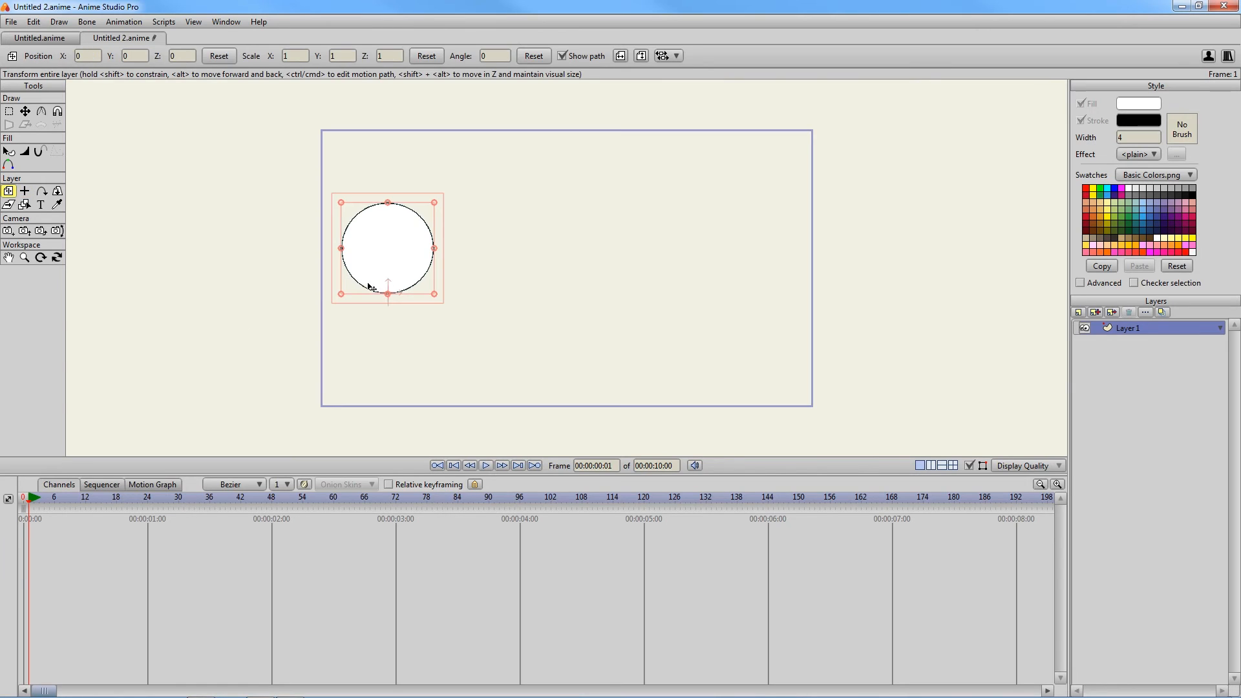
pyautogui.moveTo(414, 353)
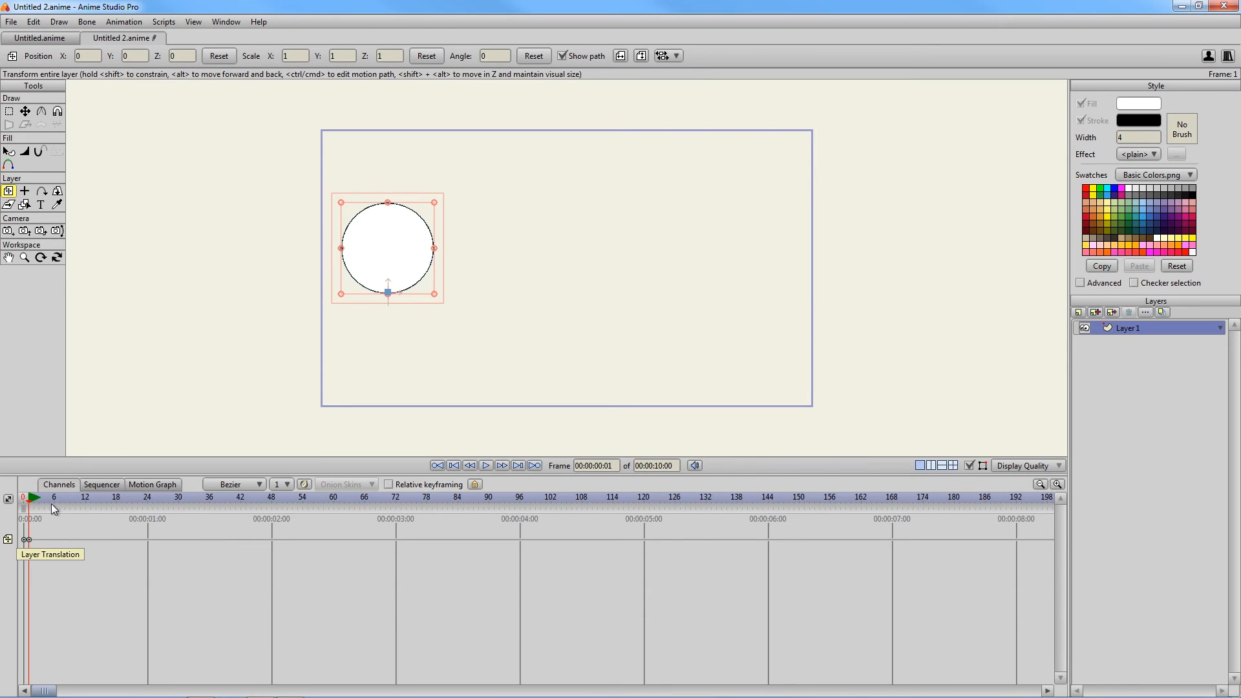
# Key the circle's layer moved right at frame 24, then scrub back to about frame 12
pyautogui.click(146, 496)
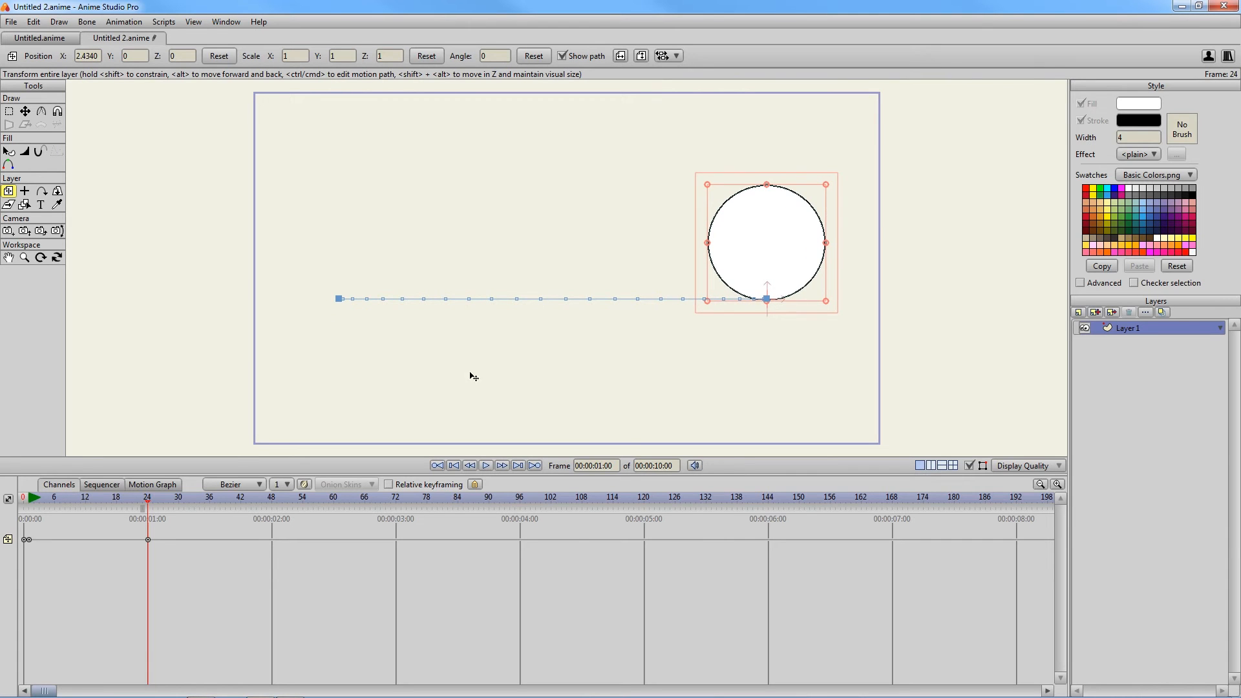
pyautogui.click(132, 496)
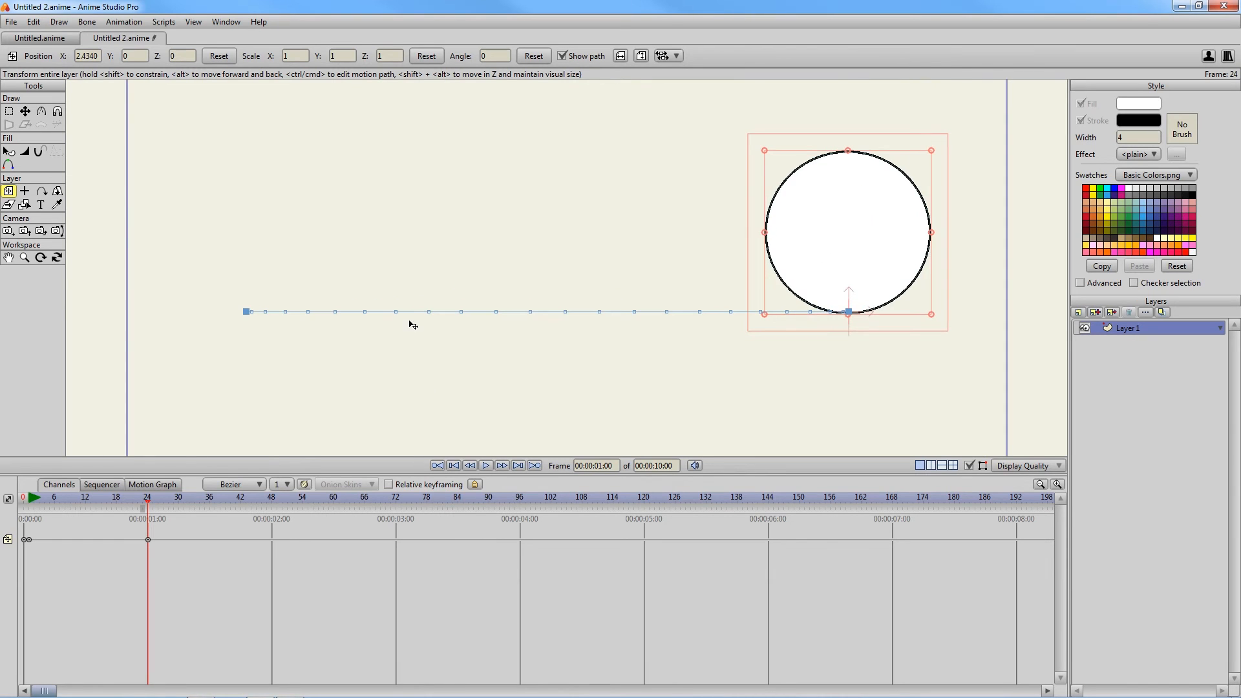
pyautogui.click(51, 507)
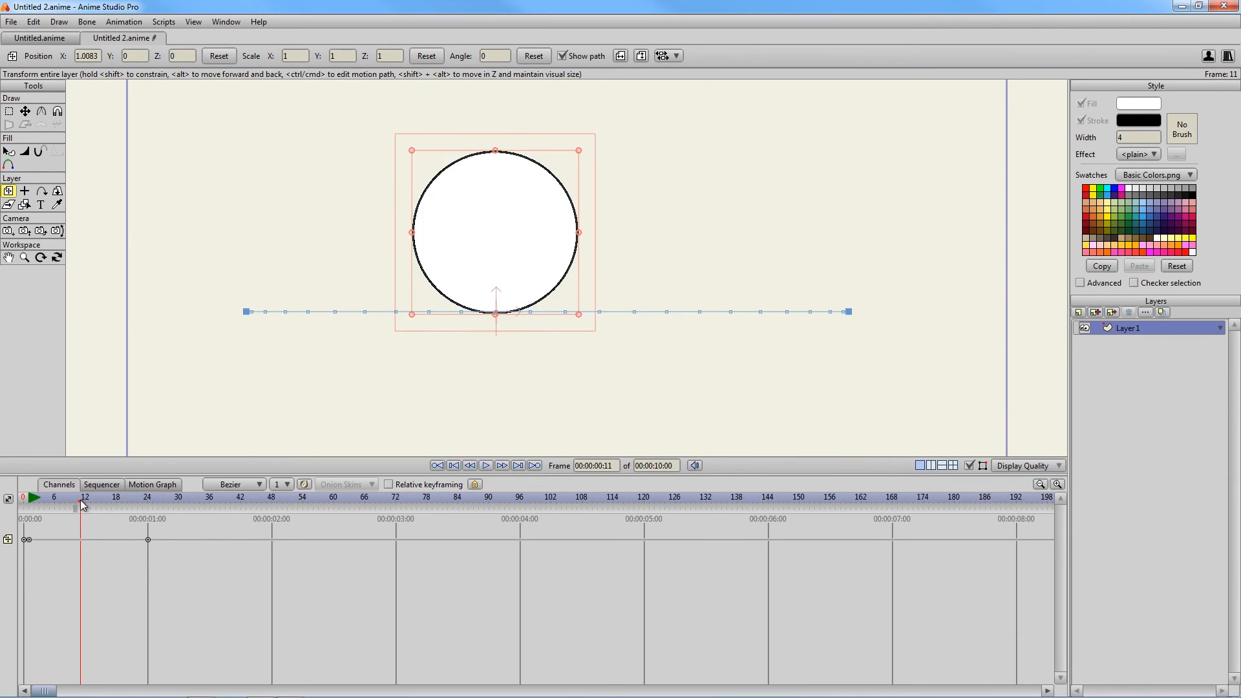
pyautogui.moveTo(495, 234); pyautogui.dragTo(530, 234)
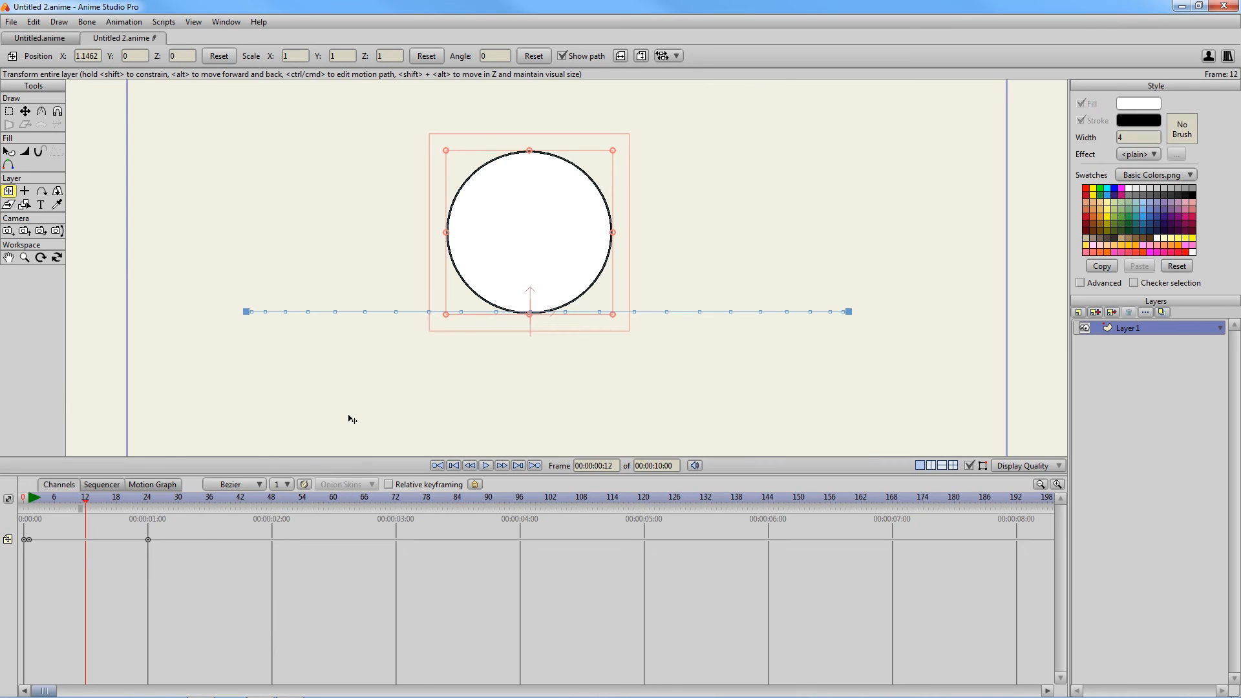
# Enable onion skins and set their display to colored fills
pyautogui.click(304, 484)
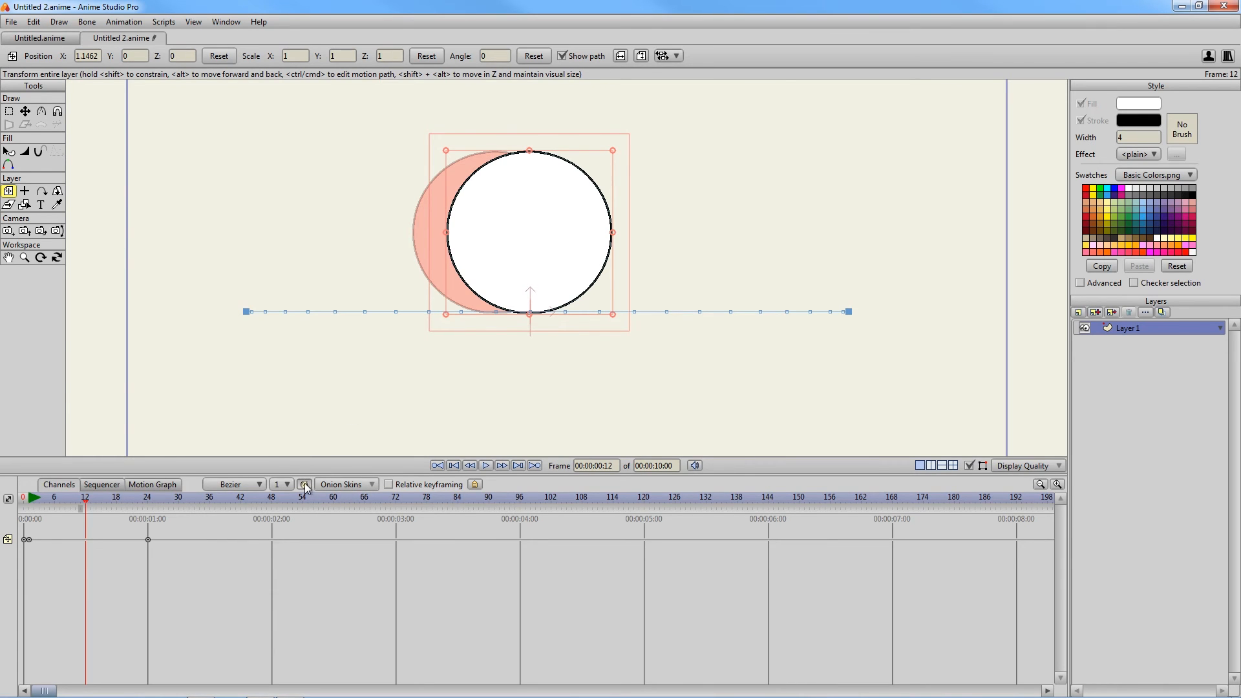
pyautogui.moveTo(304, 484)
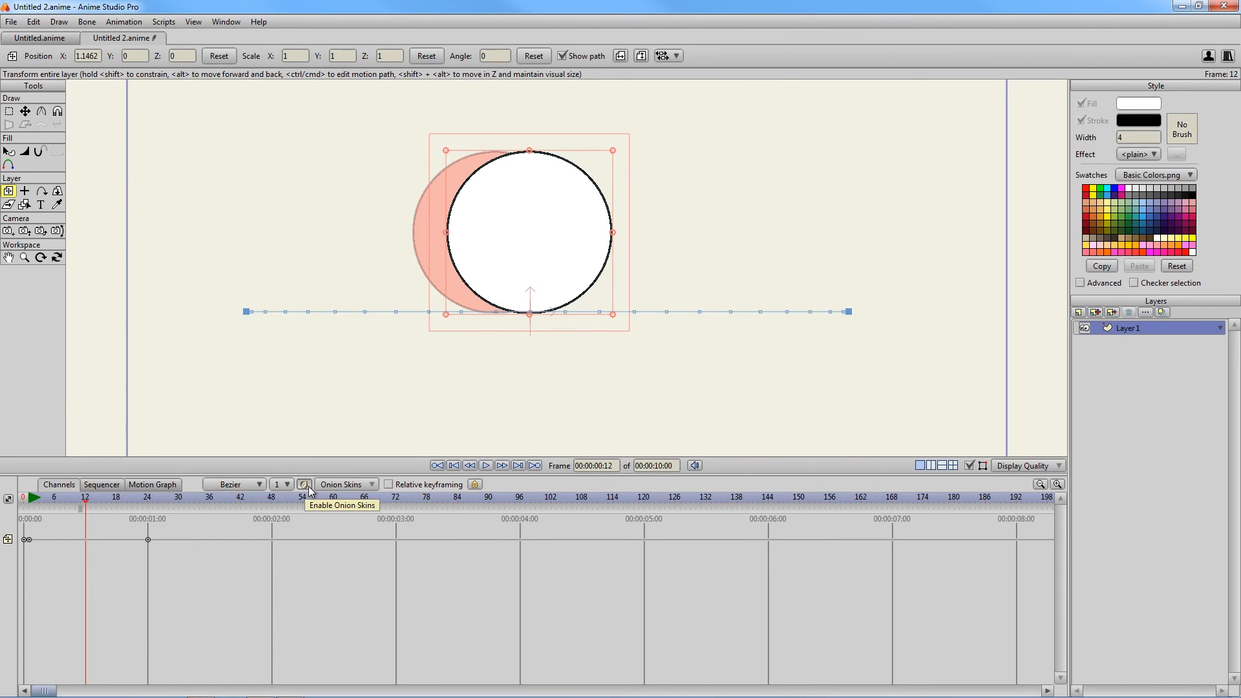
pyautogui.click(346, 485)
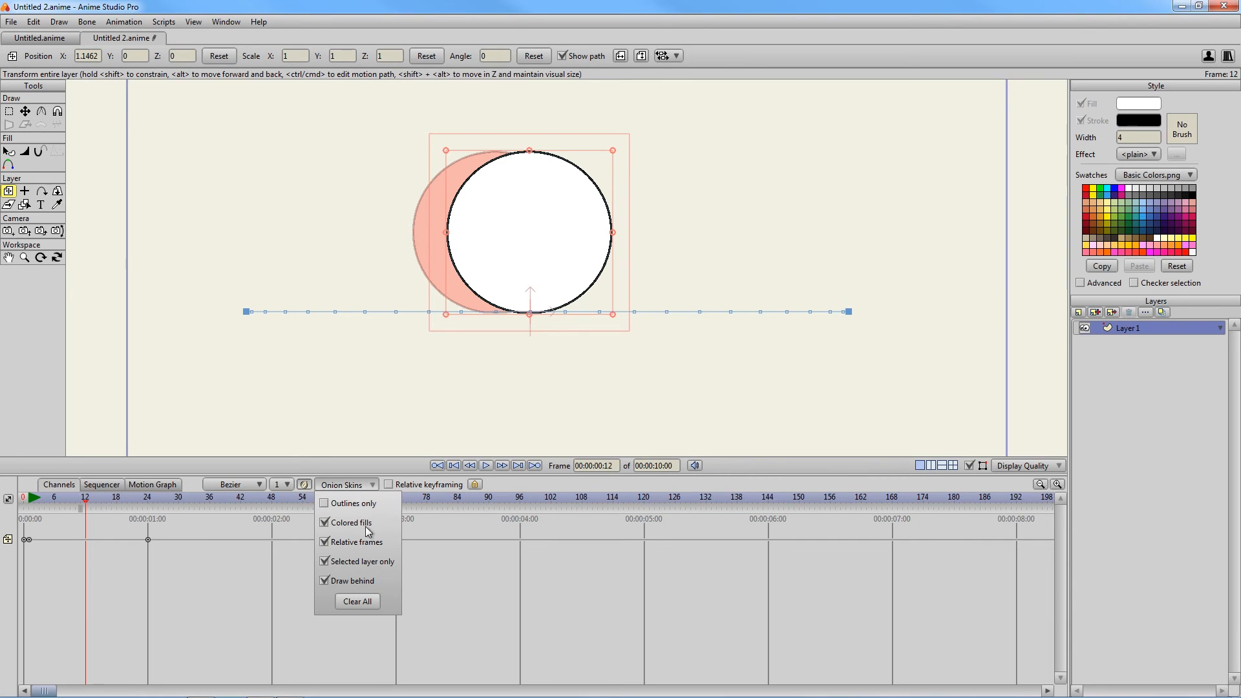
pyautogui.moveTo(357, 507)
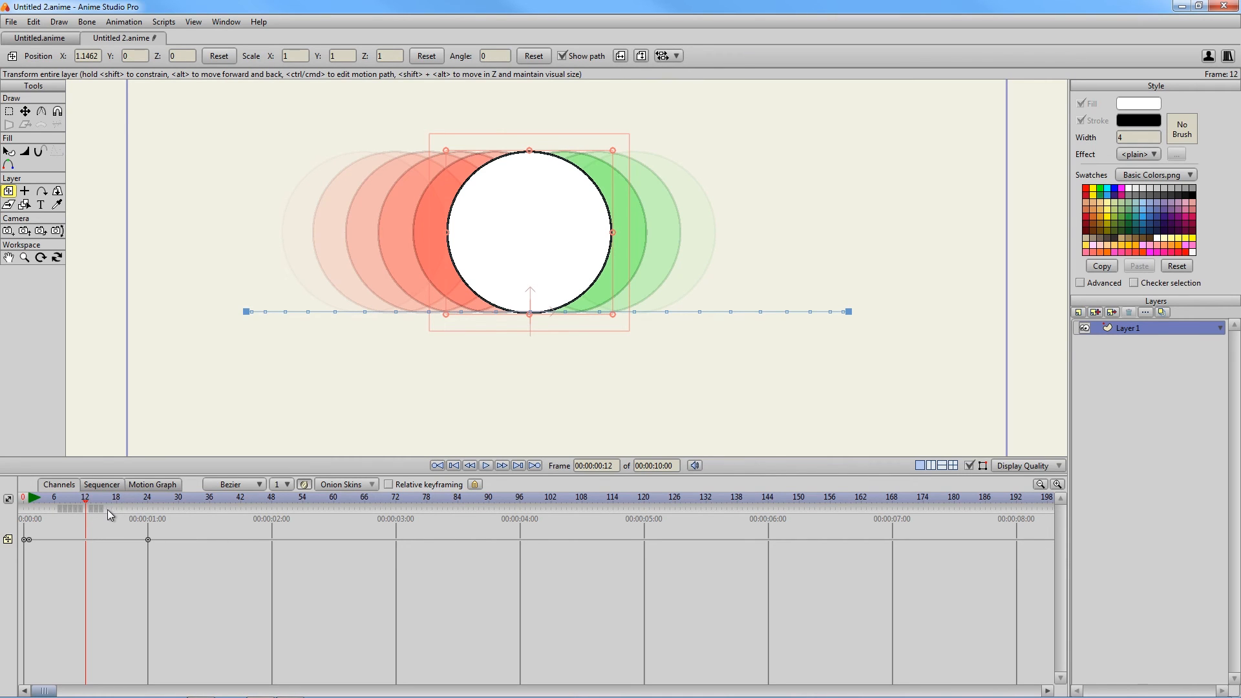
pyautogui.moveTo(128, 506)
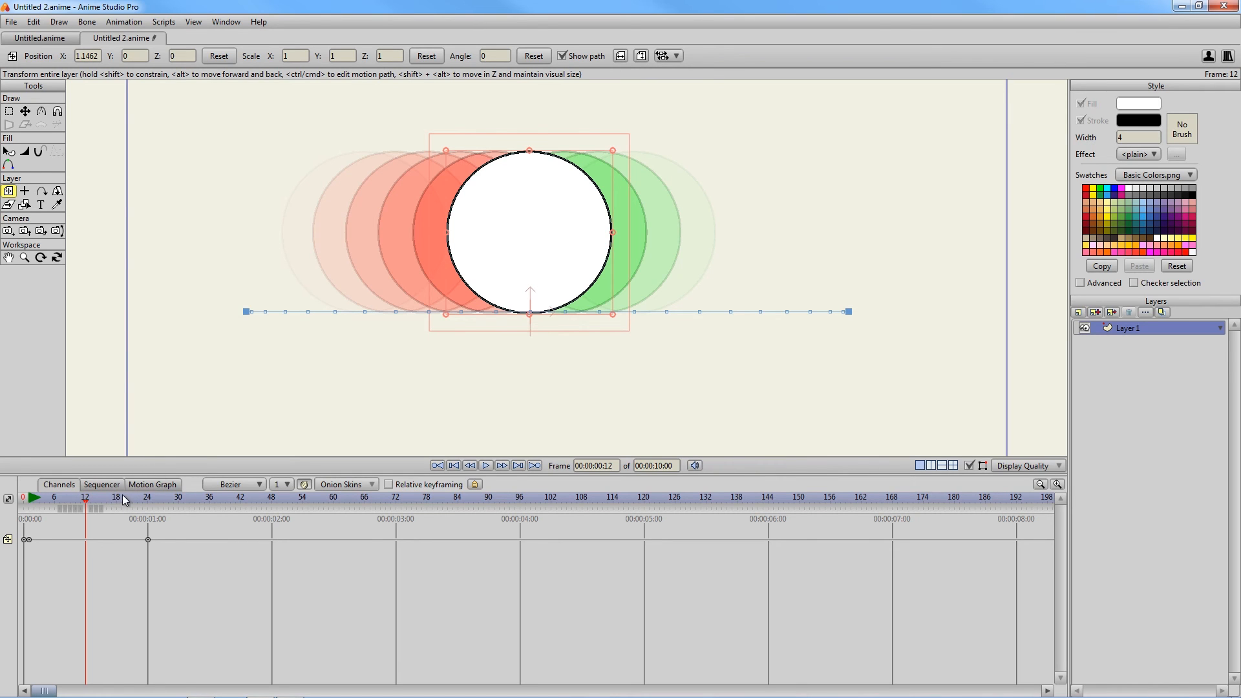
pyautogui.moveTo(510, 249)
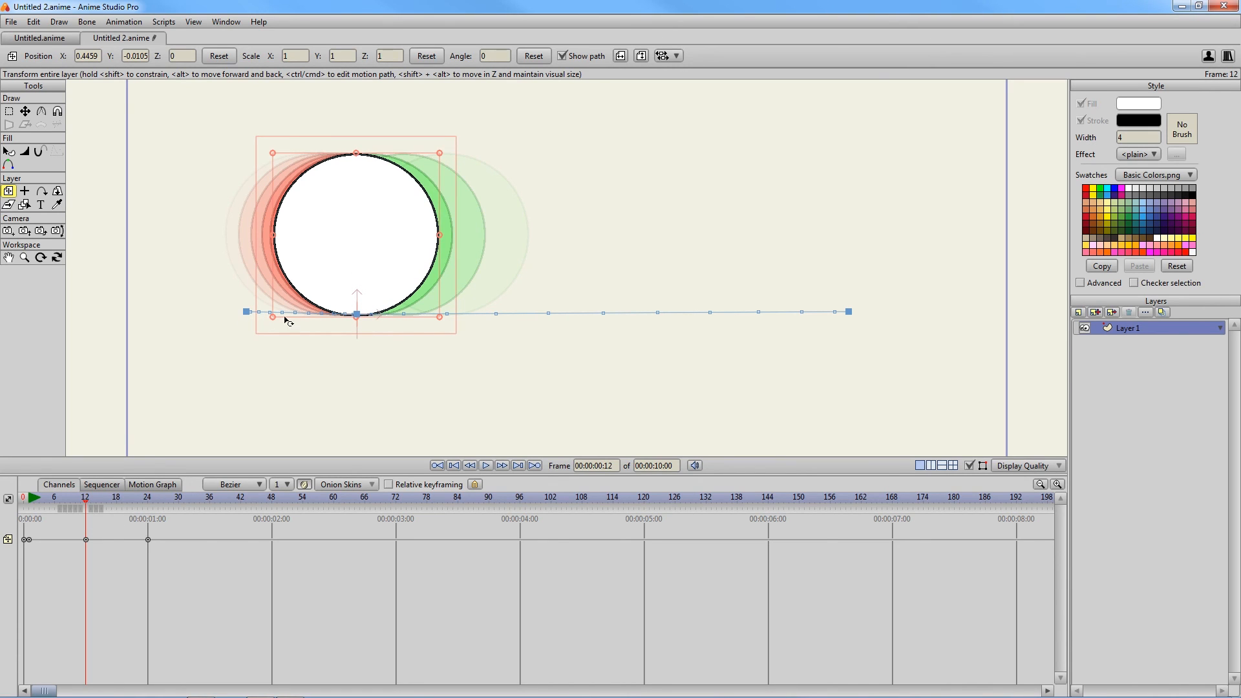
pyautogui.moveTo(356, 310)
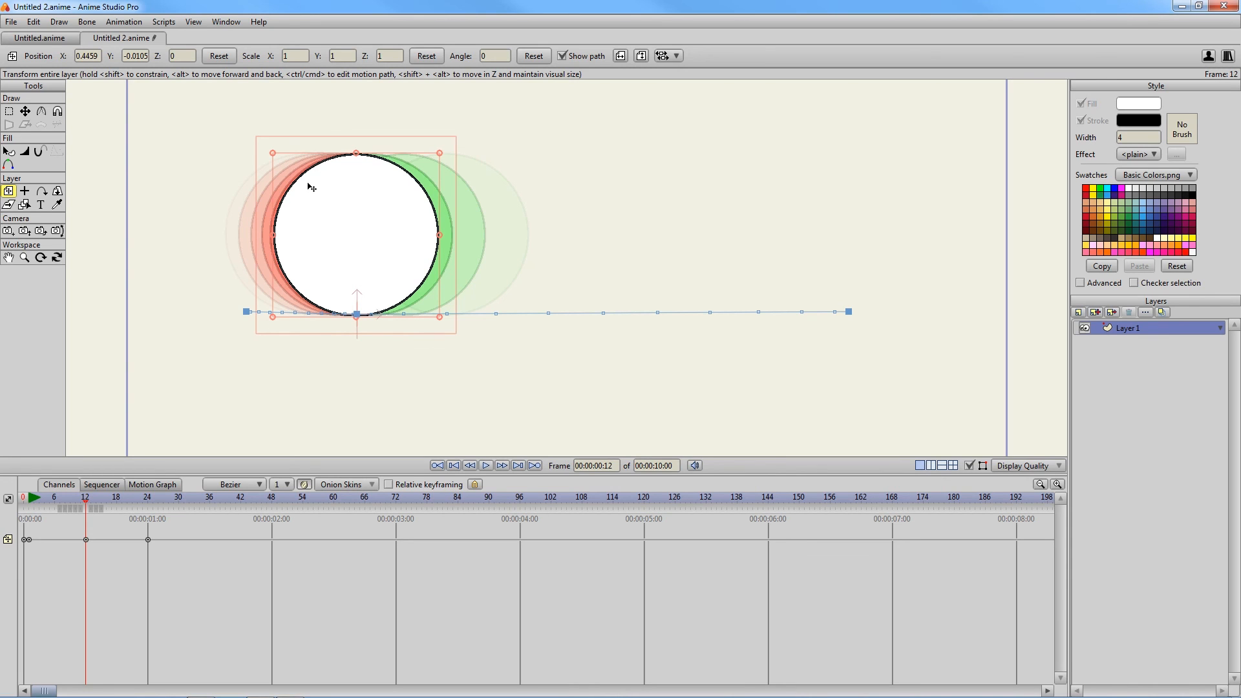
pyautogui.moveTo(283, 287)
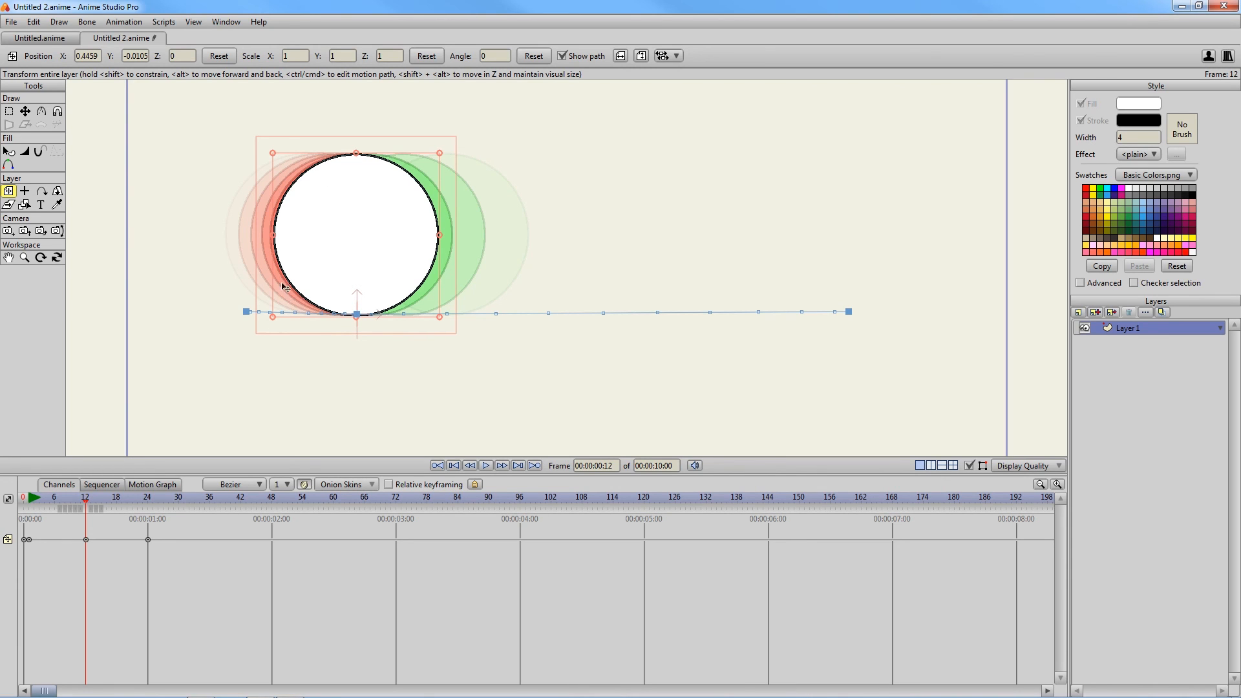